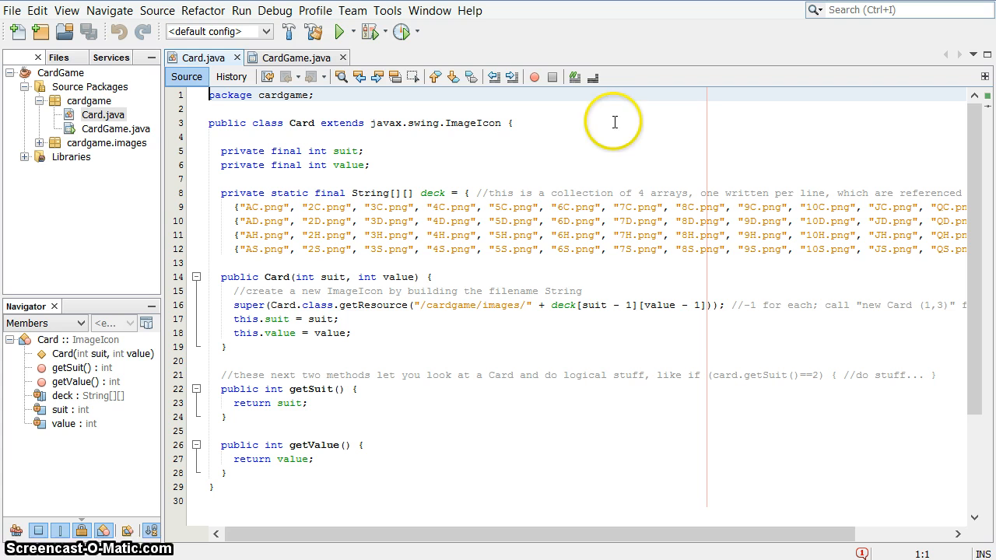
mouse_move(535, 183)
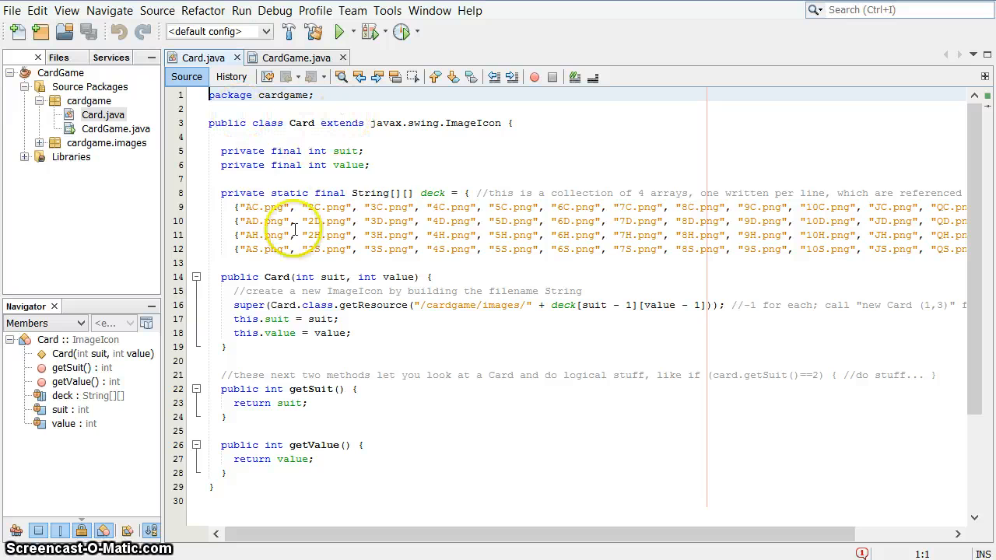
mouse_move(340, 240)
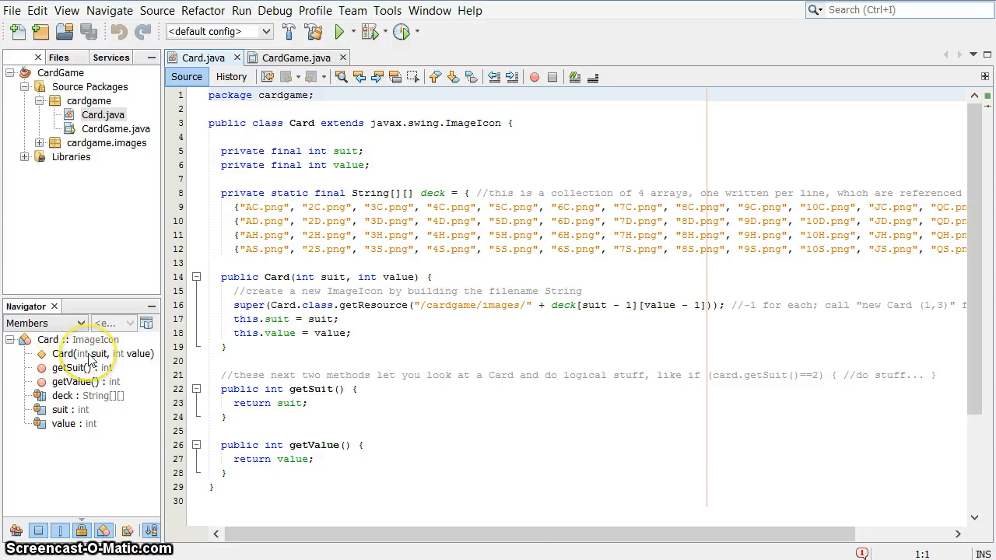
Step: Open CardGame.java, highlight the allCards field, and scroll down to the constructor
left_click(101, 354)
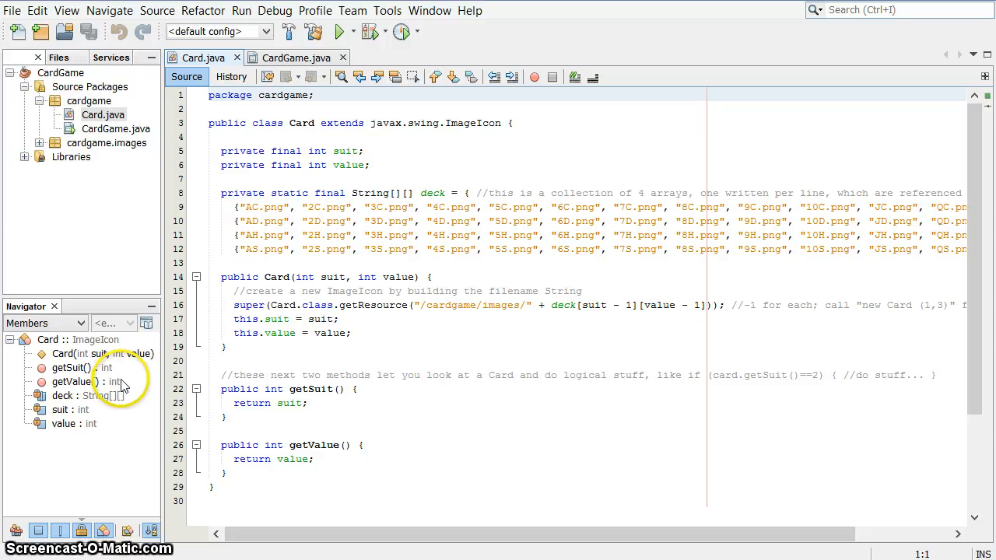
mouse_move(101, 424)
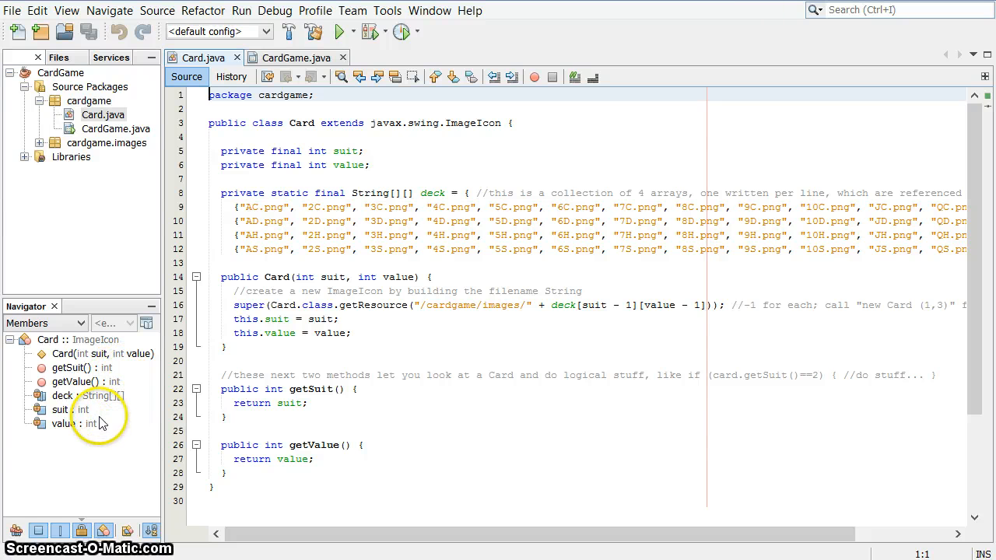
mouse_move(122, 387)
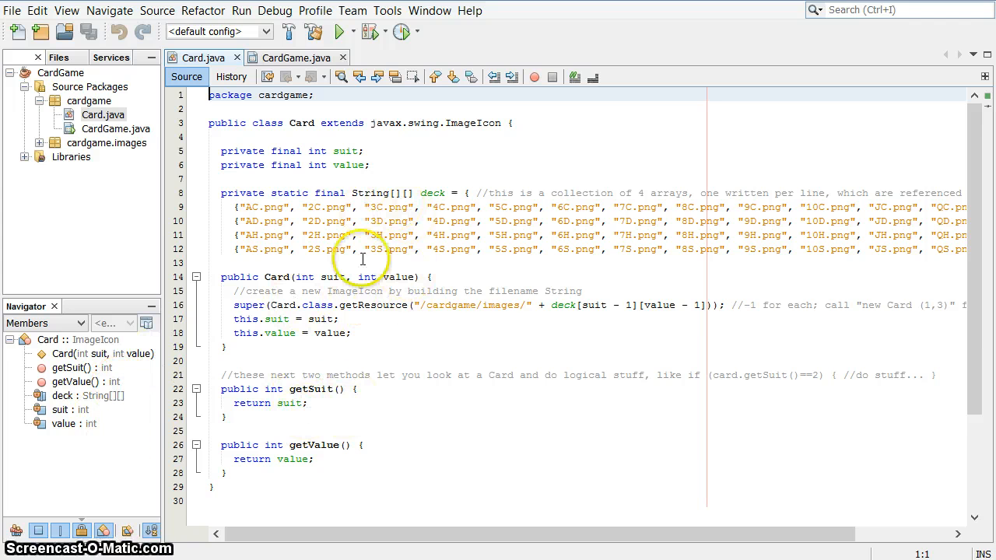
mouse_move(422, 230)
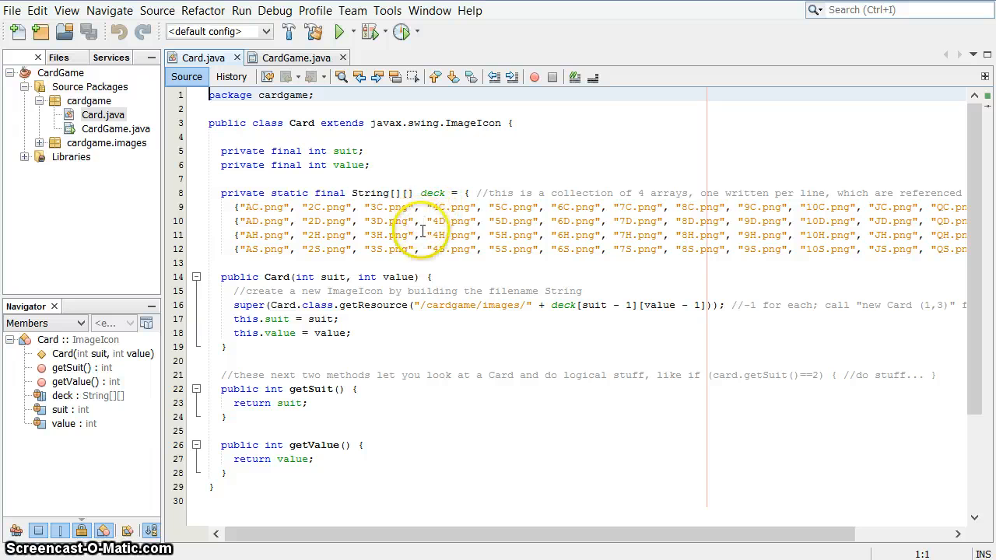
mouse_move(370, 123)
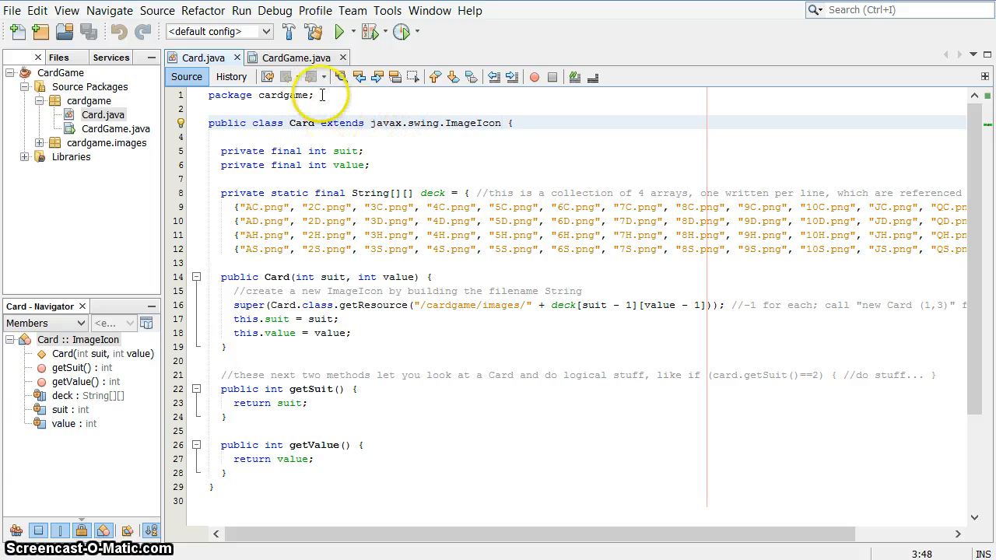
left_click(295, 57)
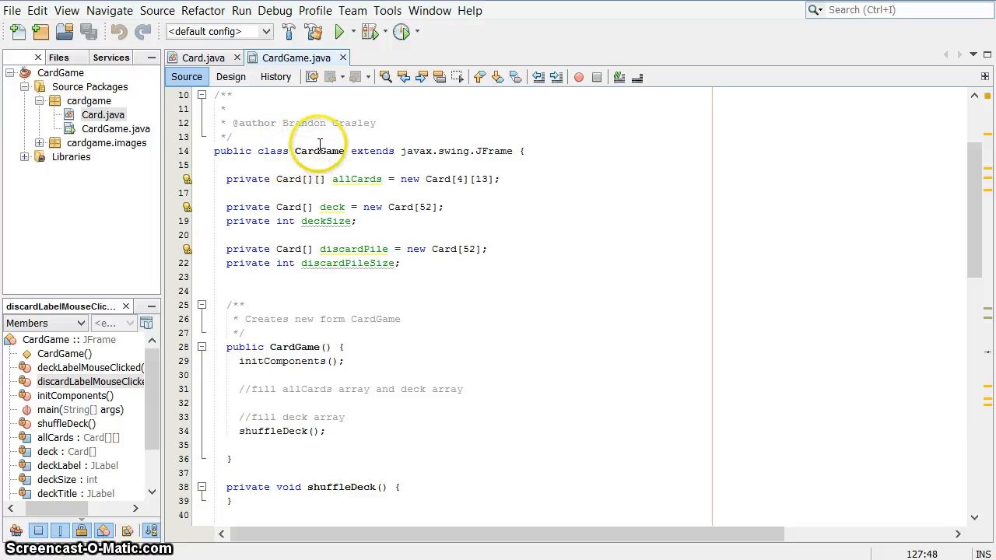
mouse_move(506, 292)
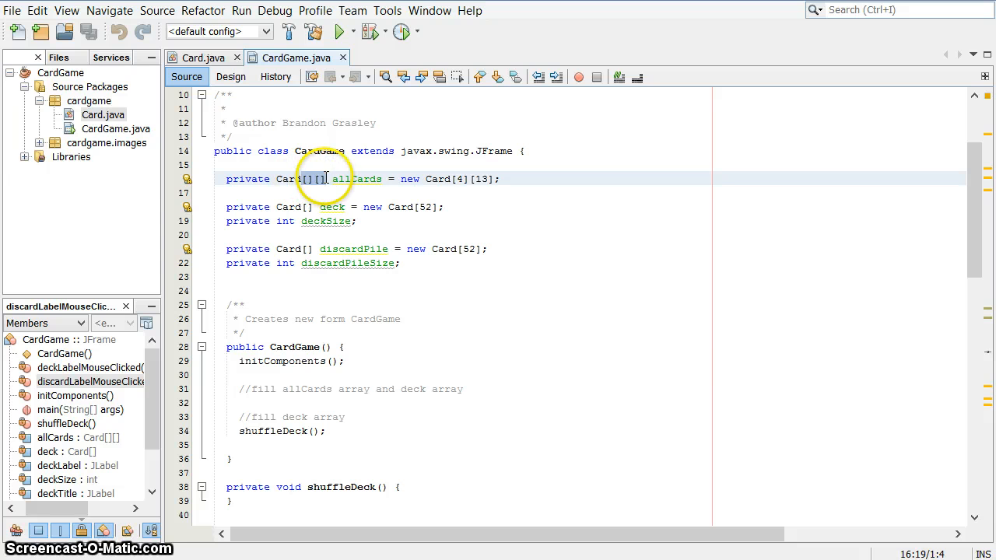
double_click(356, 179)
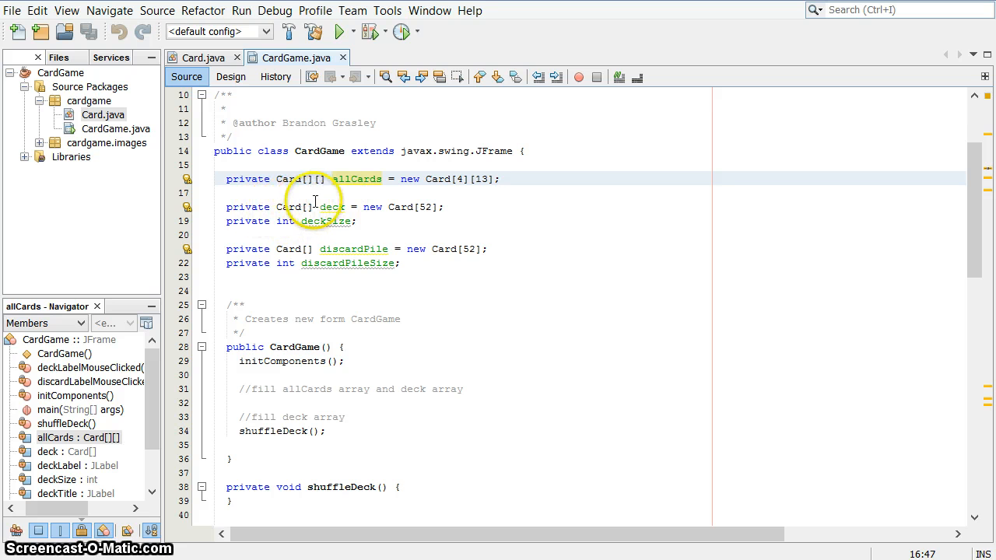
mouse_move(327, 206)
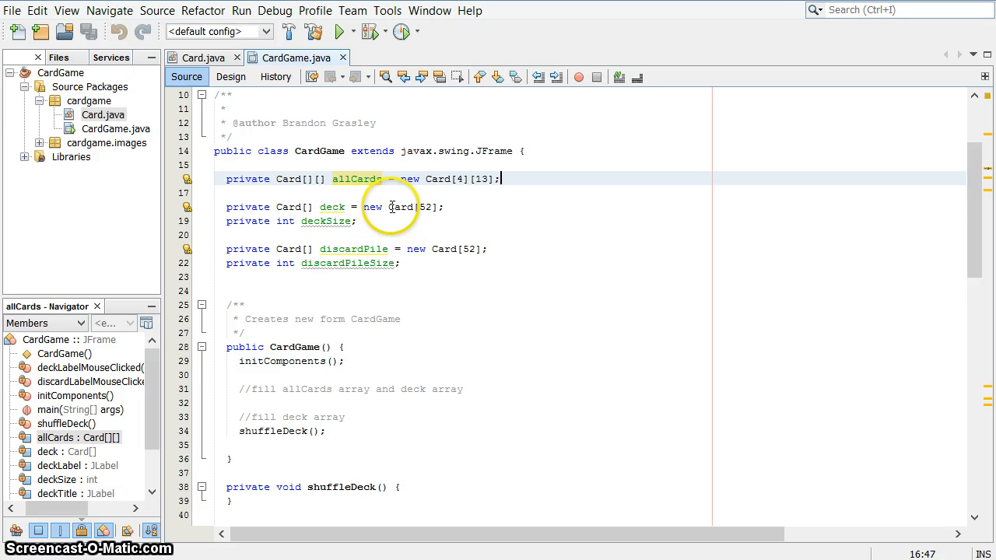
mouse_move(420, 206)
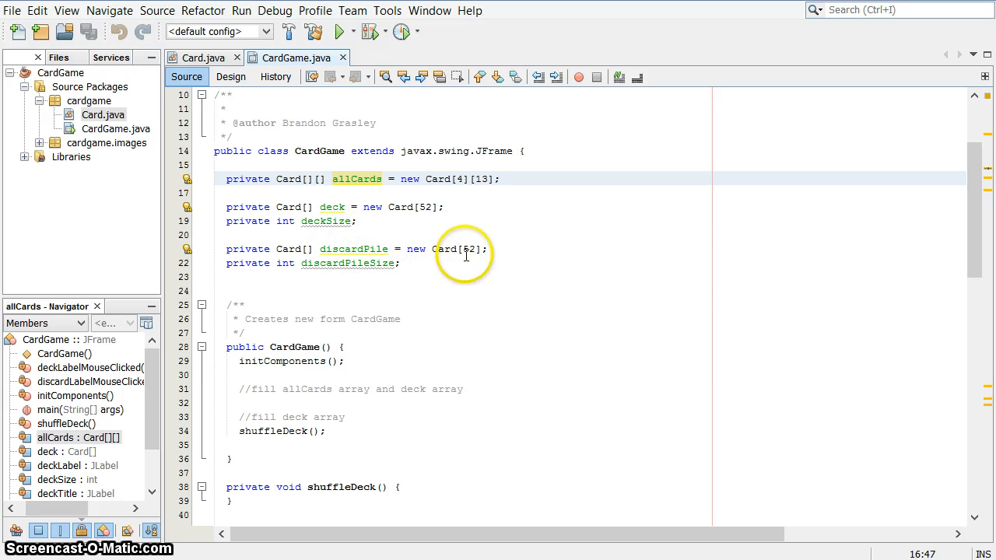
mouse_move(308, 261)
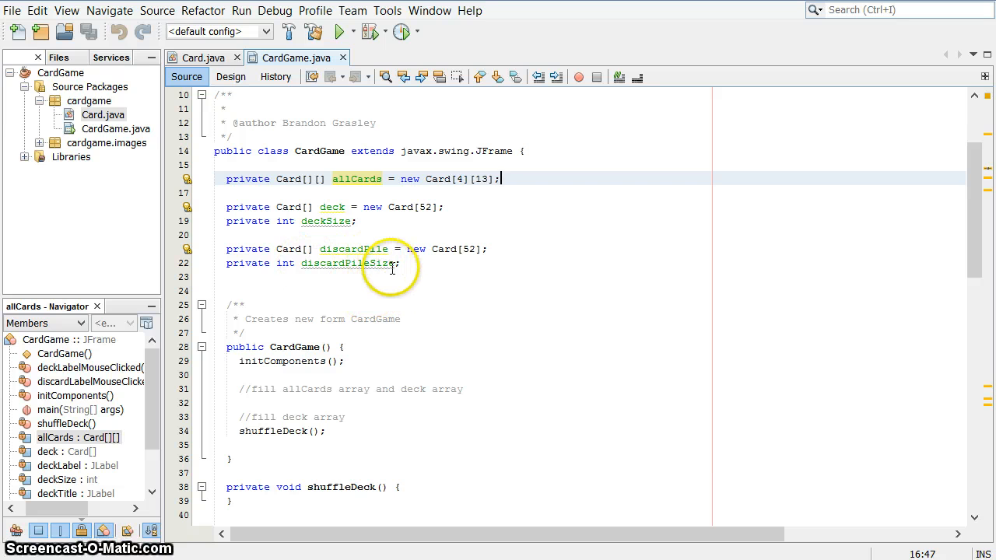
mouse_move(399, 316)
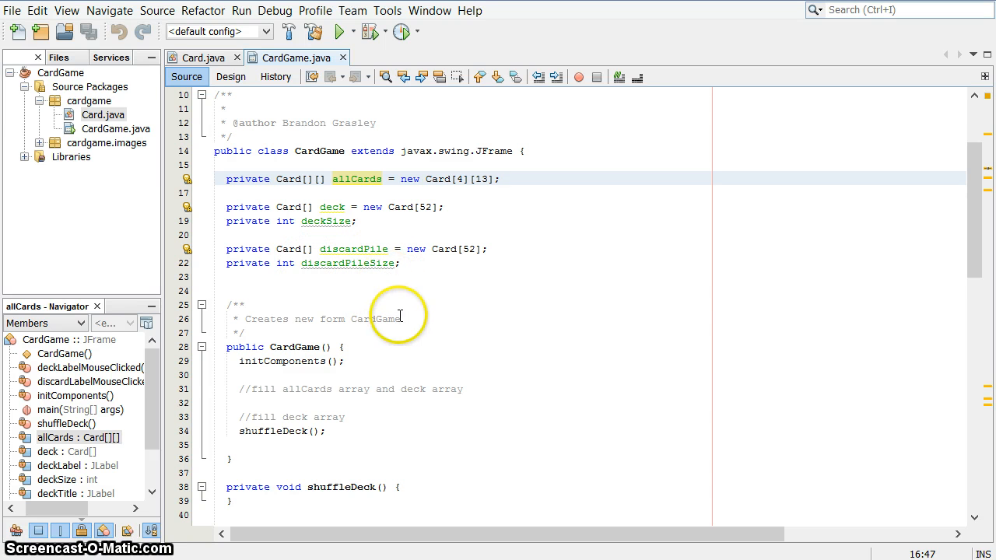
scroll("down", 3)
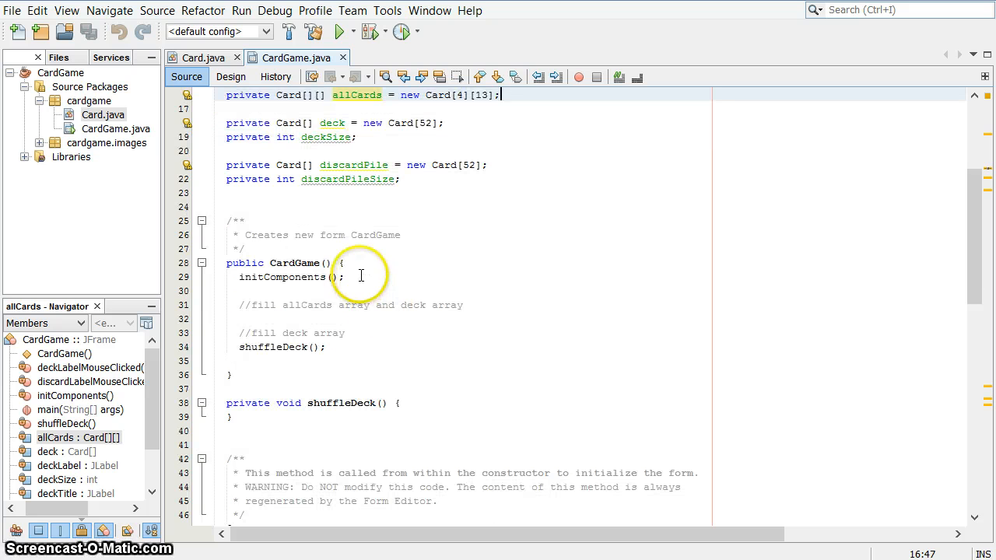
mouse_move(389, 296)
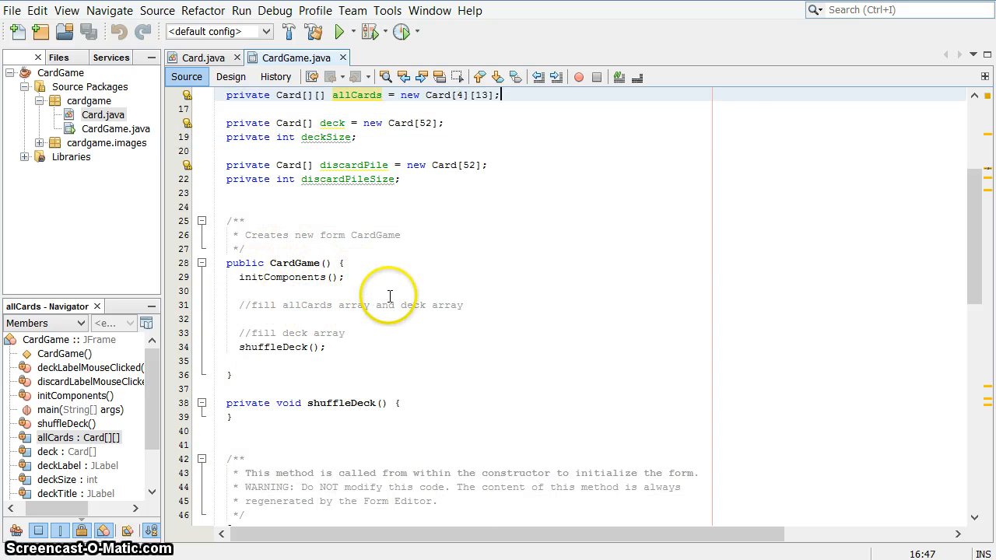
Step: In Design view, select the deck label and browse its icon properties
left_click(231, 76)
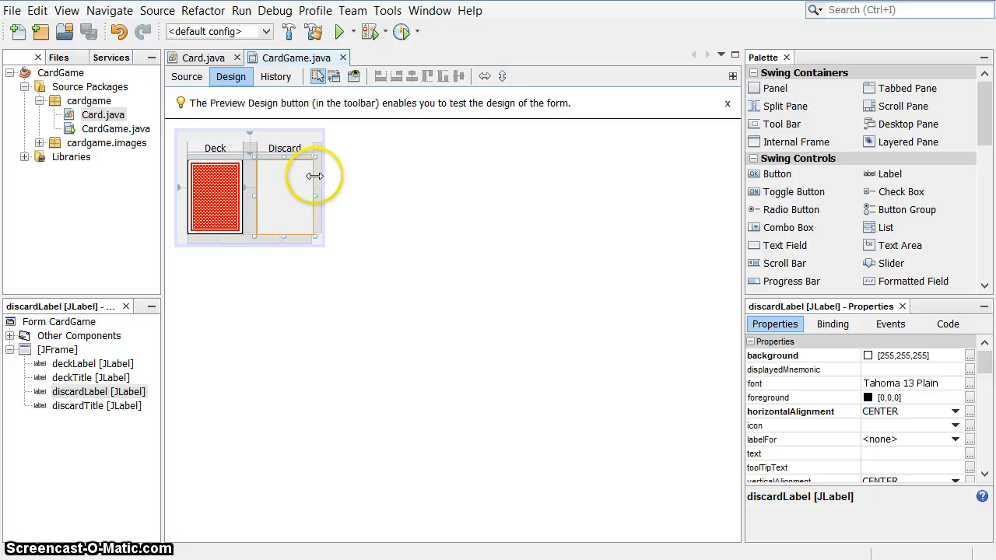
left_click(319, 214)
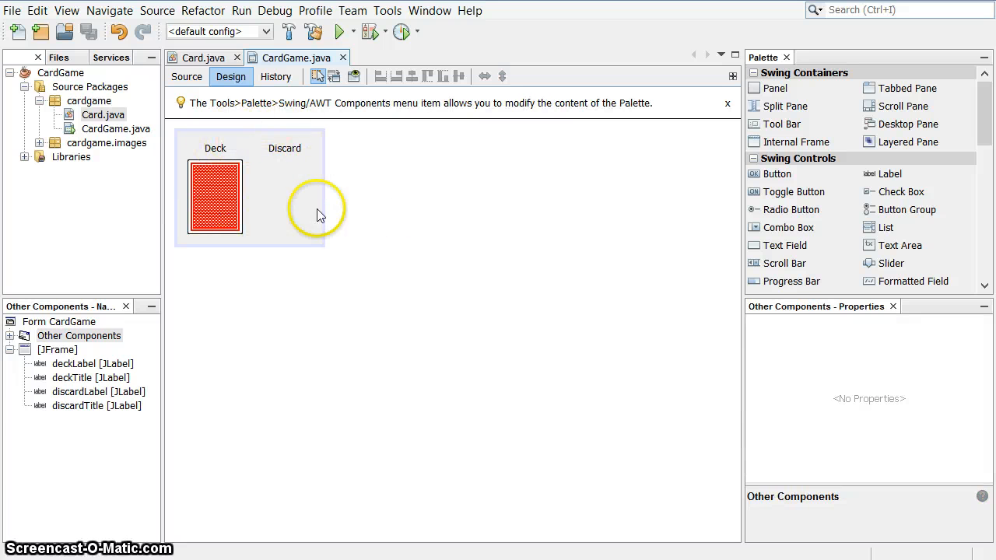
mouse_move(303, 152)
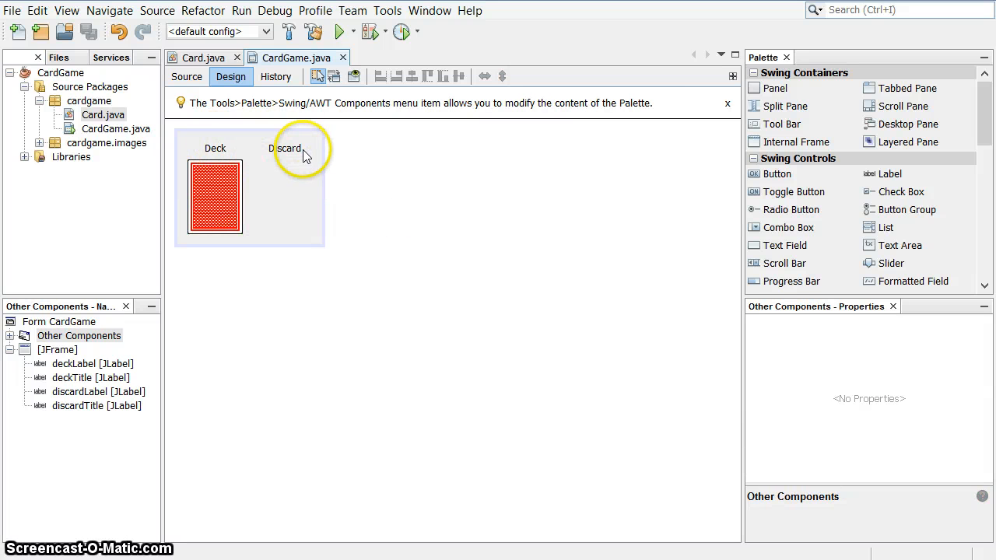
mouse_move(98, 384)
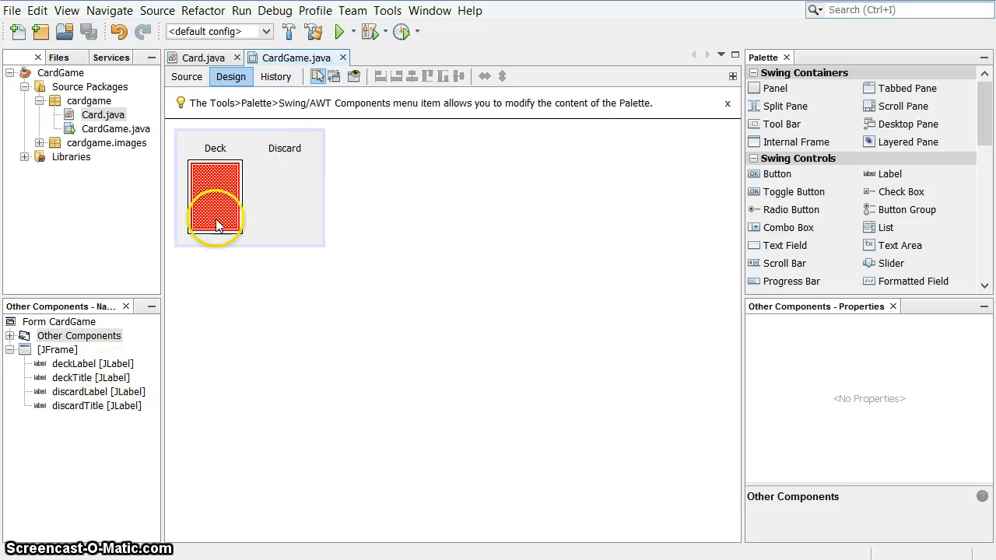
left_click(215, 197)
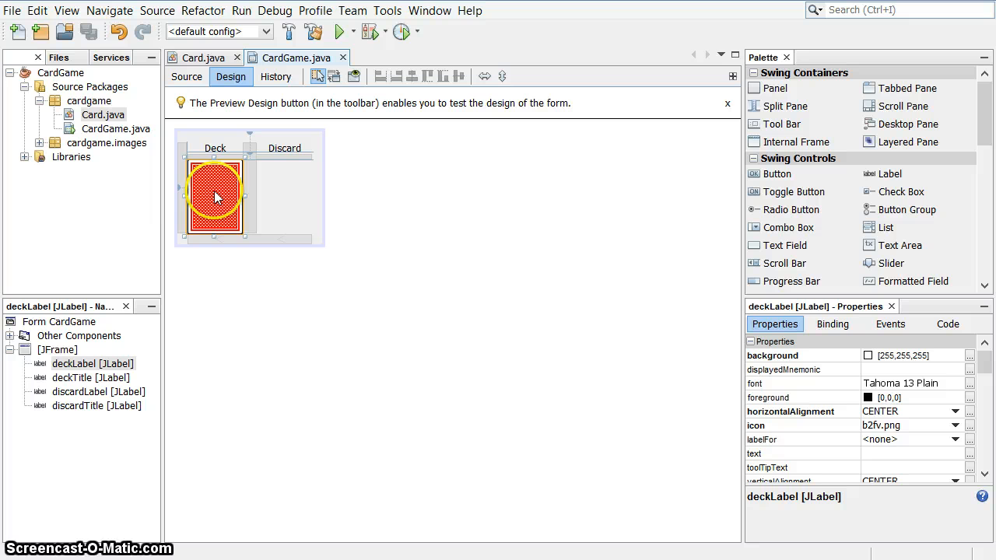
mouse_move(813, 429)
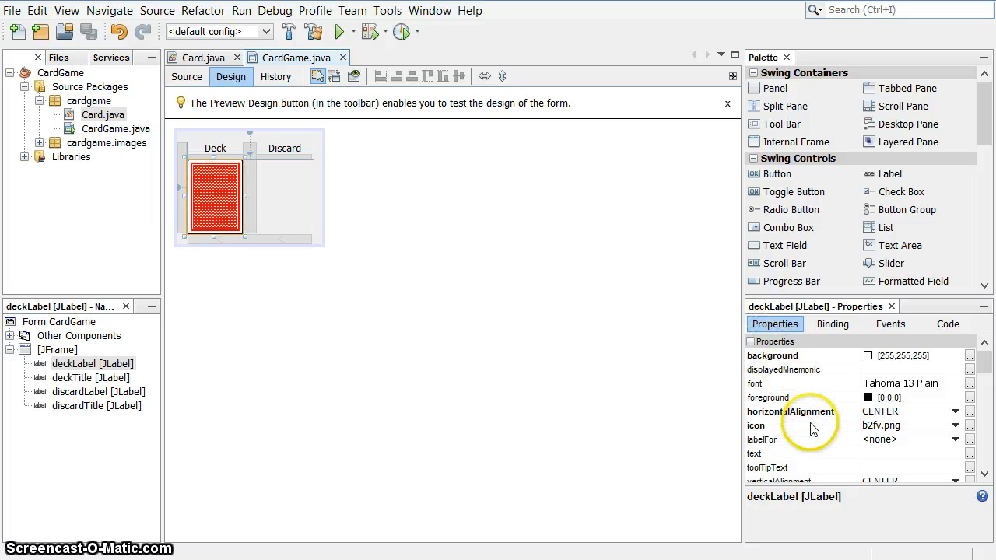
scroll("down", 3)
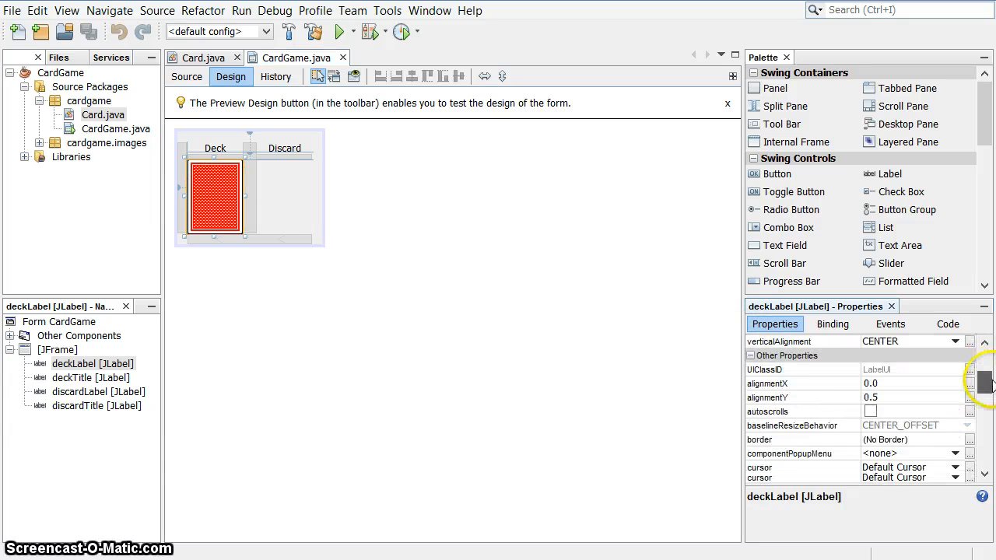
scroll("down", 3)
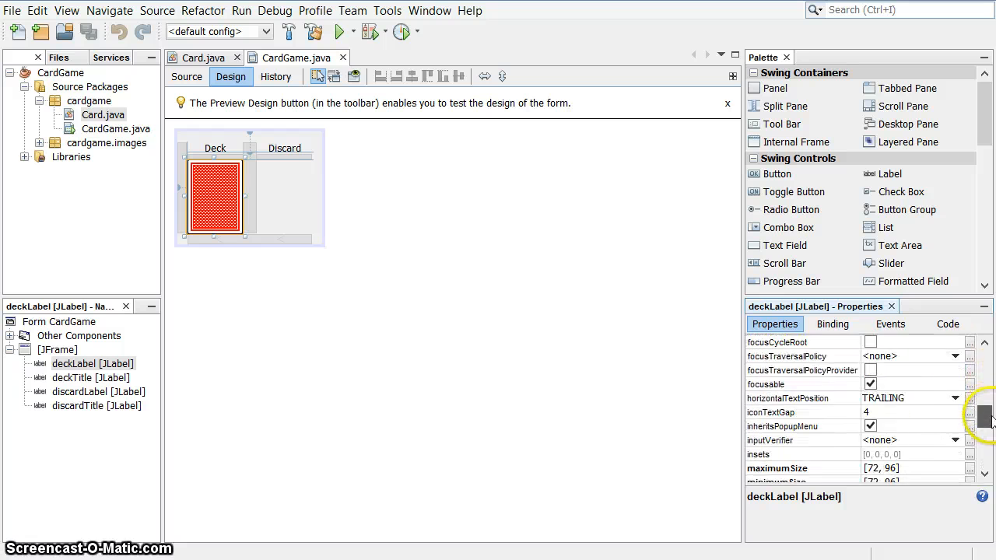
scroll("down", 3)
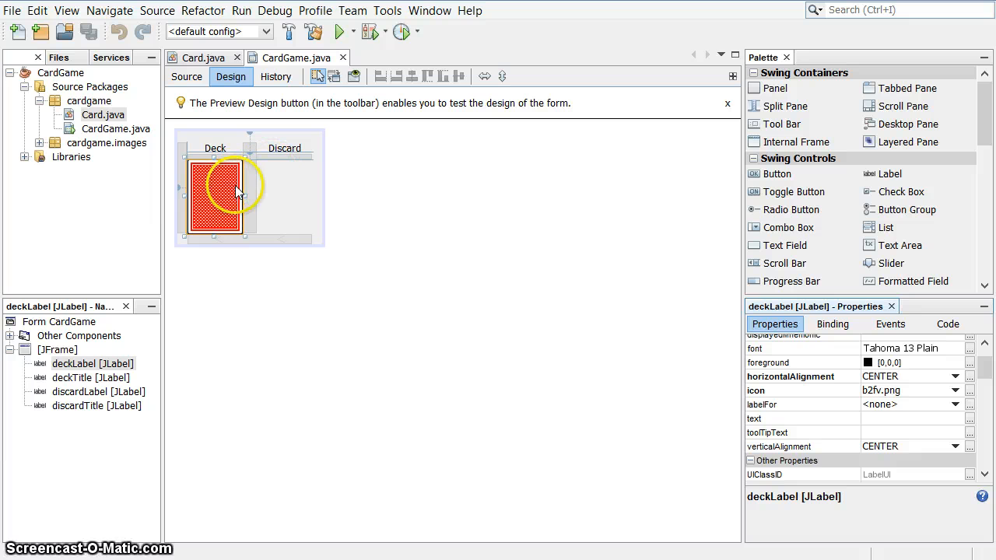
mouse_move(373, 212)
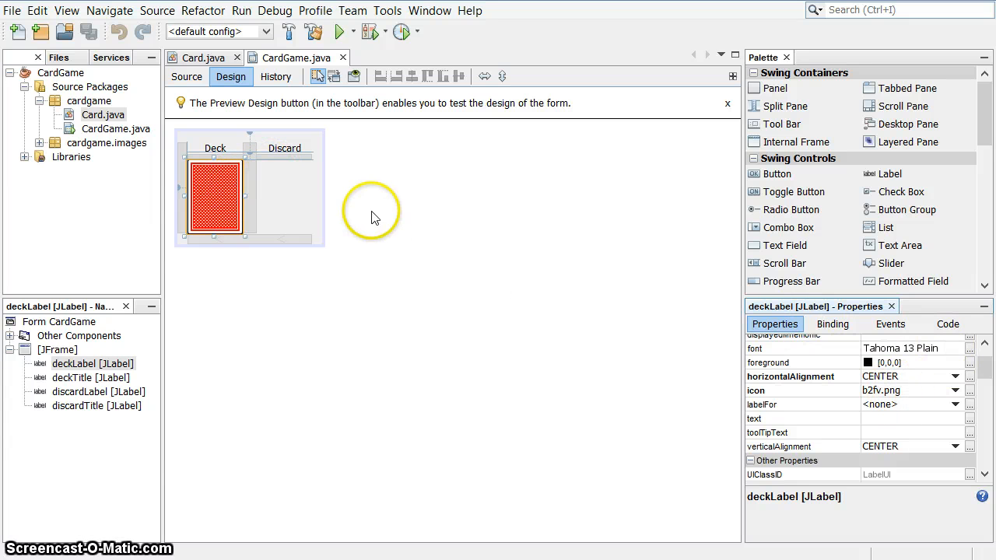
mouse_move(283, 190)
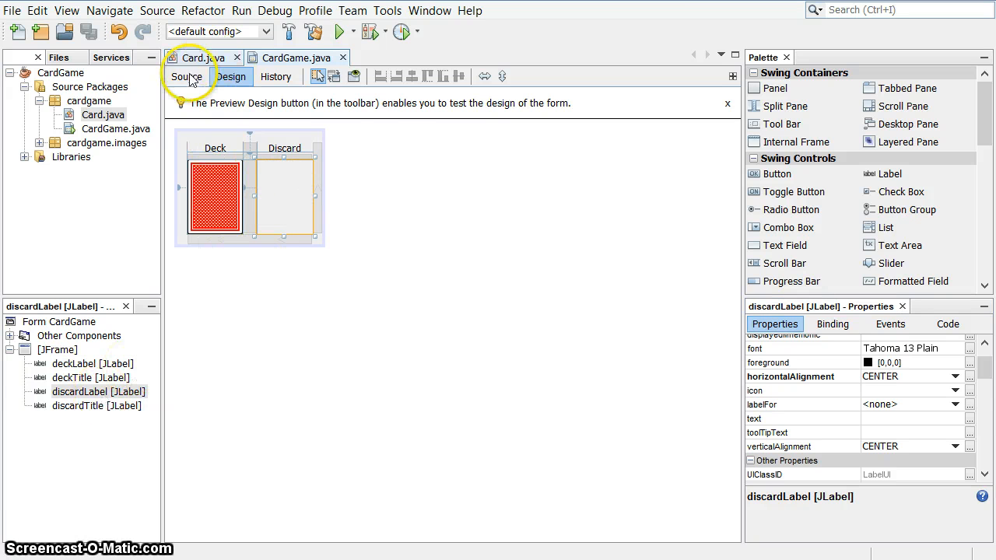
Step: Under the fill comment, add an outer for loop over suit from 0 to 3
left_click(186, 76)
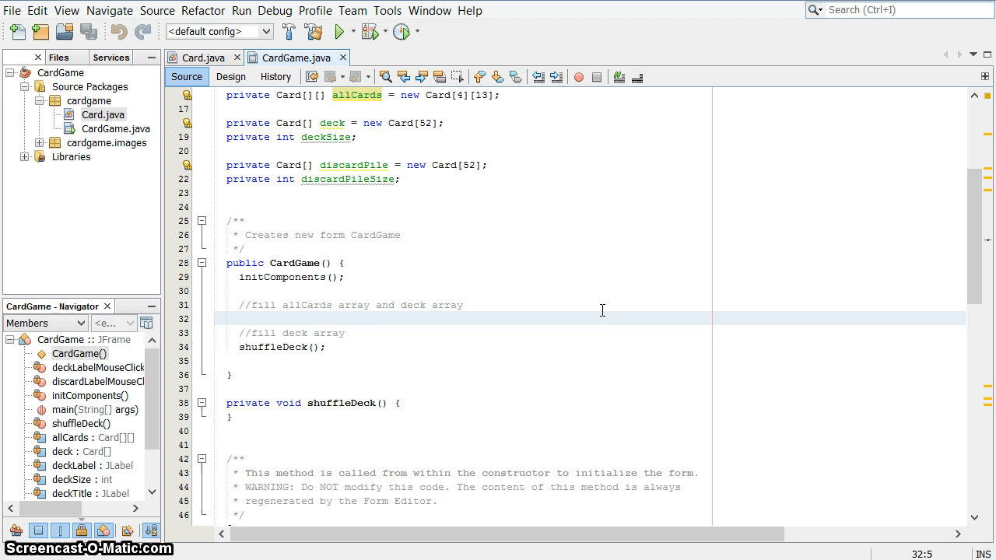
key("enter")
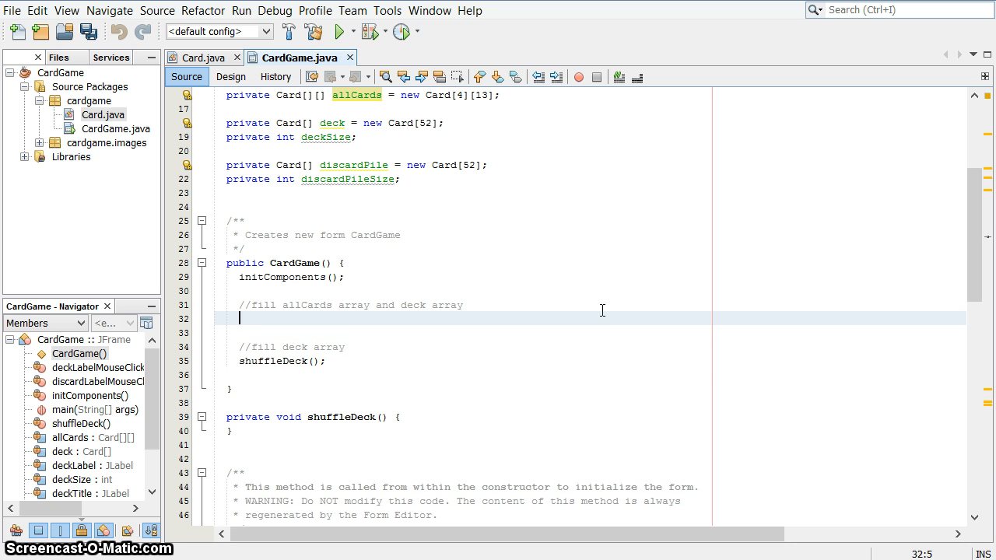
type("for")
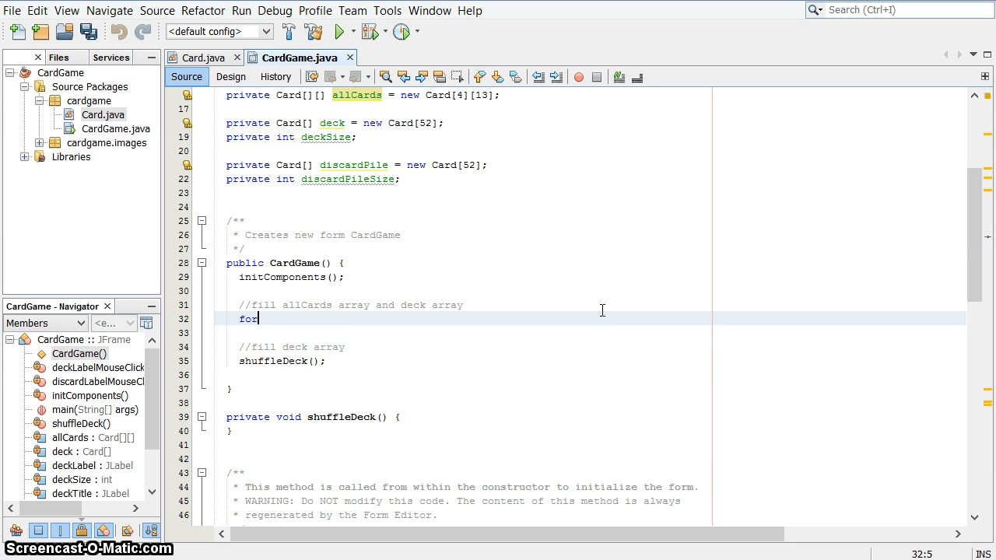
type("(i)")
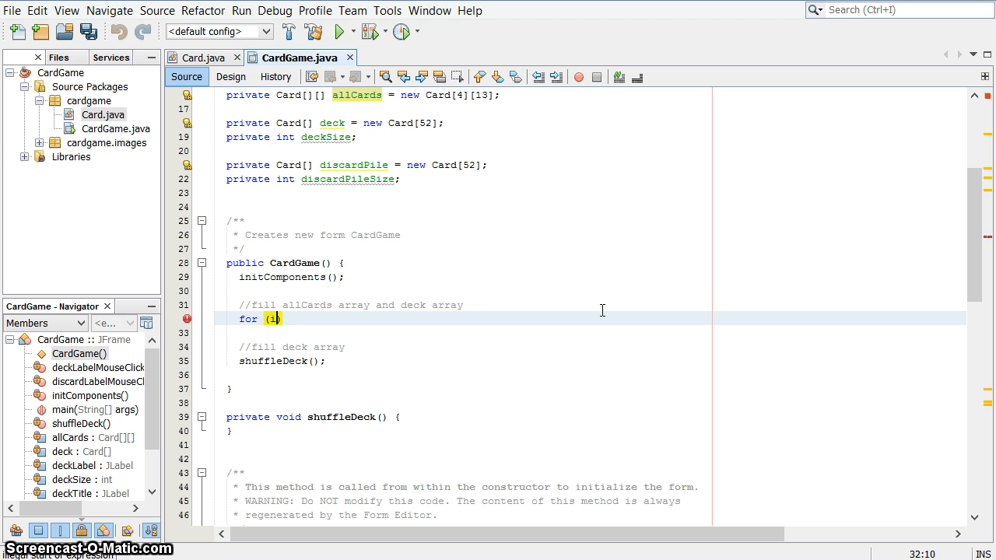
type("nt su")
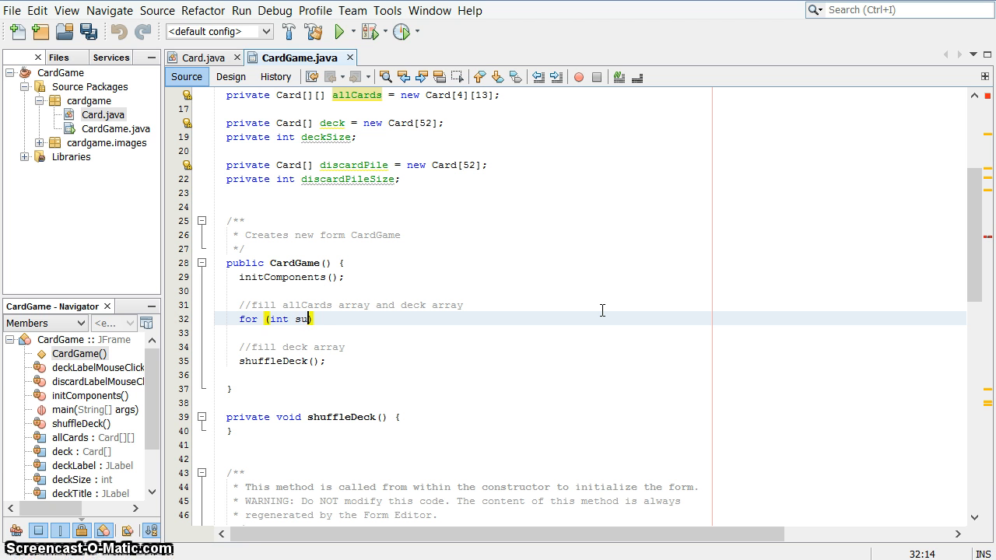
type("it=0;")
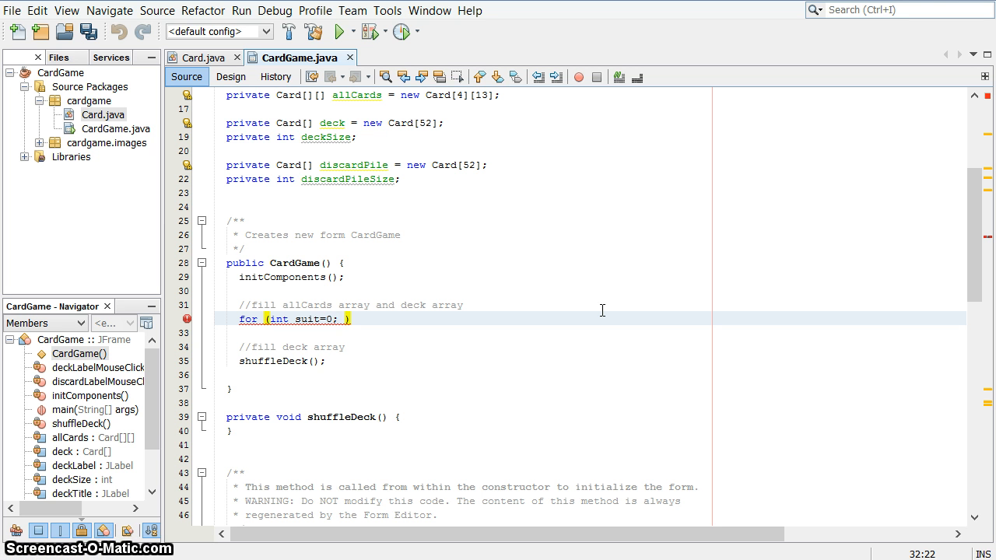
type("su")
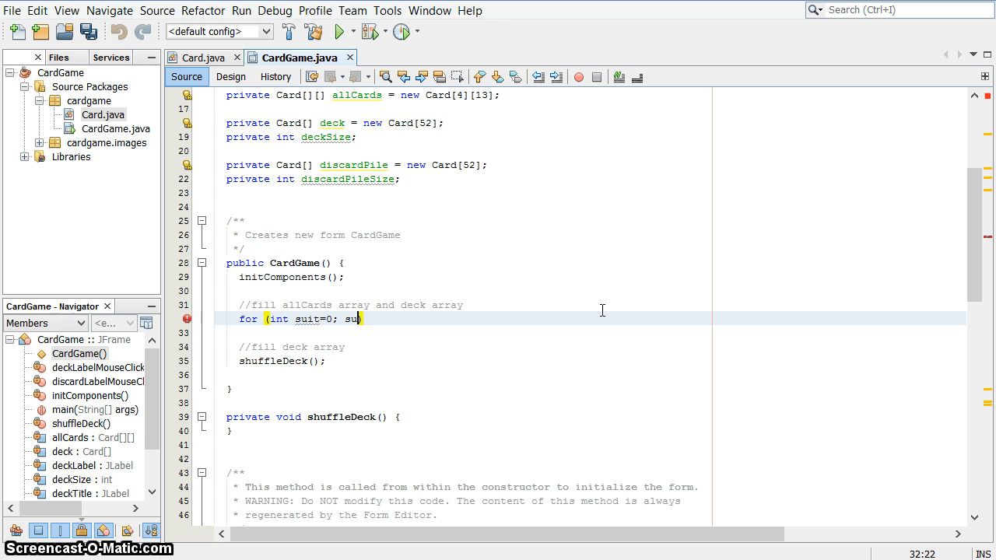
type("it < 4; suit")
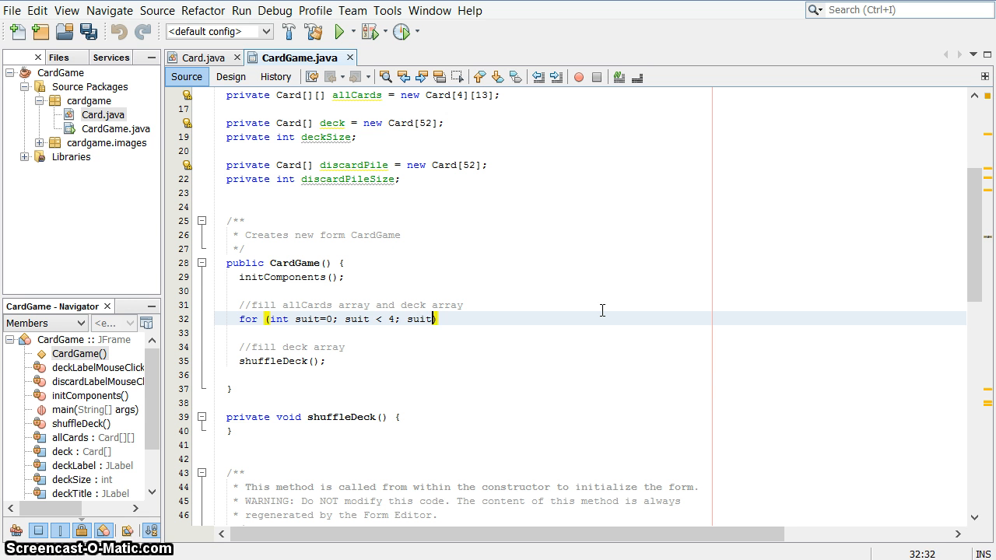
type("++) {")
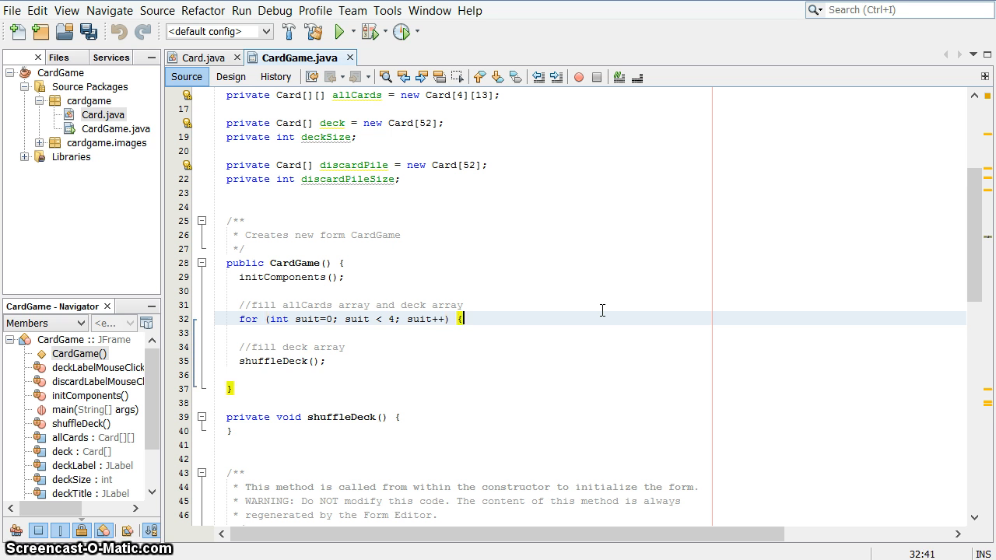
Step: Nest an inner for loop over value from 0 to 12
type("for (in)")
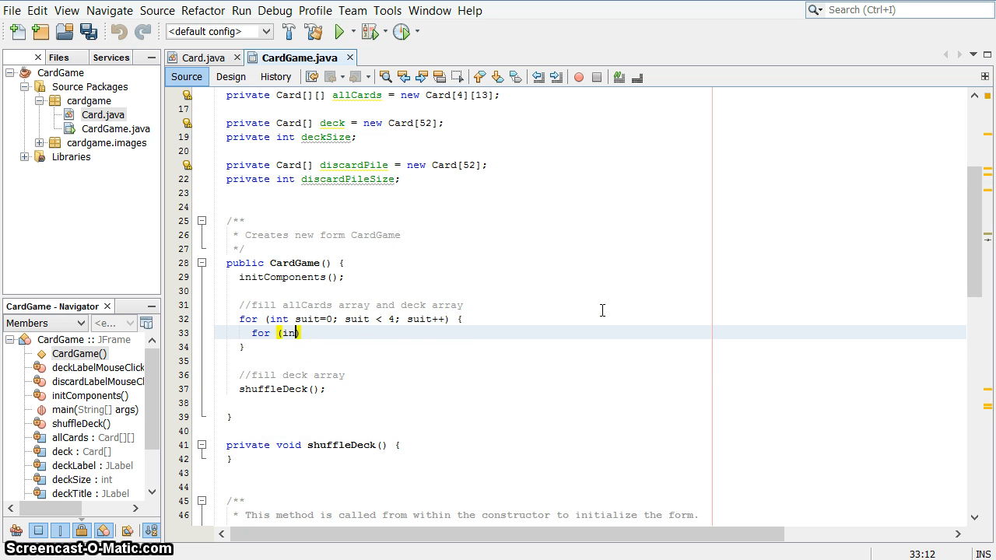
type("t value")
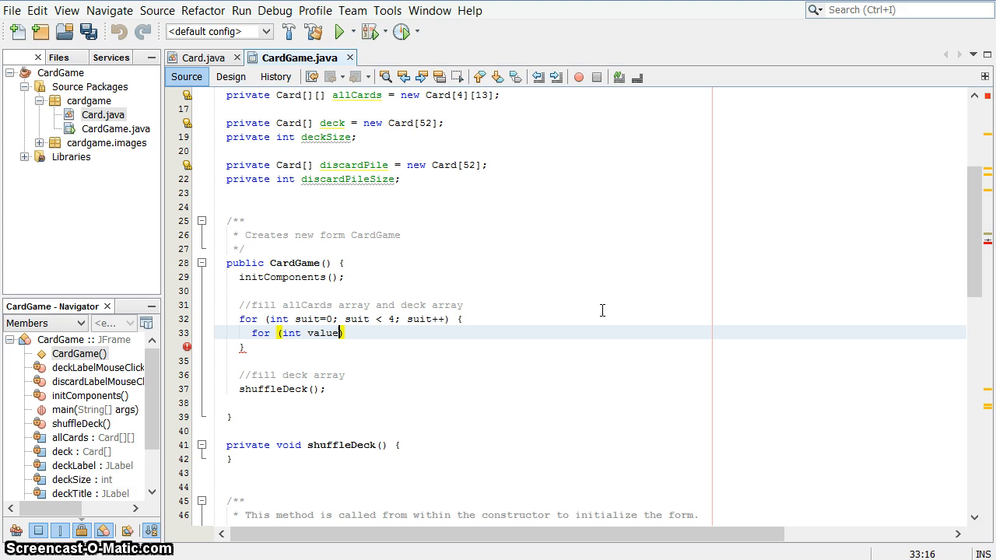
type("=0;")
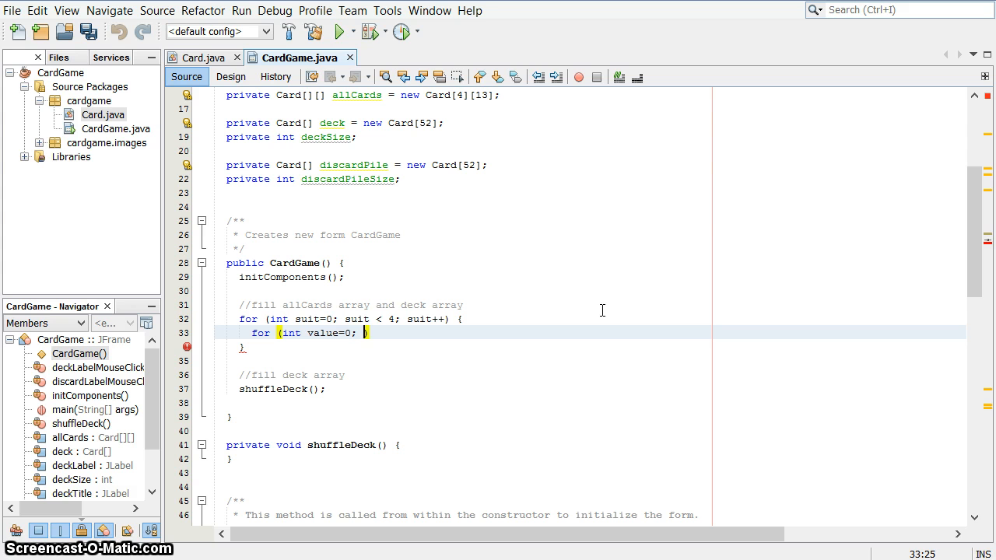
type("value < 13")
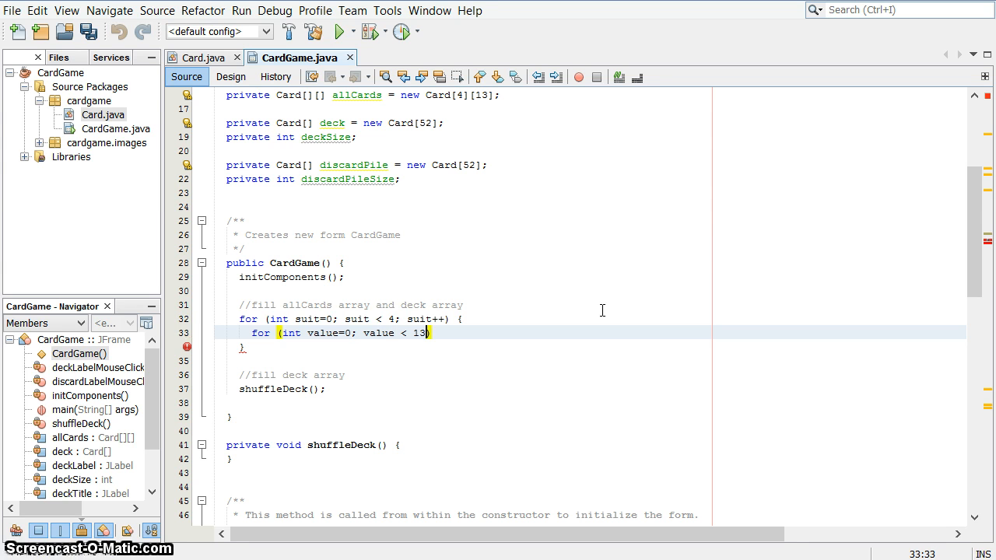
type("; value")
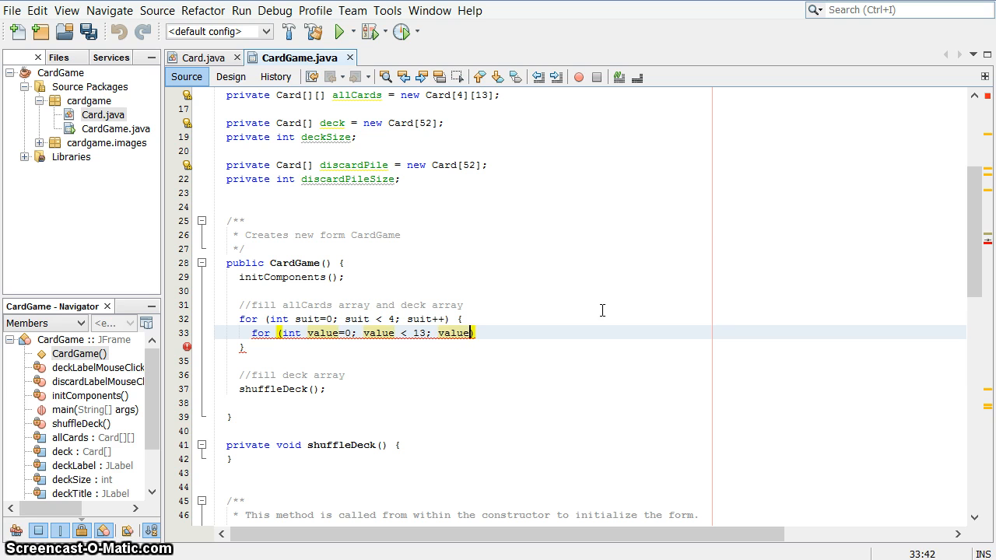
type("++) {")
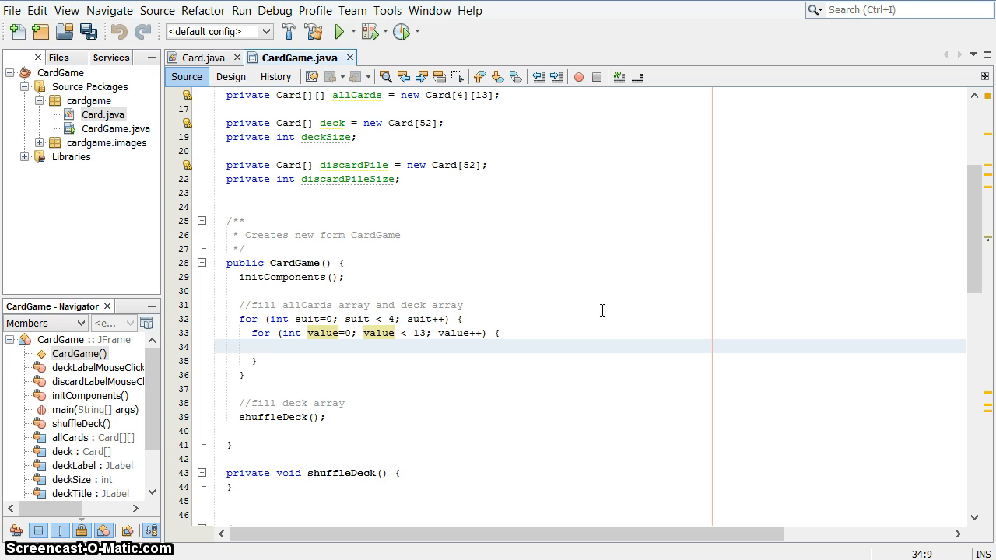
Step: Fill the inner loop with allCards[suit][value] = new Card(suit+1, value+1)
left_click(264, 347)
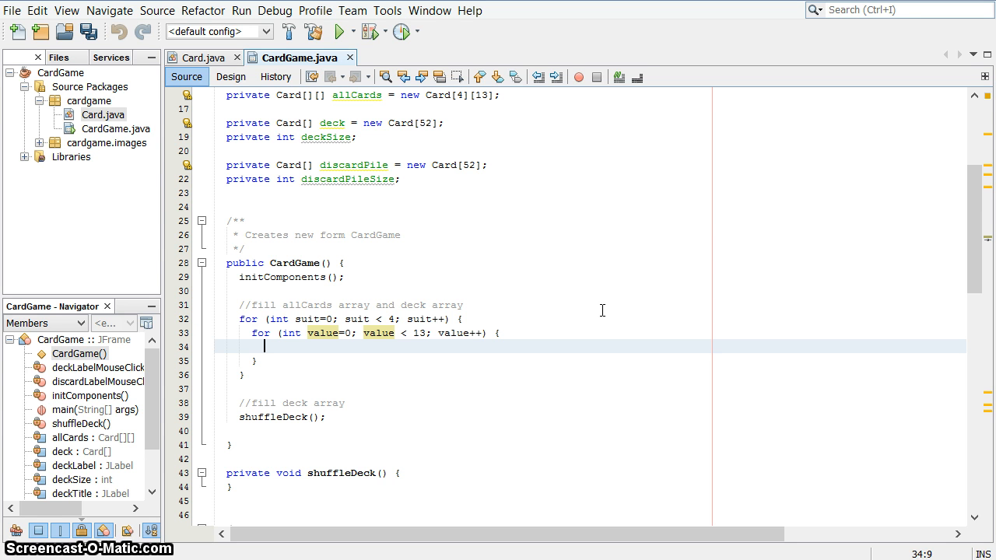
type("allCards[su")
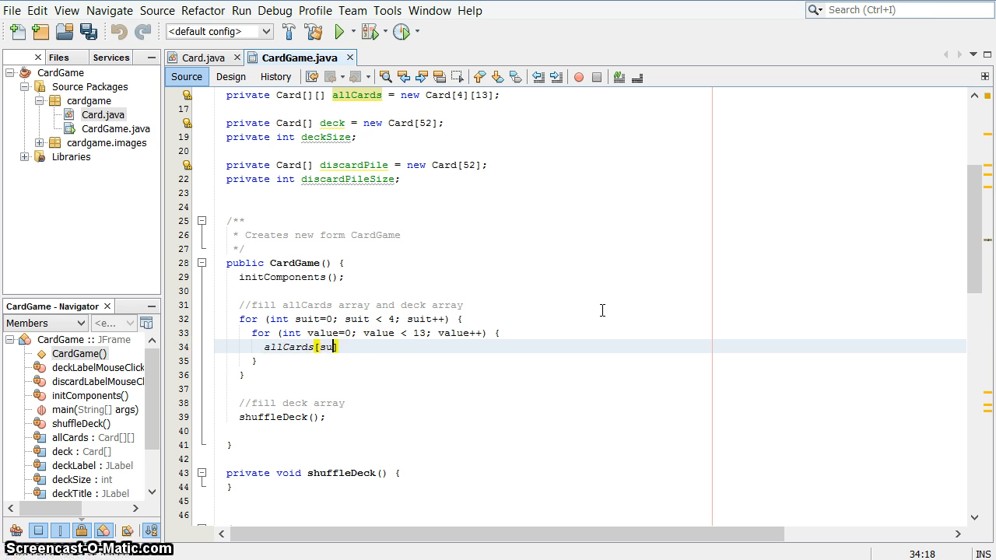
type("it][valu")
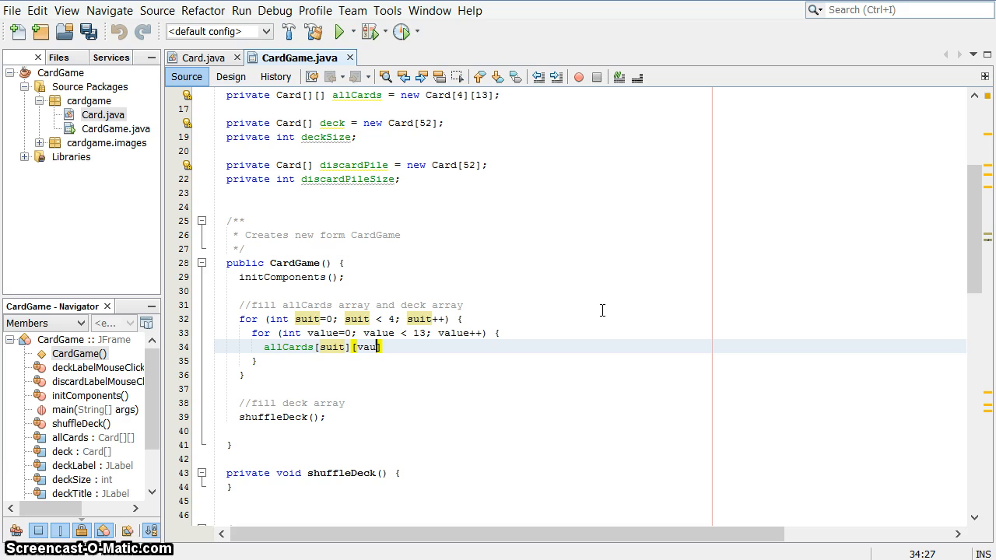
type("ue]")
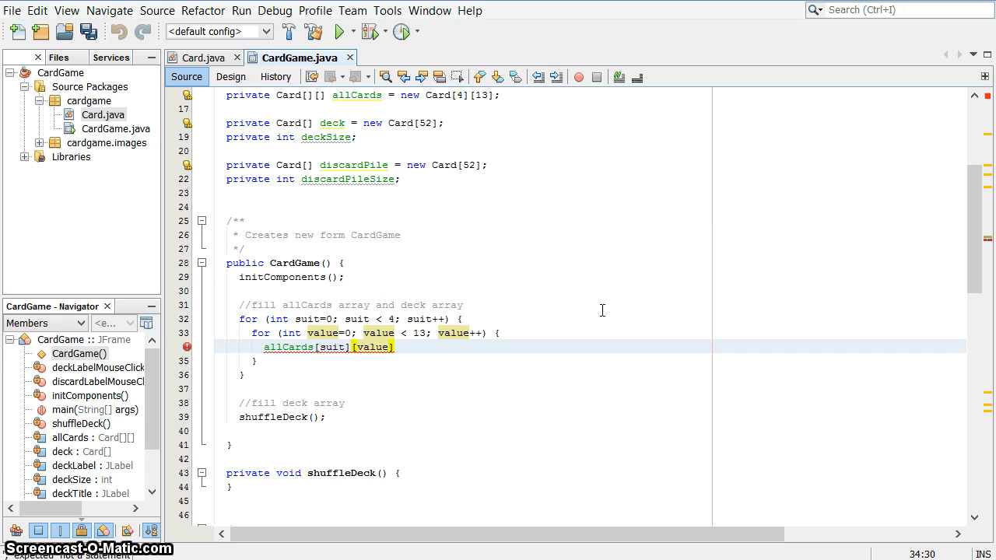
type("= ne")
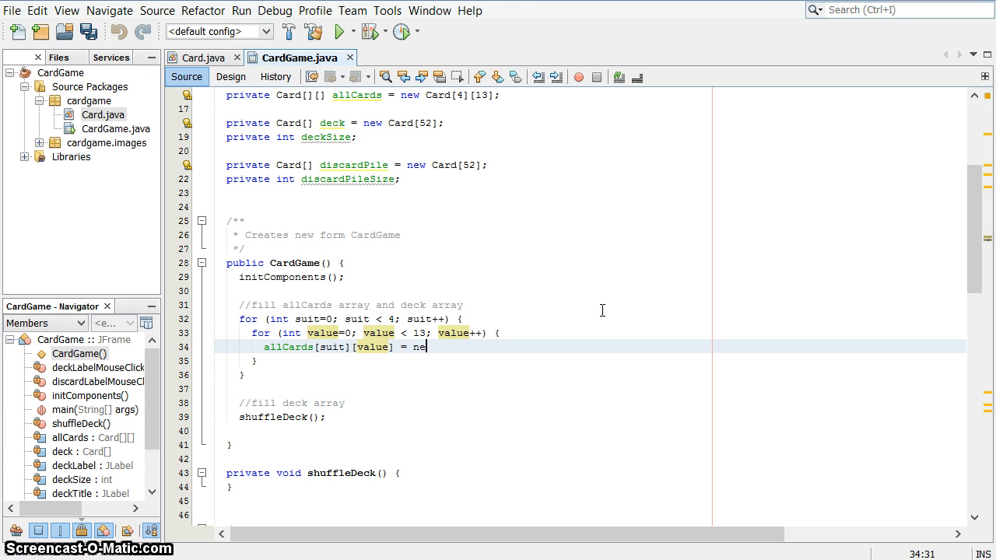
type("w Card()")
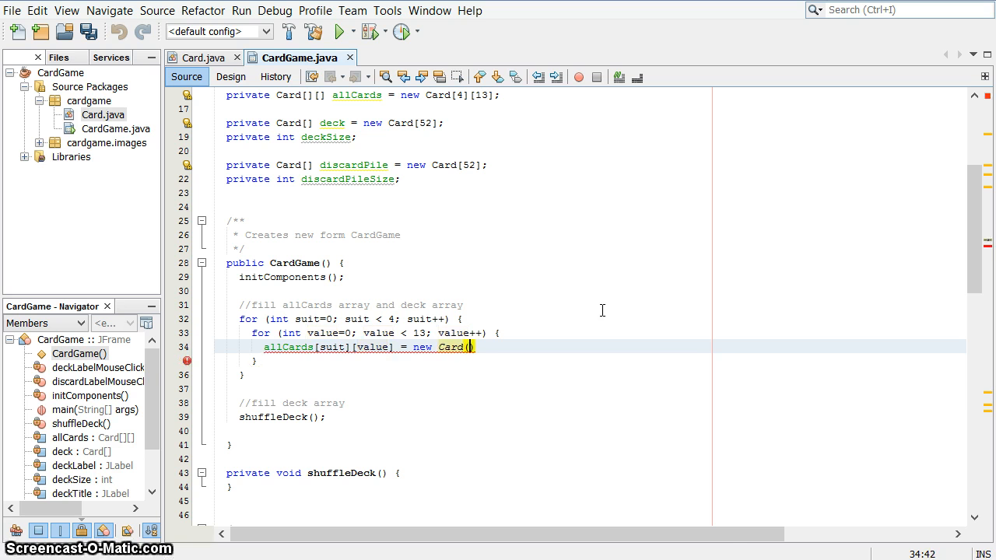
type("suit+")
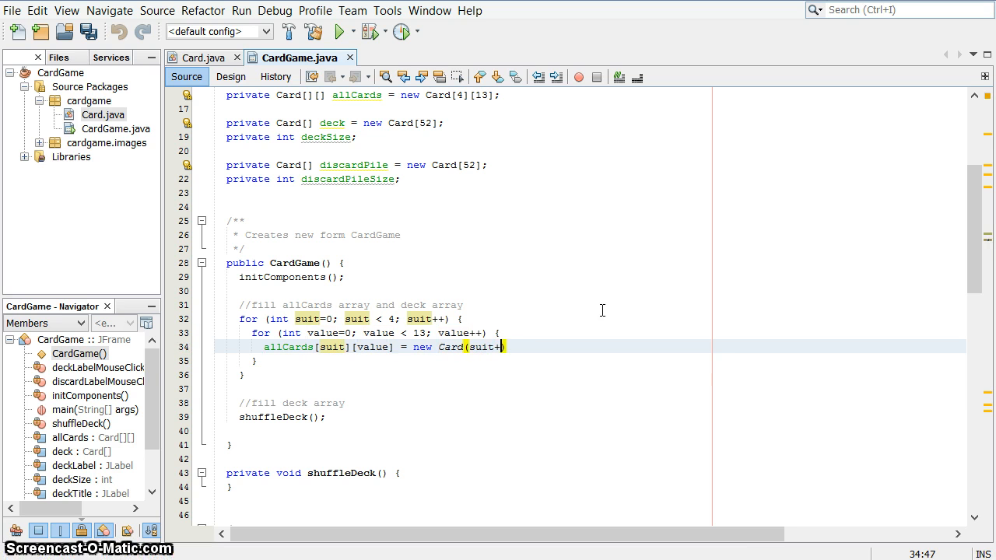
type("1,value")
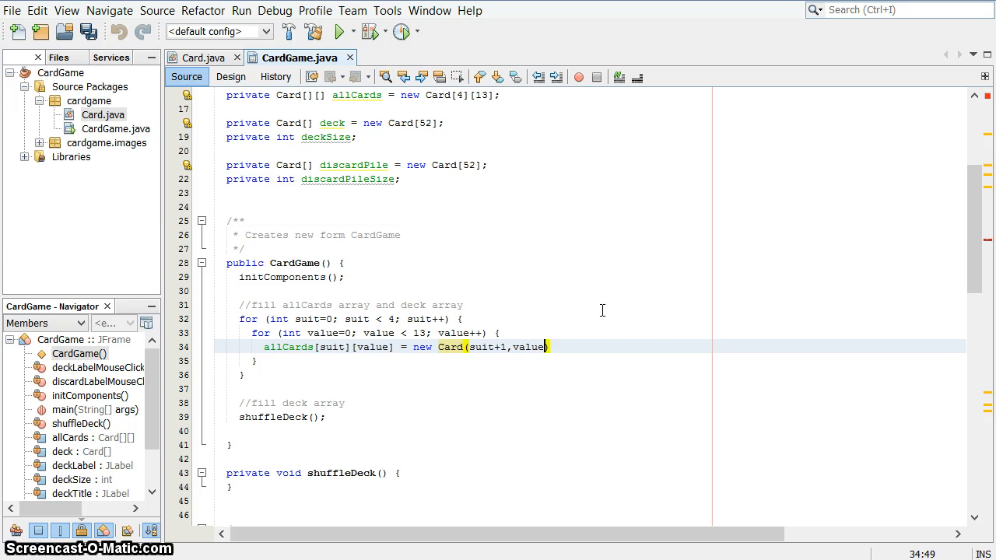
type("+1")
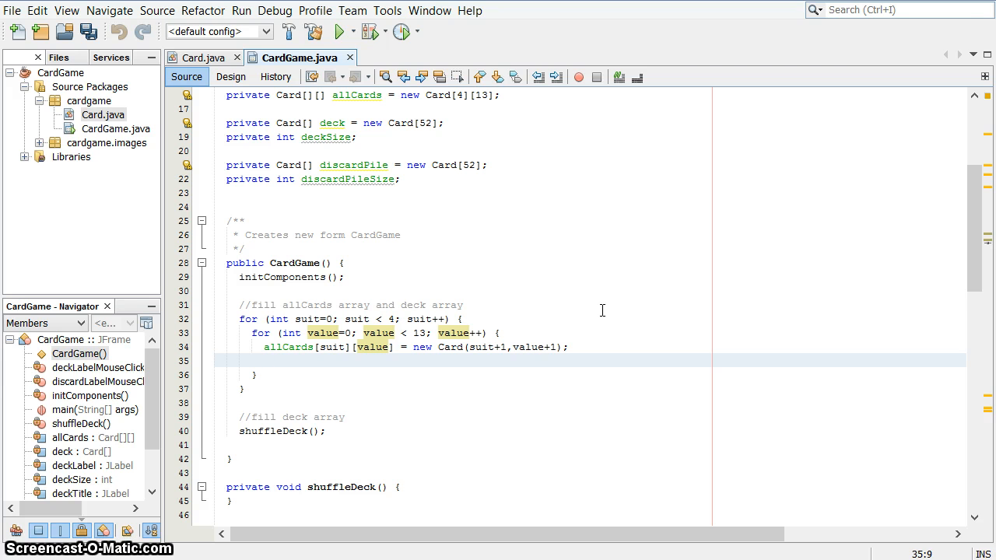
Step: Copy each card from allCards[suit][value] into deck using a suit*13 index
type("d")
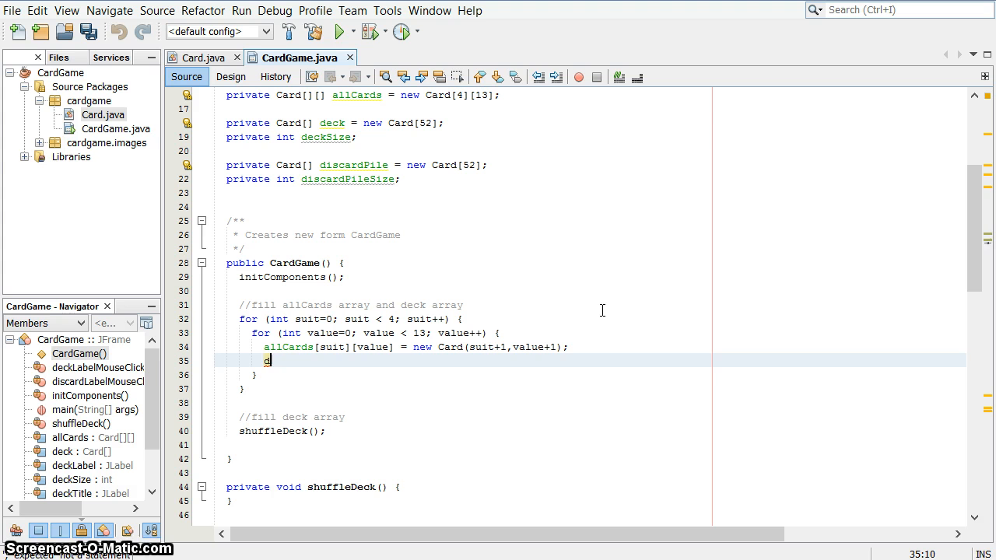
type("eck[] =")
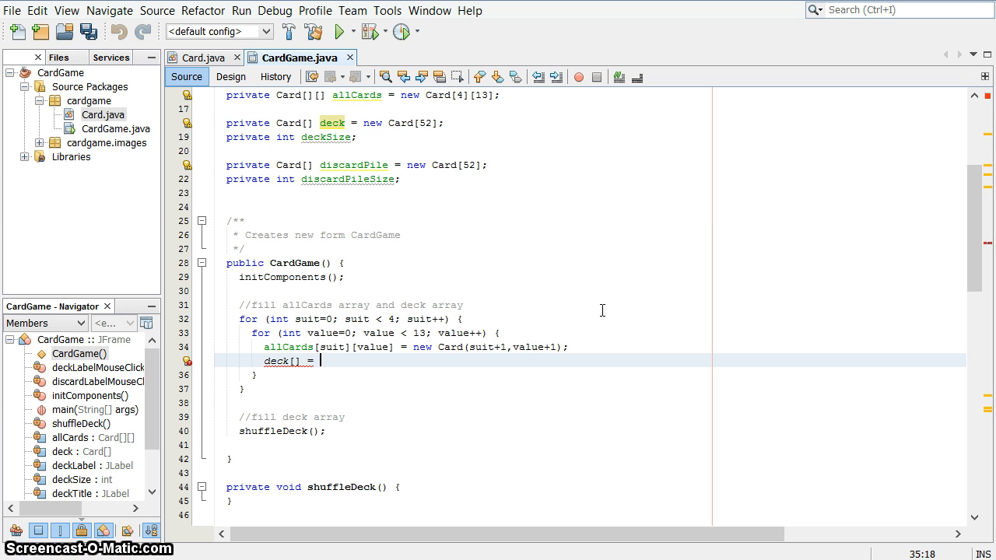
type("allCards[]")
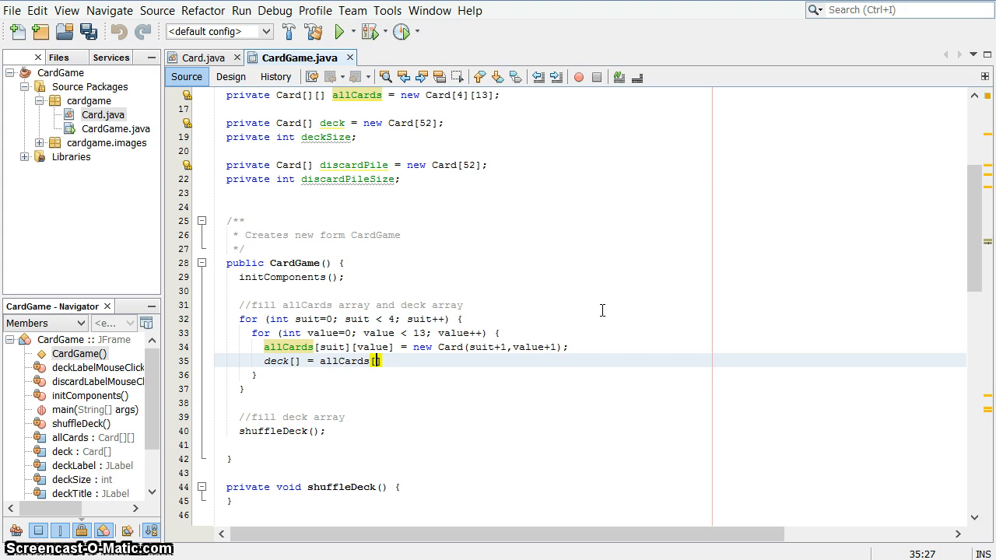
type("suit][value]")
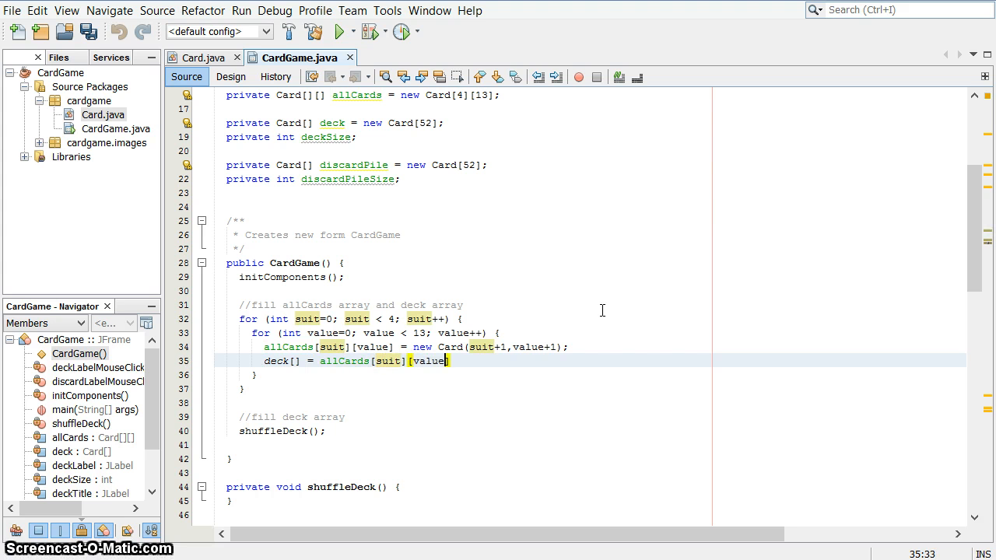
type("];")
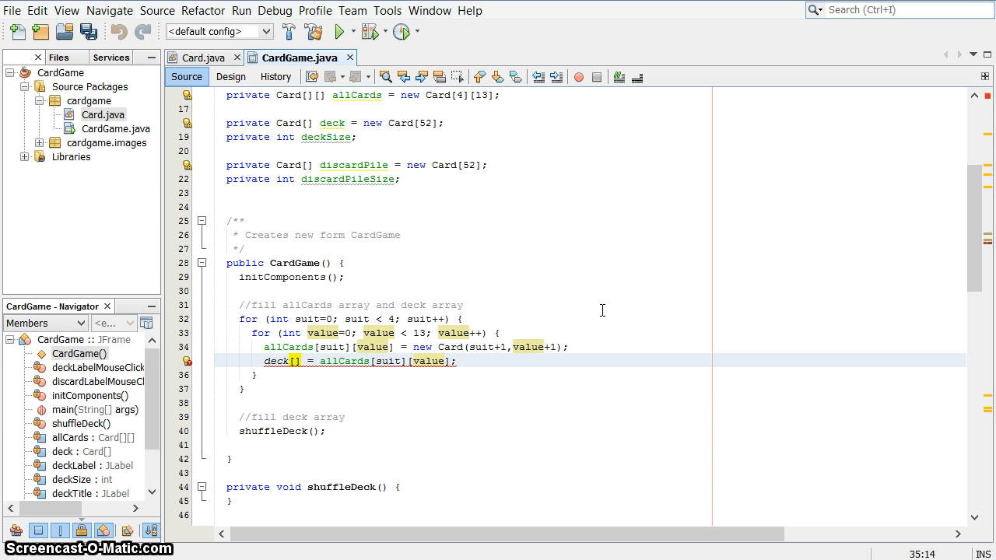
type("suit*")
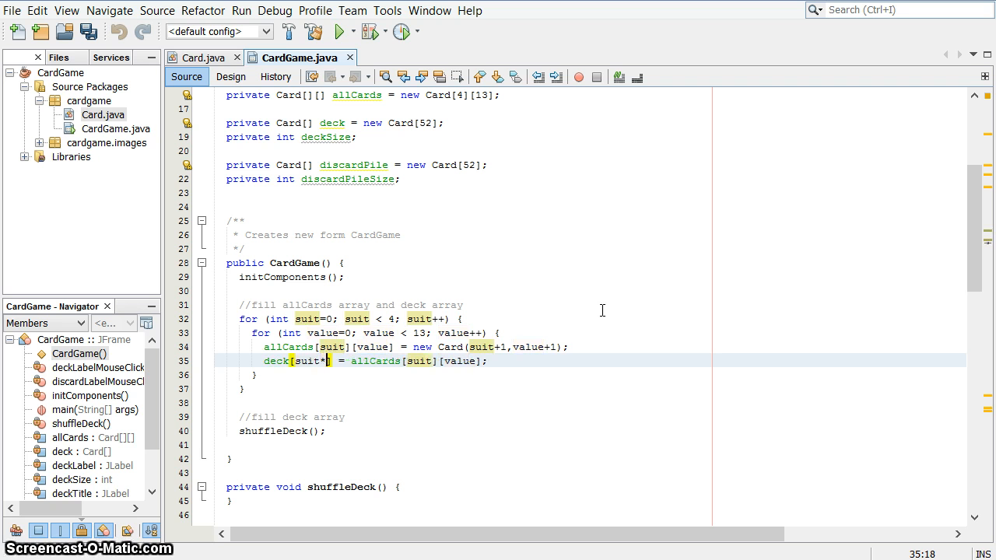
type("*")
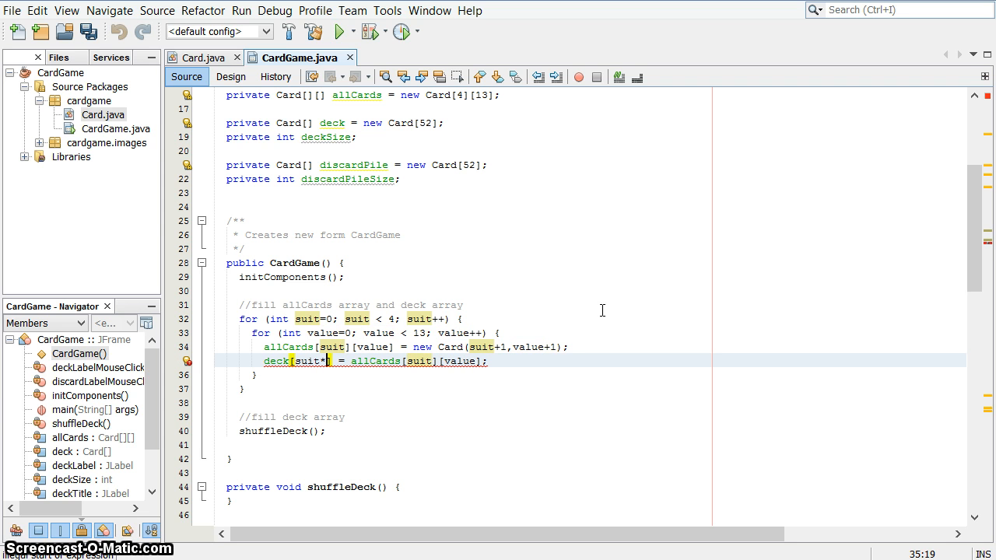
type("1")
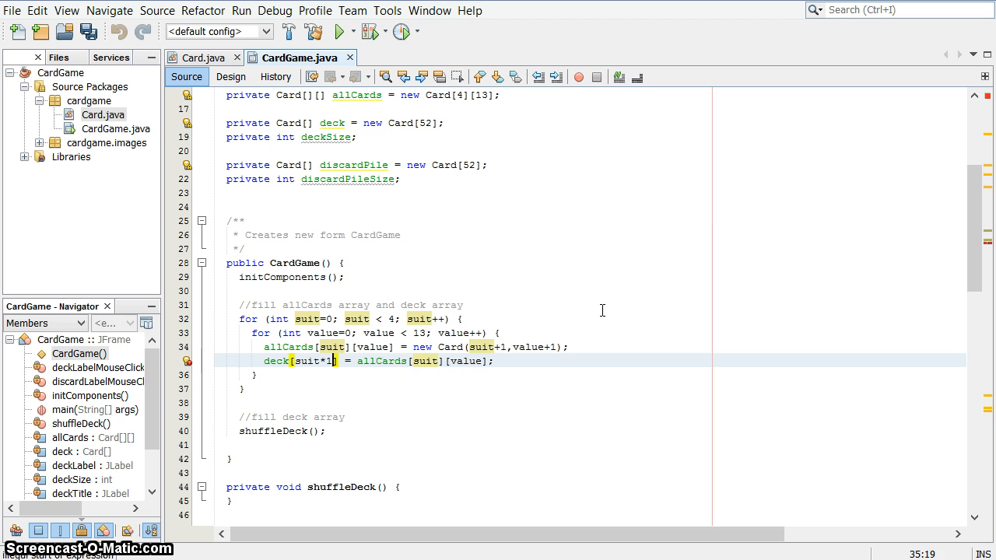
type("3+value")
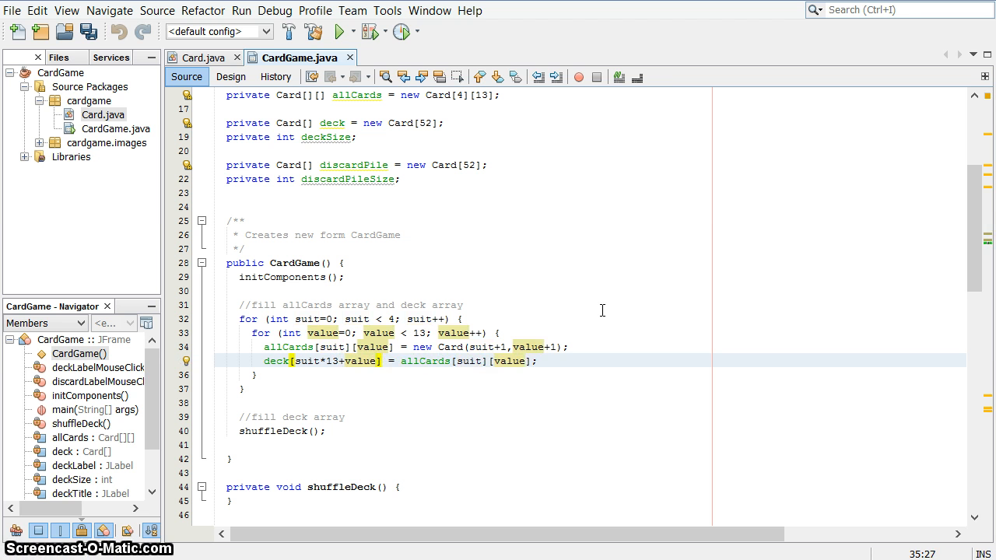
Step: Check the suit and value counters and correct the index to suit*13+value
left_click(300, 361)
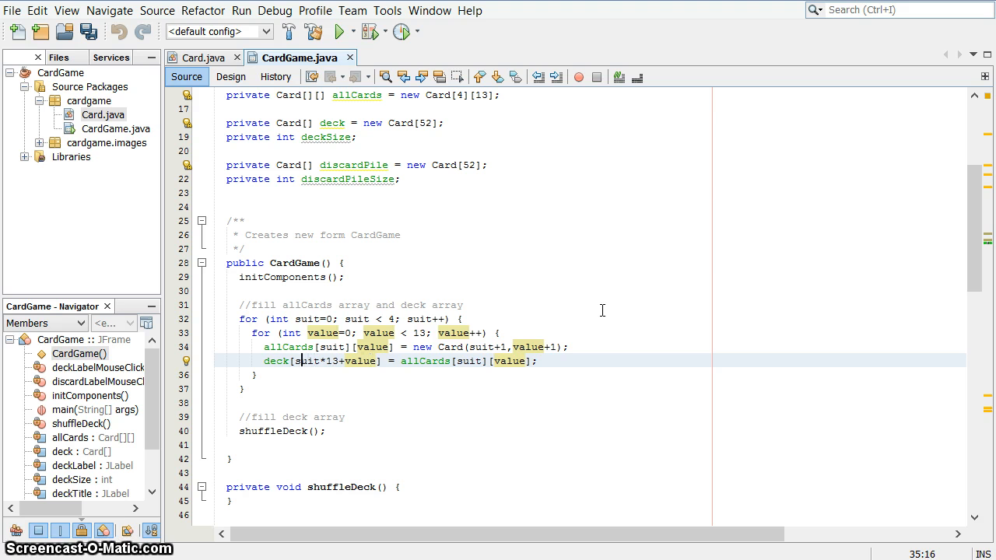
left_click(308, 319)
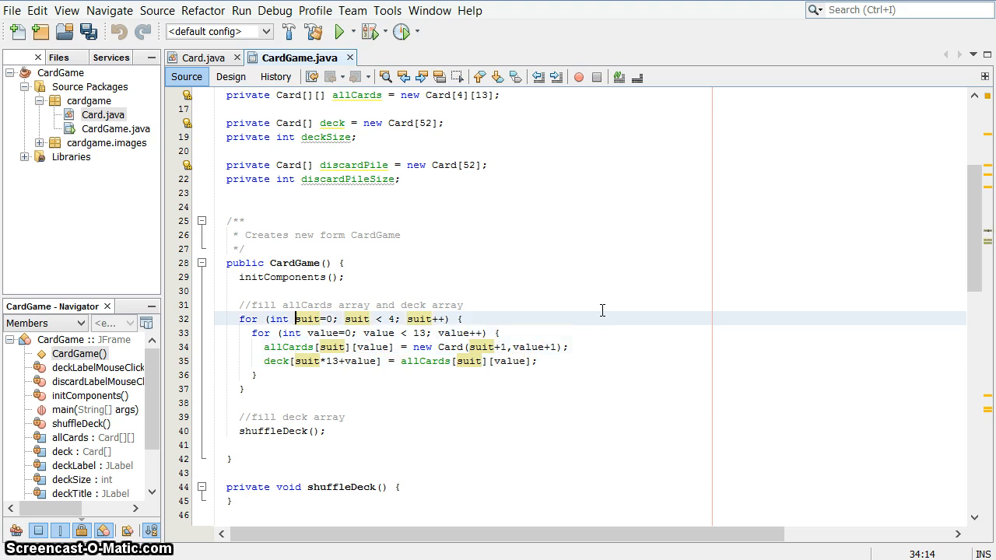
left_click(294, 333)
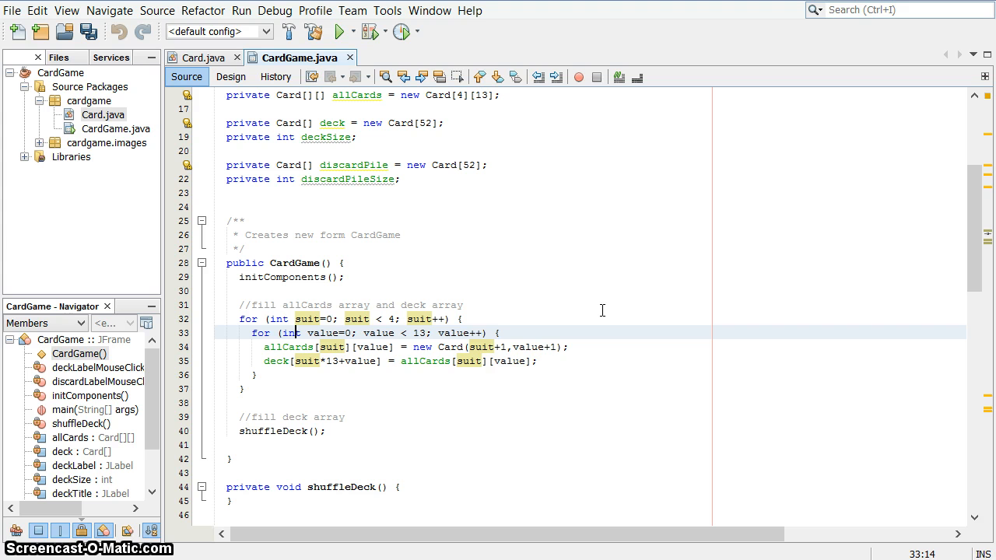
left_click(296, 361)
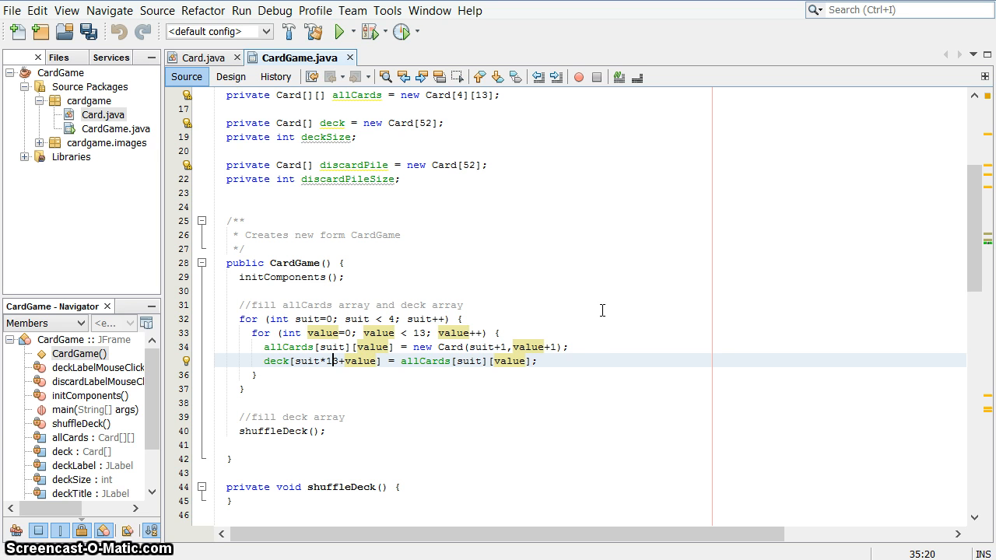
type("3")
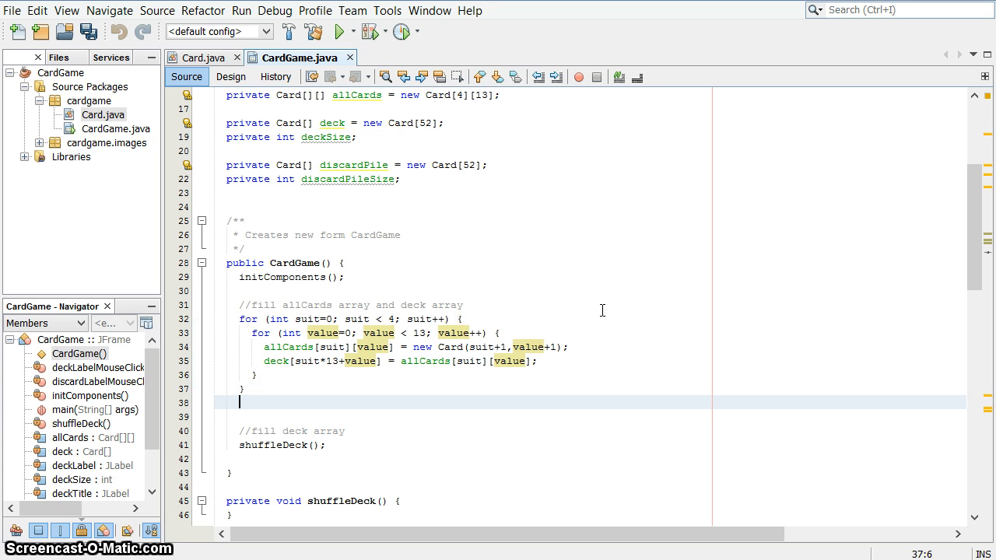
Step: Set deckSize to 52 after the card-filling loops
type("deckSize")
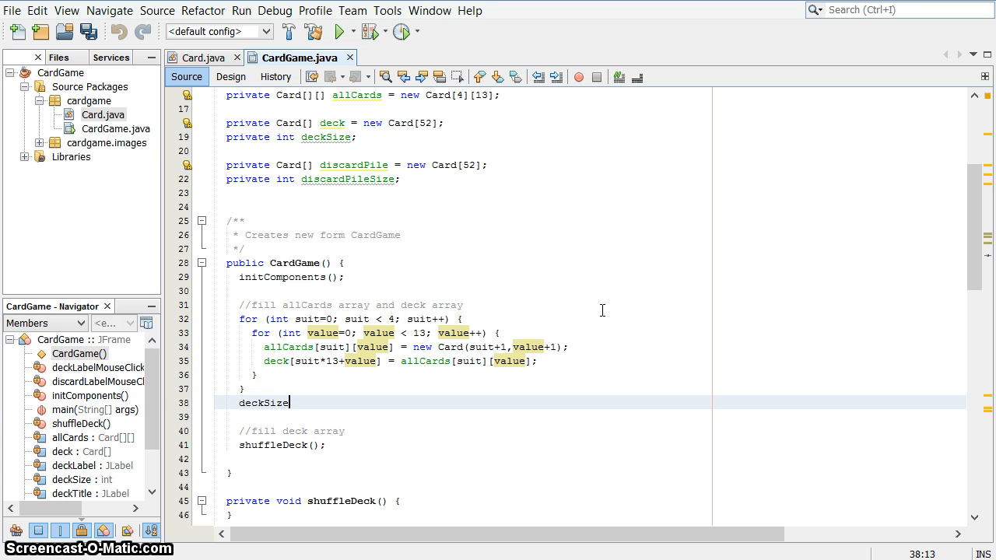
type("=52;")
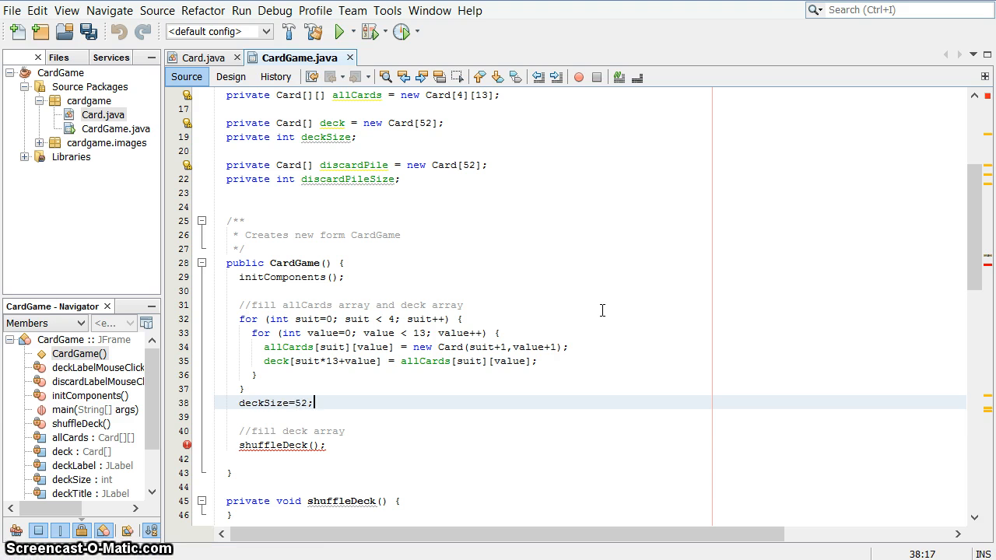
left_click(276, 444)
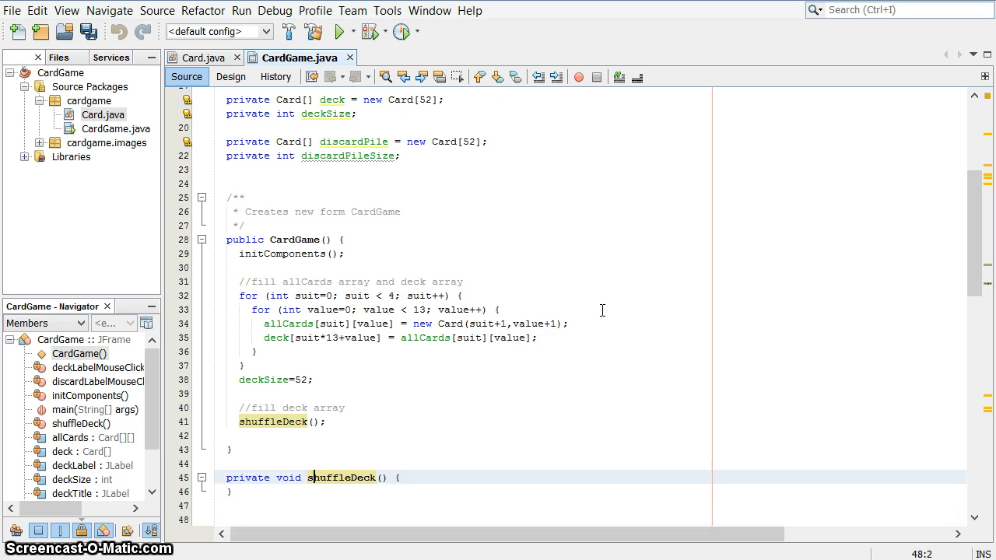
Step: Start shuffleDeck with Random r = new Random();
type("Random")
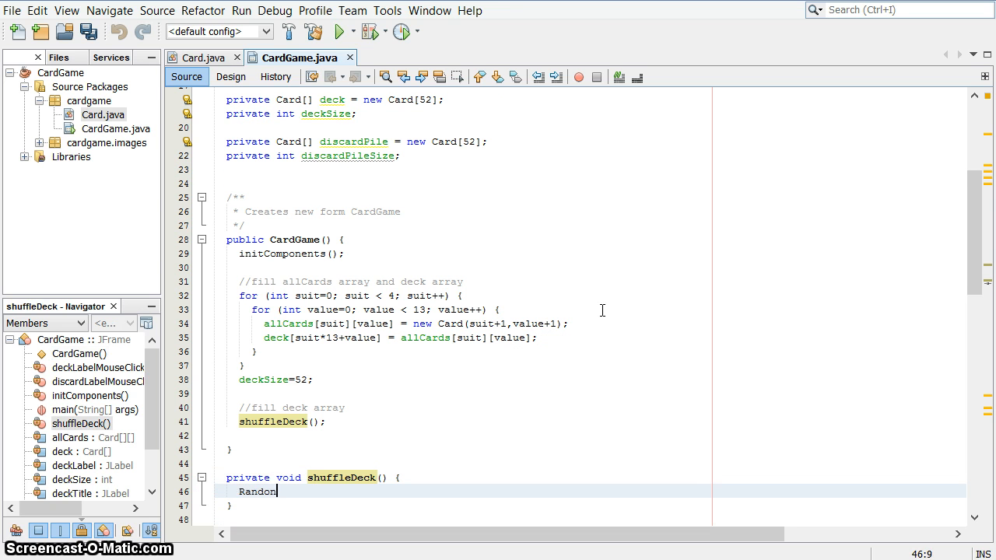
type("r")
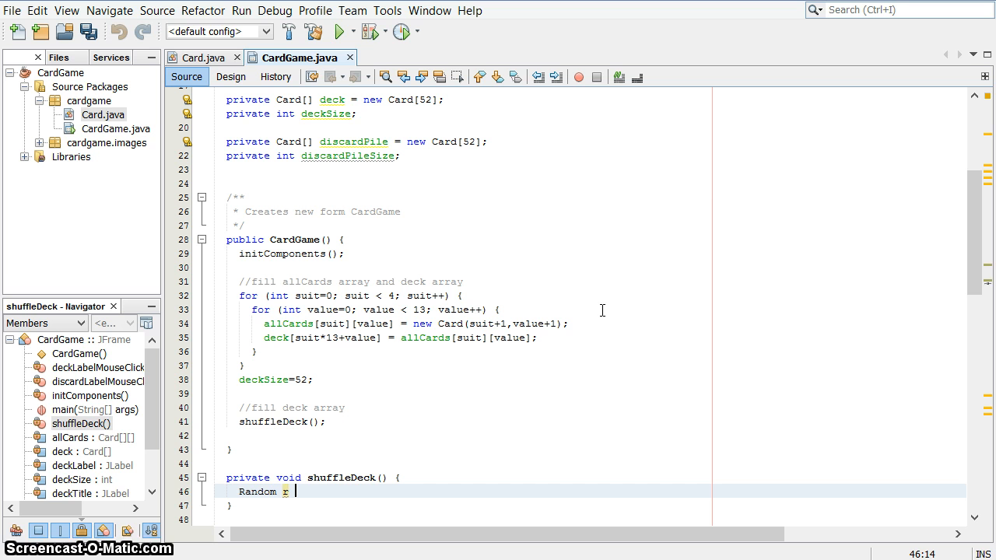
type("= new Random()")
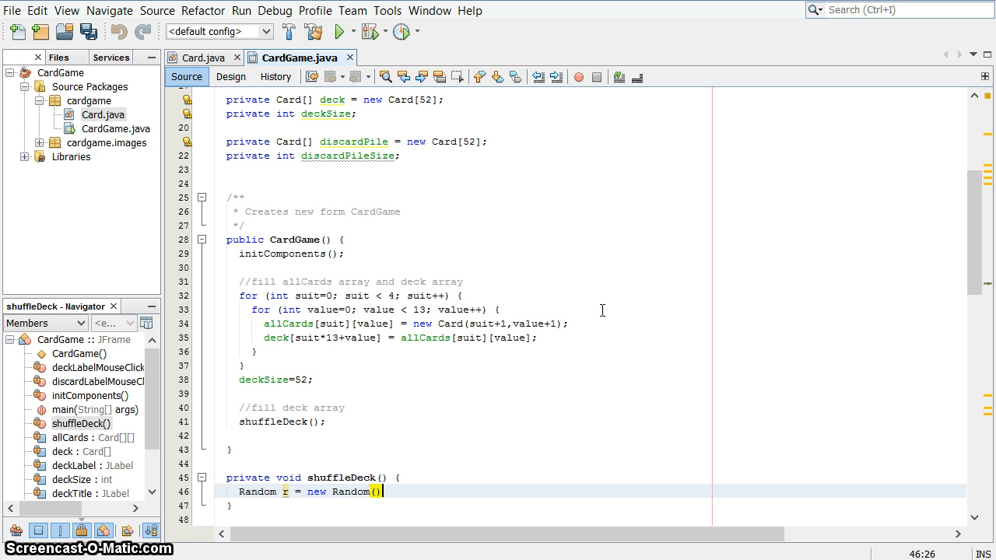
key("enter")
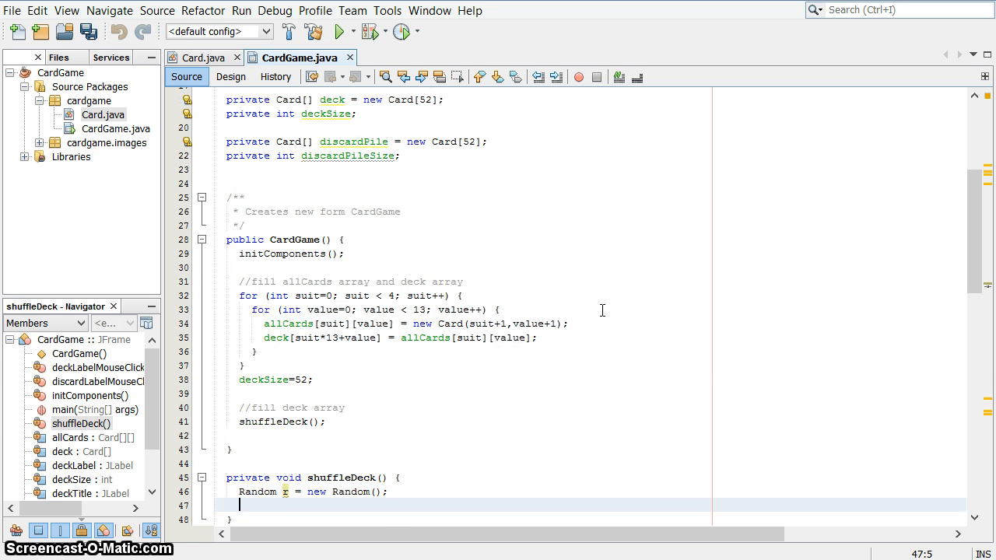
scroll("down", 3)
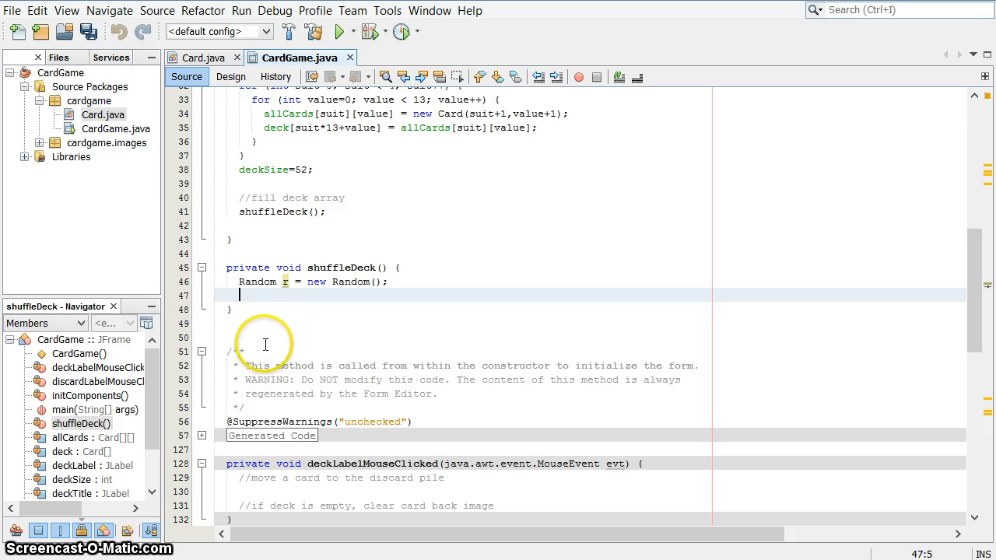
mouse_move(279, 293)
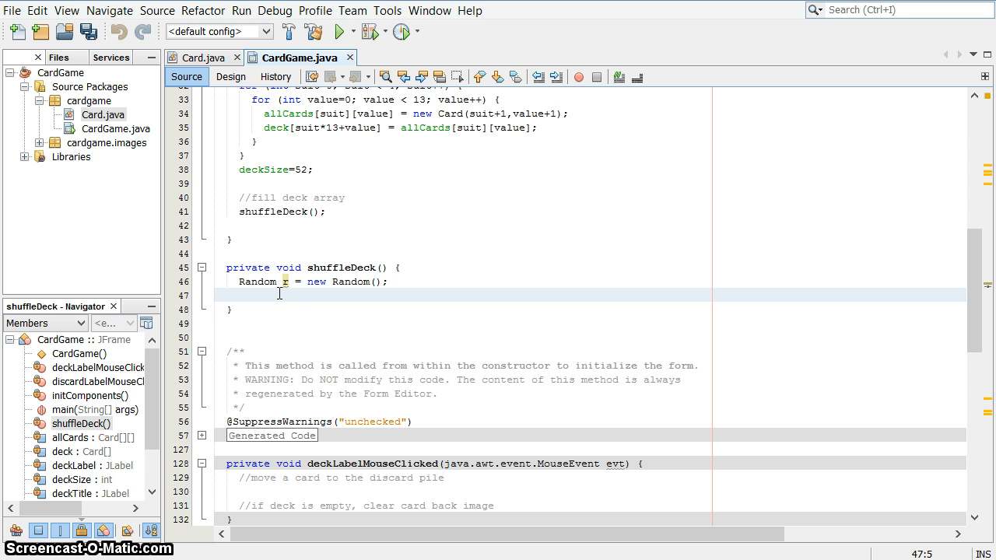
Step: Add an empty for loop with startIndex running from 0 below deckSize
type("for (int in")
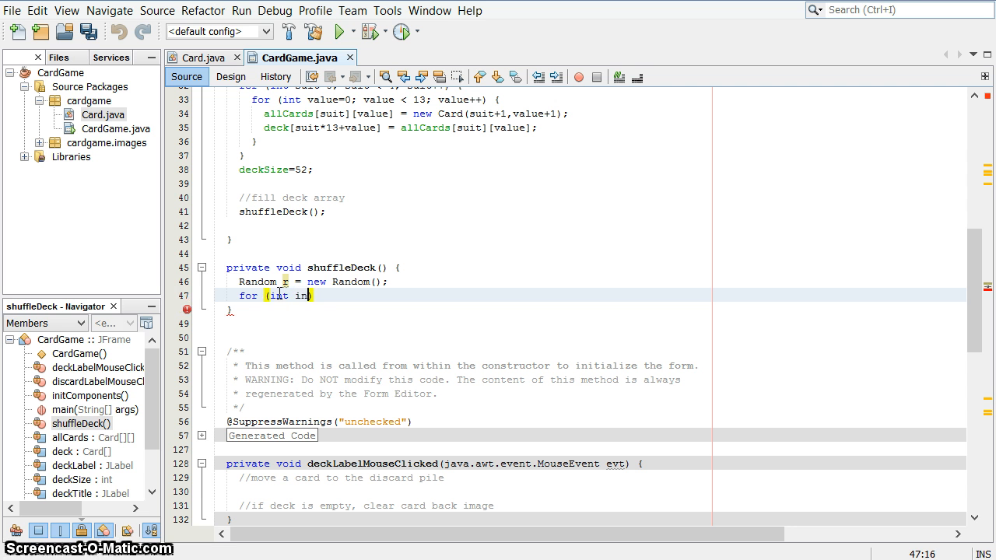
type("start")
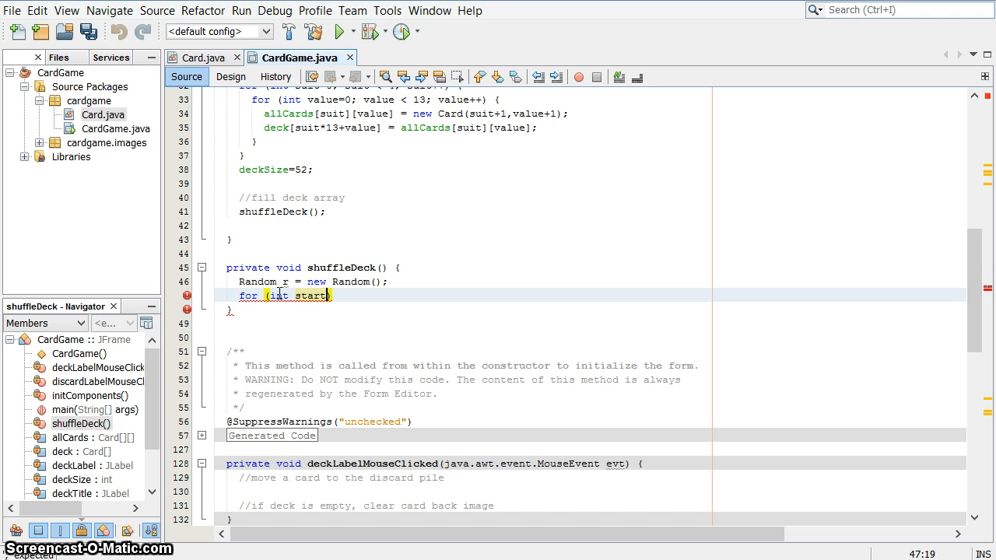
type("Index")
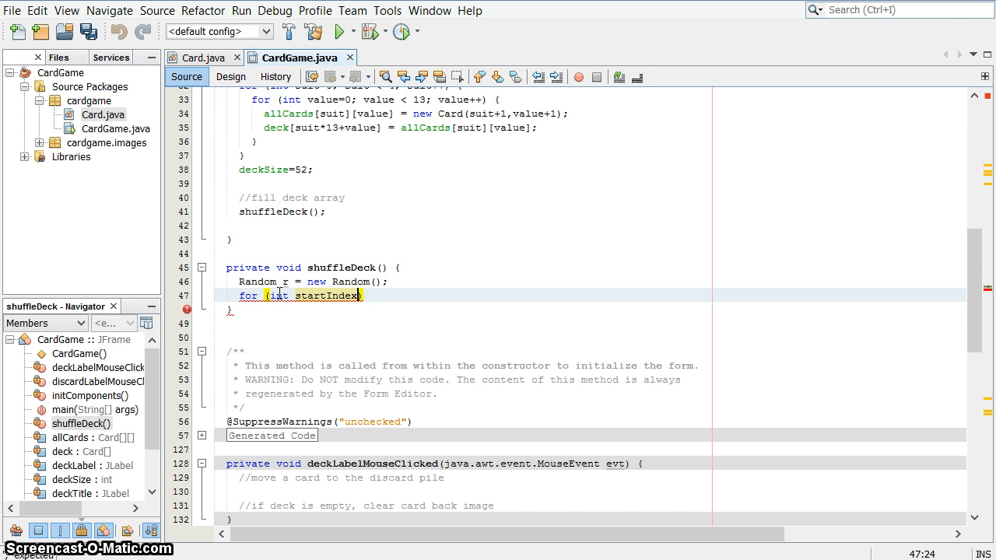
type("=0; startIndex")
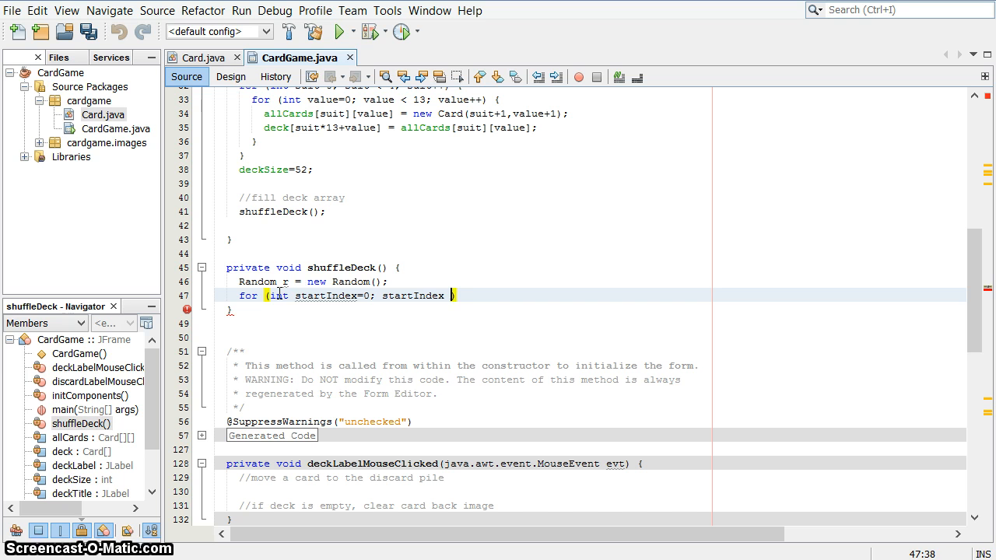
type("< de")
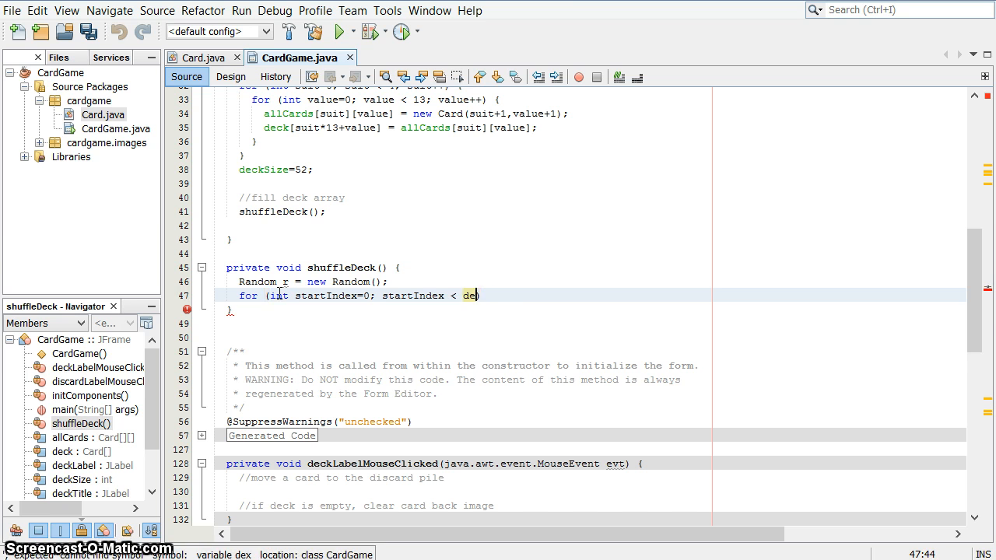
type("ckSize)")
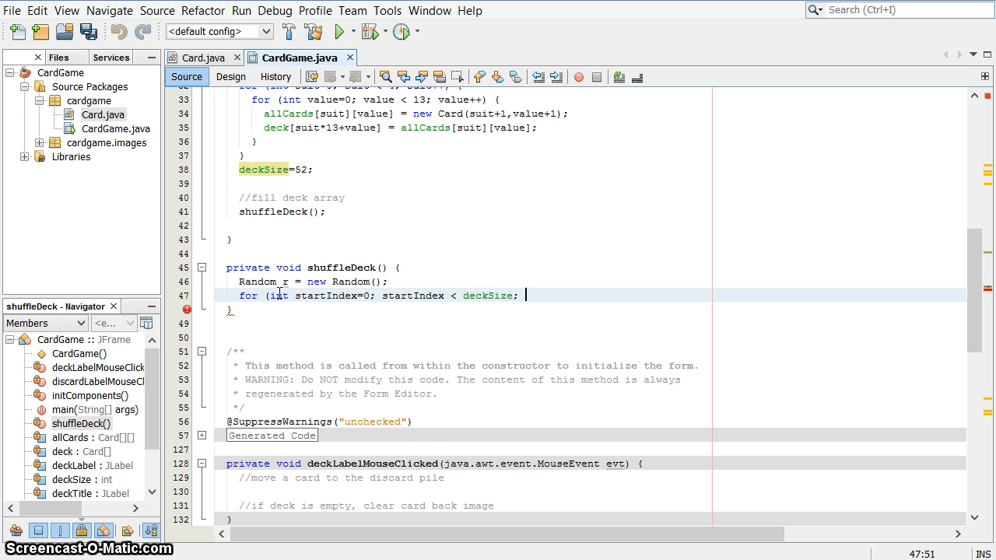
type("startIndex++) {")
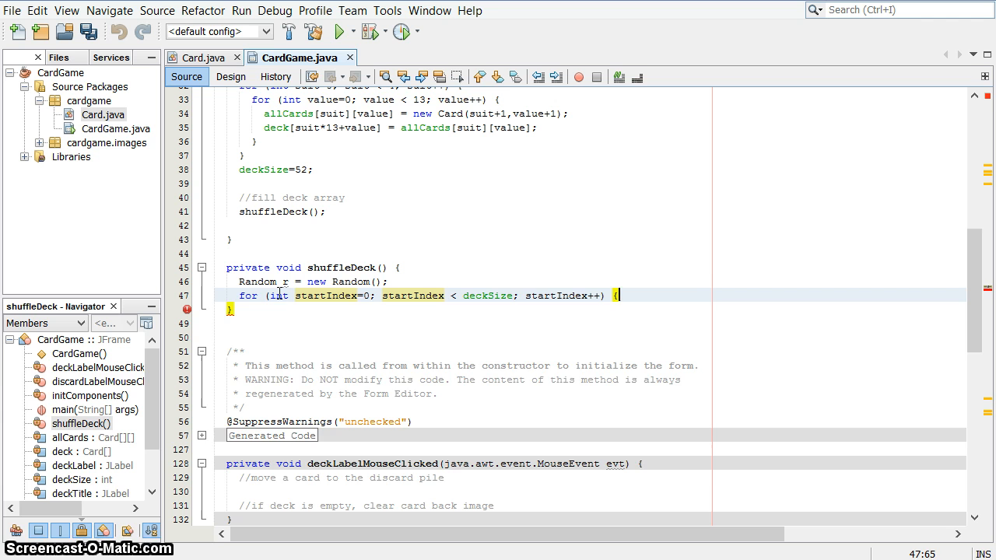
key("enter")
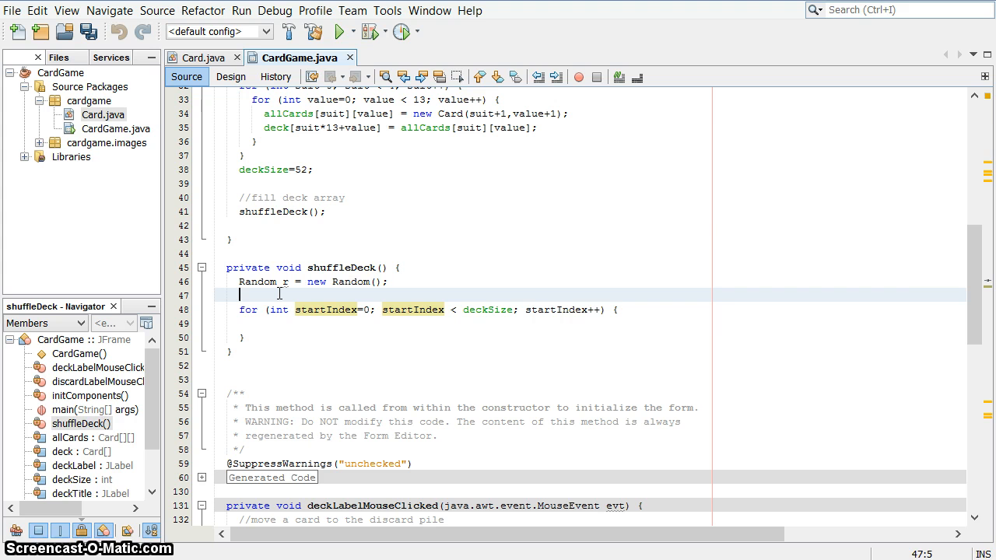
Step: Declare Card temp and int swapIndex before the loop
type("Card temp;")
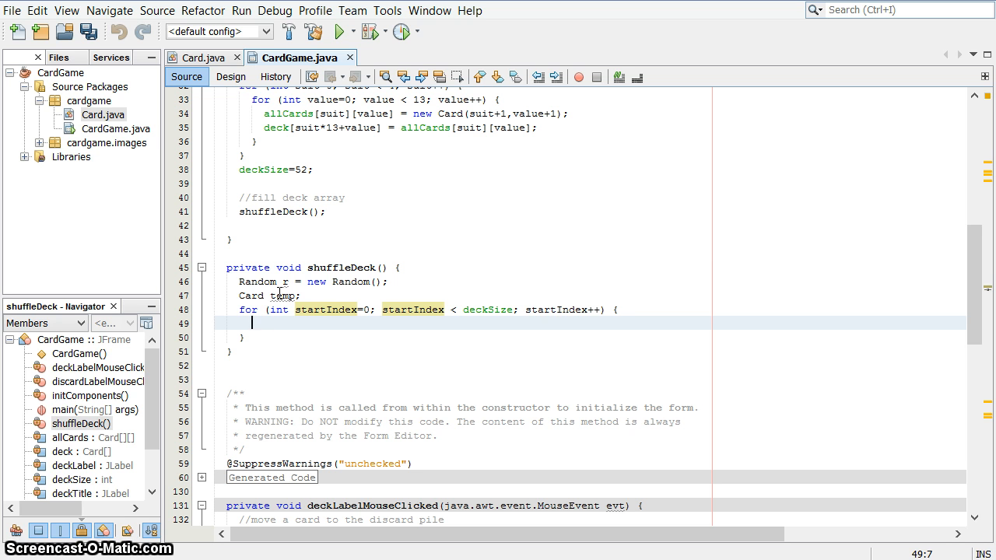
type("int")
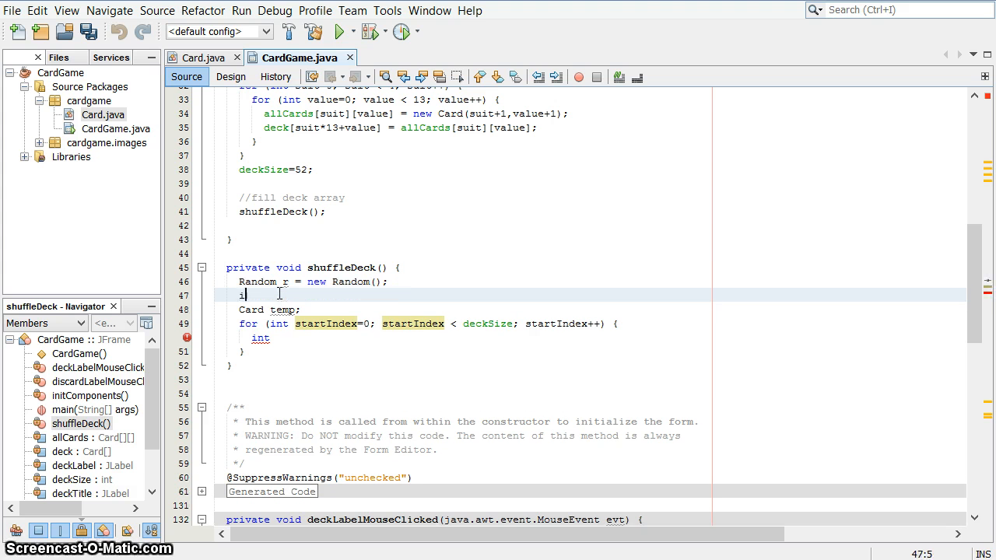
type("nt s")
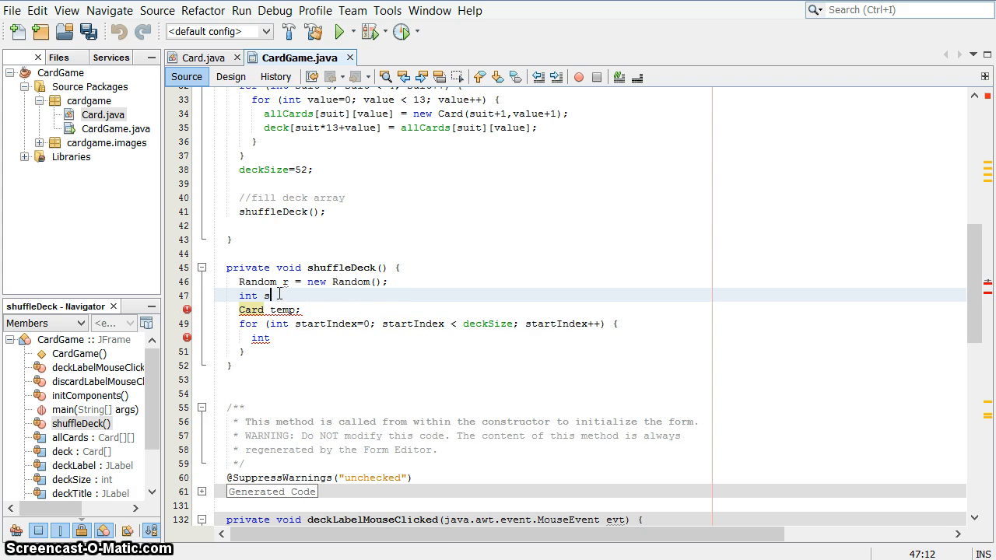
type("wapIndex;")
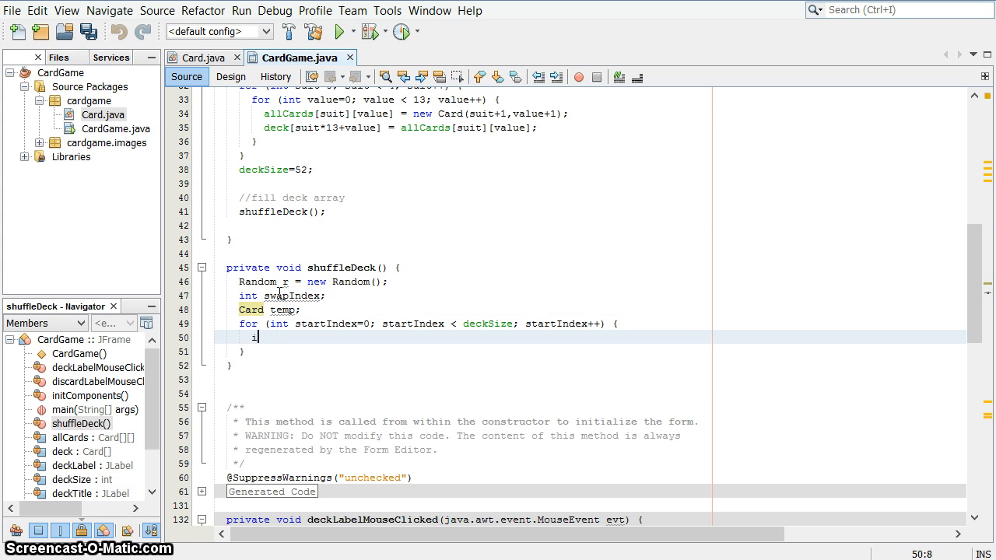
Step: Inside the loop, assign swapIndex = r.nextInt(deckSize)
type("swapInt")
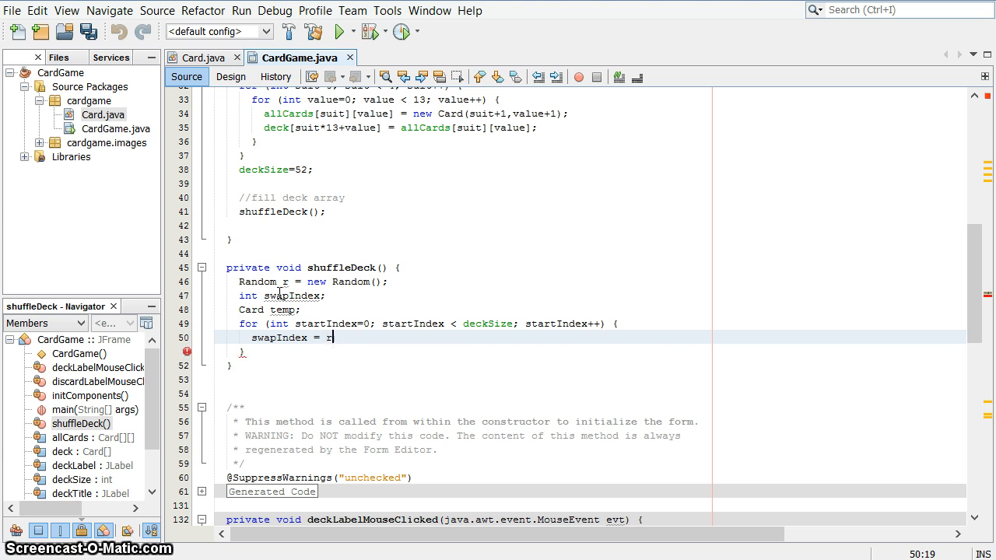
type(".nextInt(")
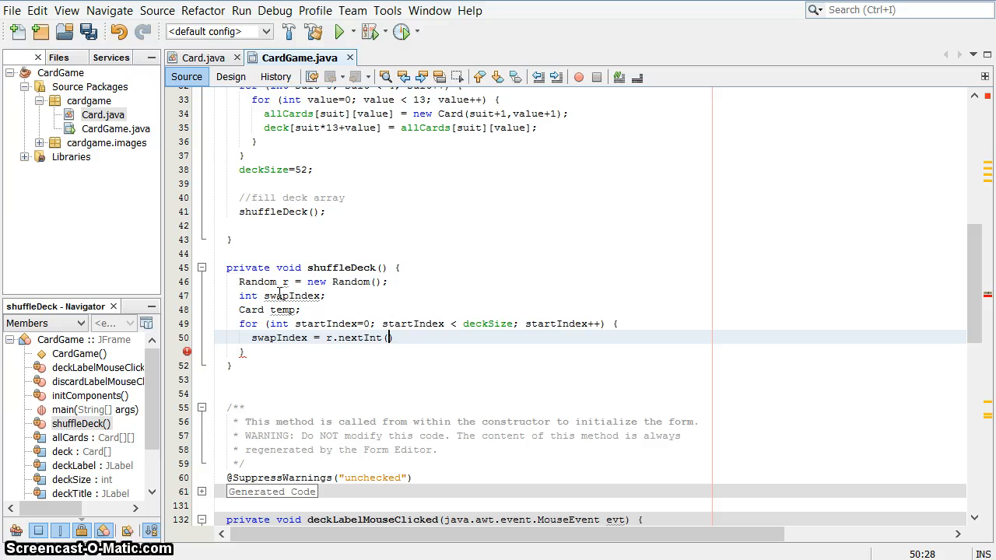
type("deckSize")
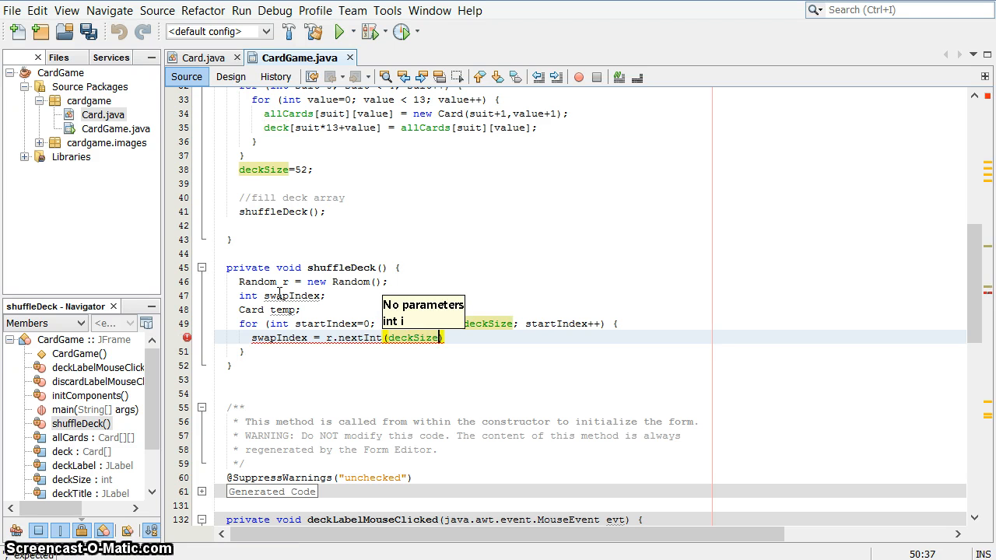
type(");")
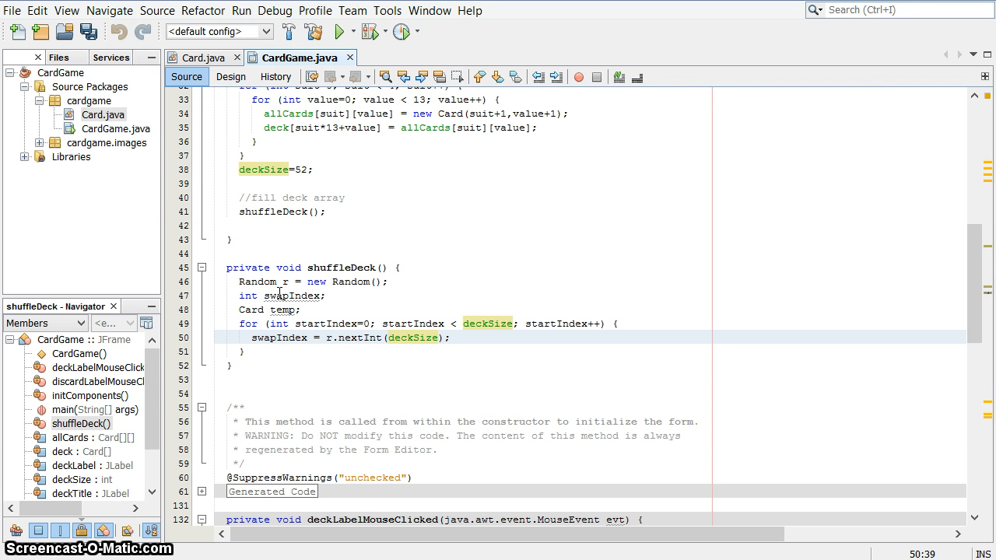
left_click(450, 337)
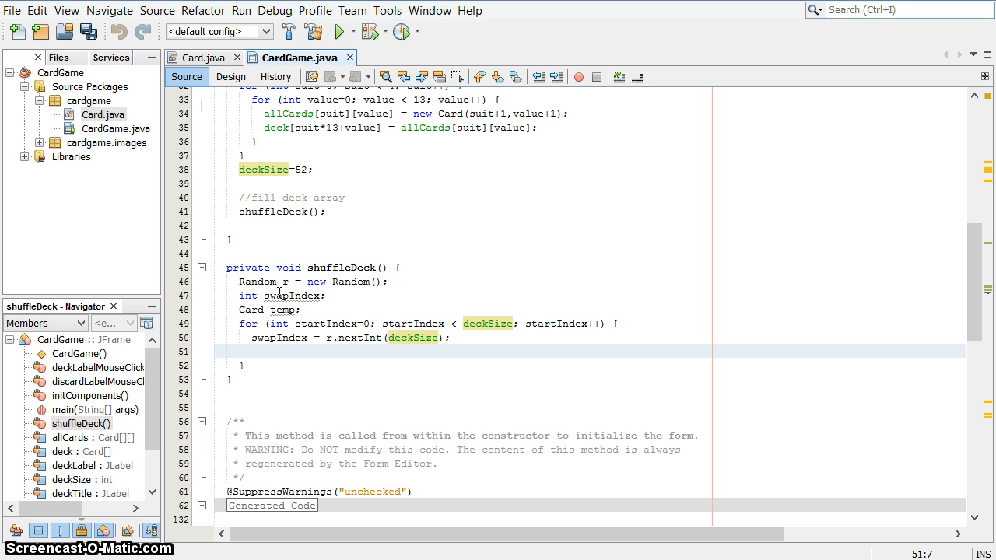
Step: Store the swap card with temp = deck[swapIndex]; inside the shuffle loop
type("temp =")
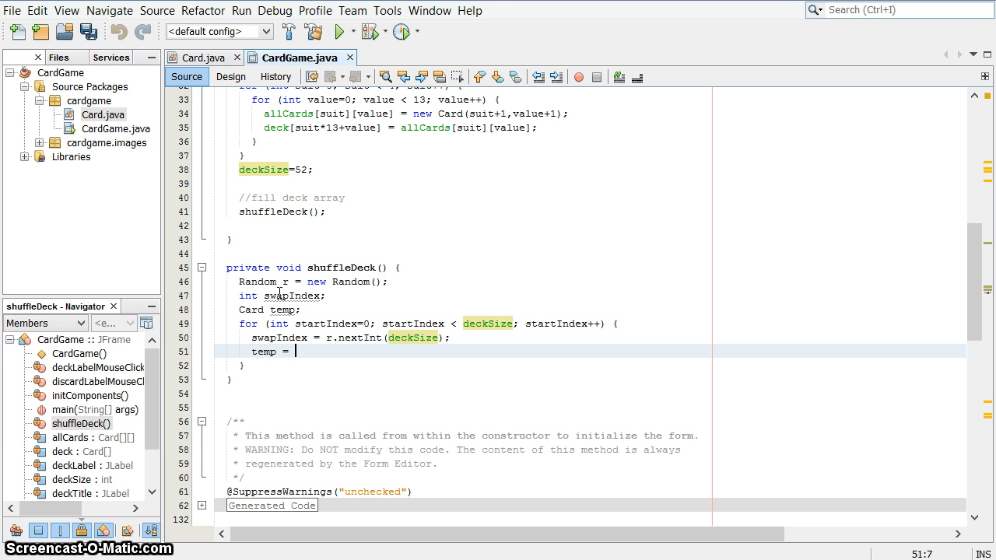
type("dec")
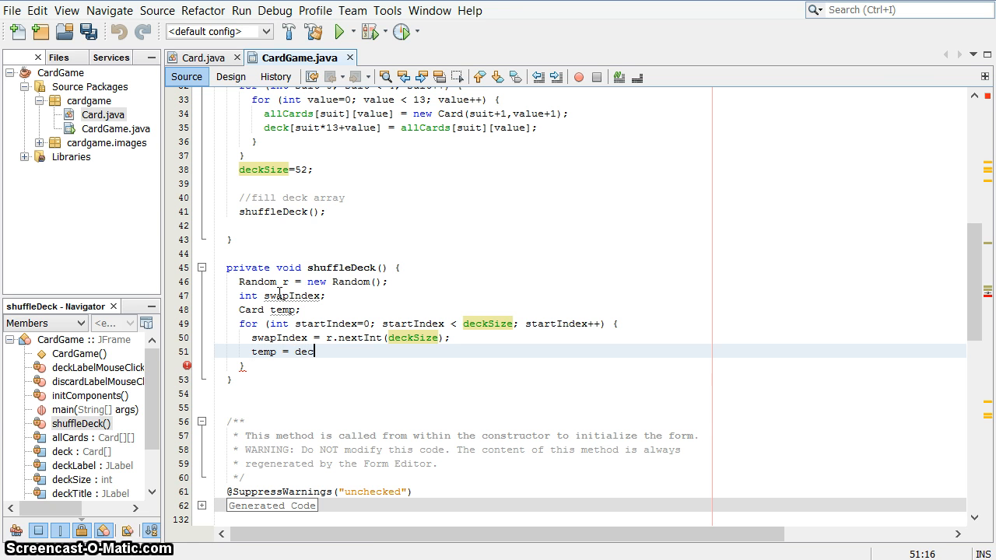
type("k[]")
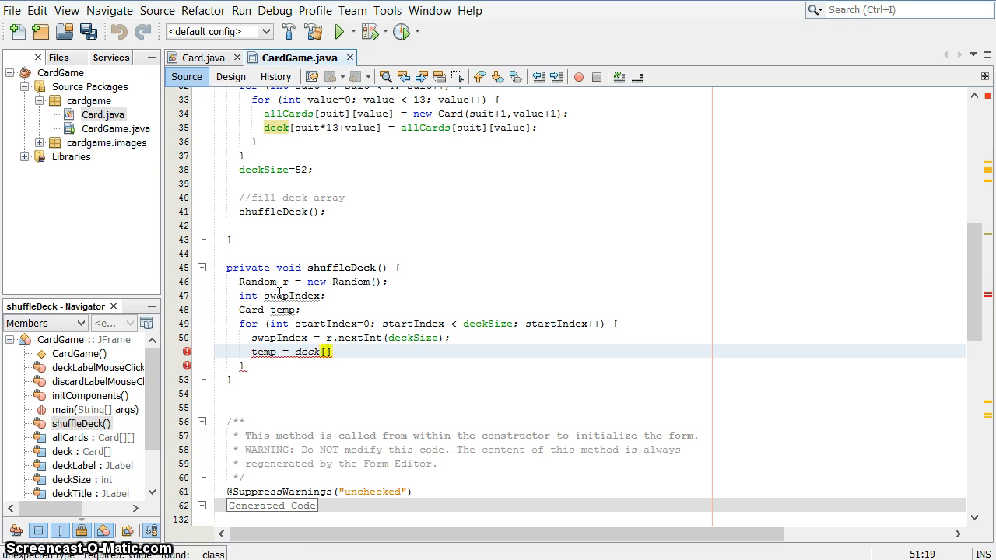
type("swapIndex")
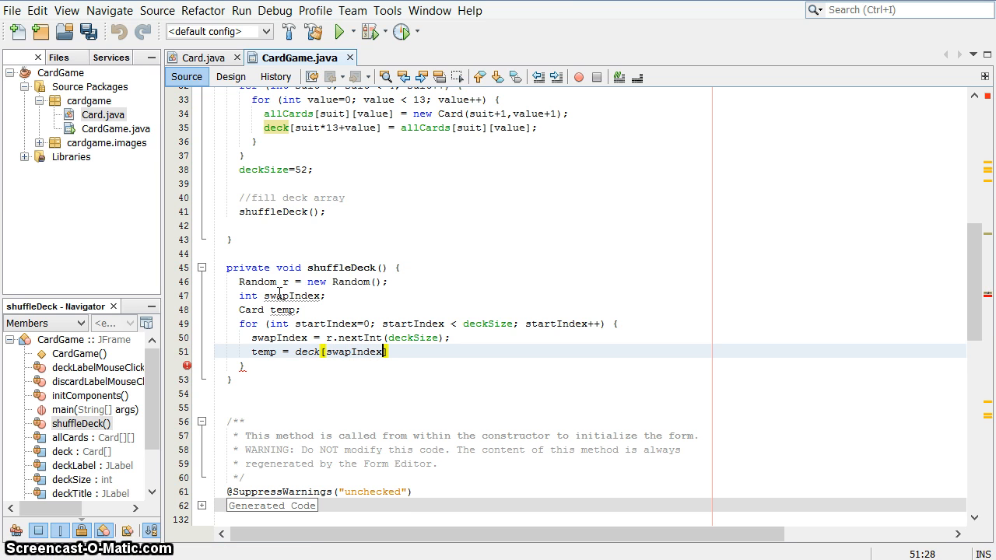
type(";")
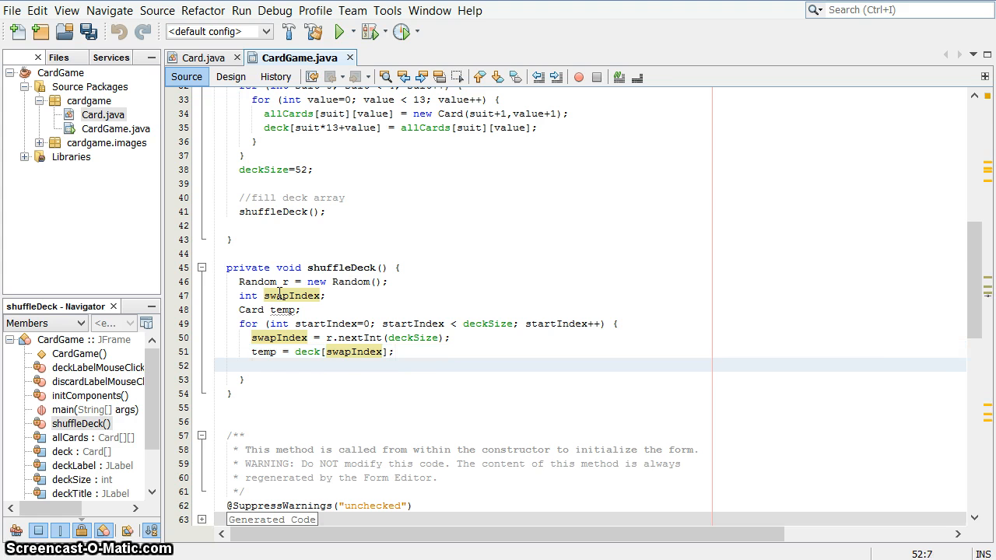
Step: Add deck[swapIndex] = deck[startIndex]; and deck[startIndex] = temp; to finish the swap
type("d")
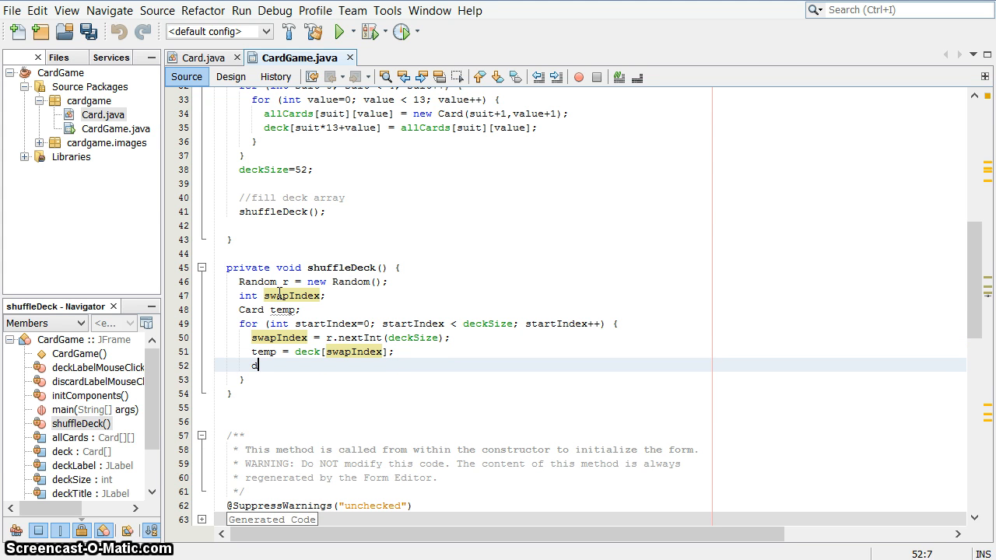
type("eck[swap")
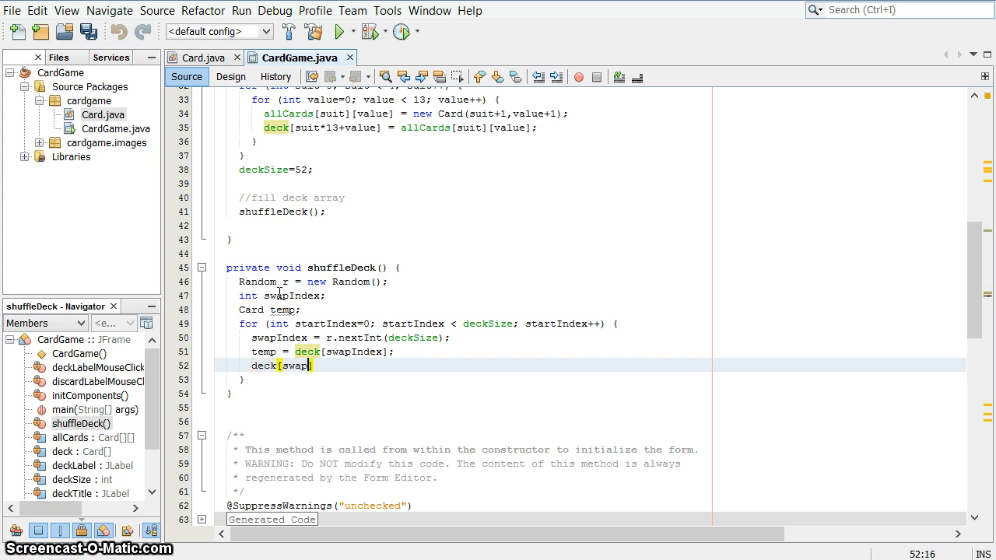
type("Index]")
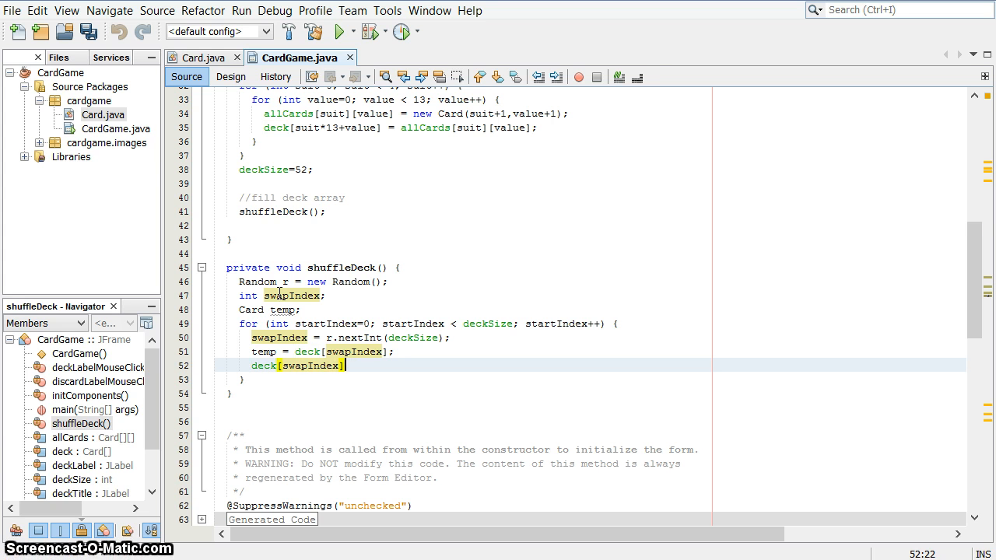
type("=")
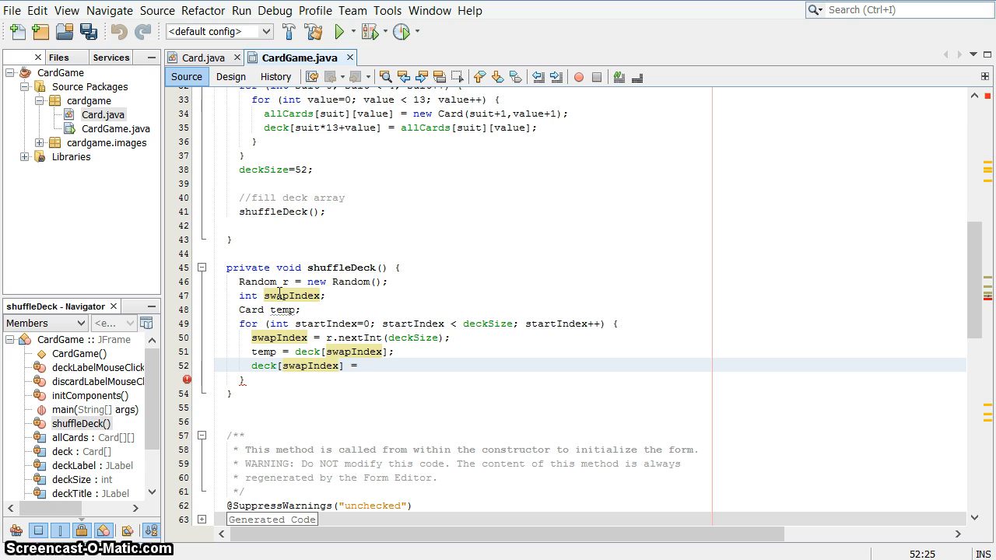
type("deck[star")
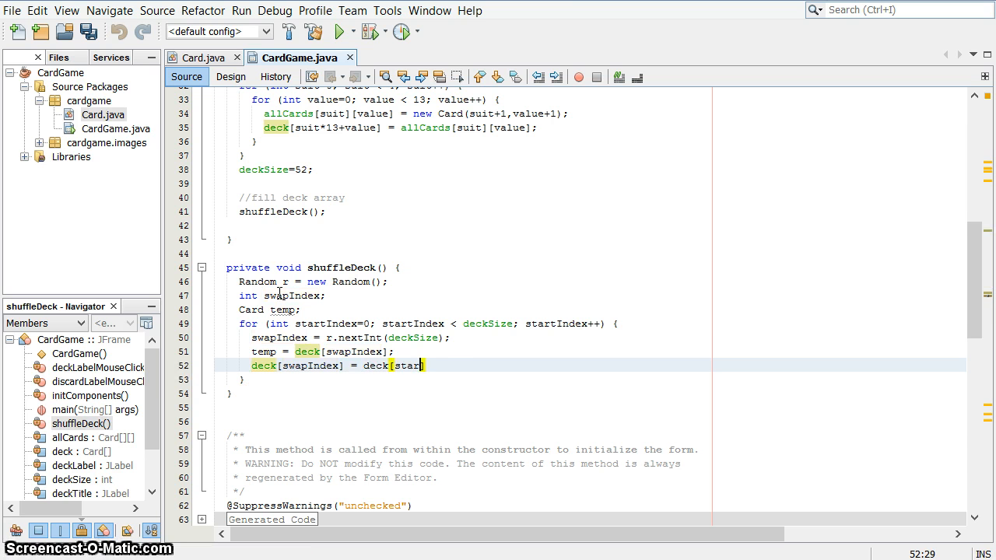
type("startIndex];")
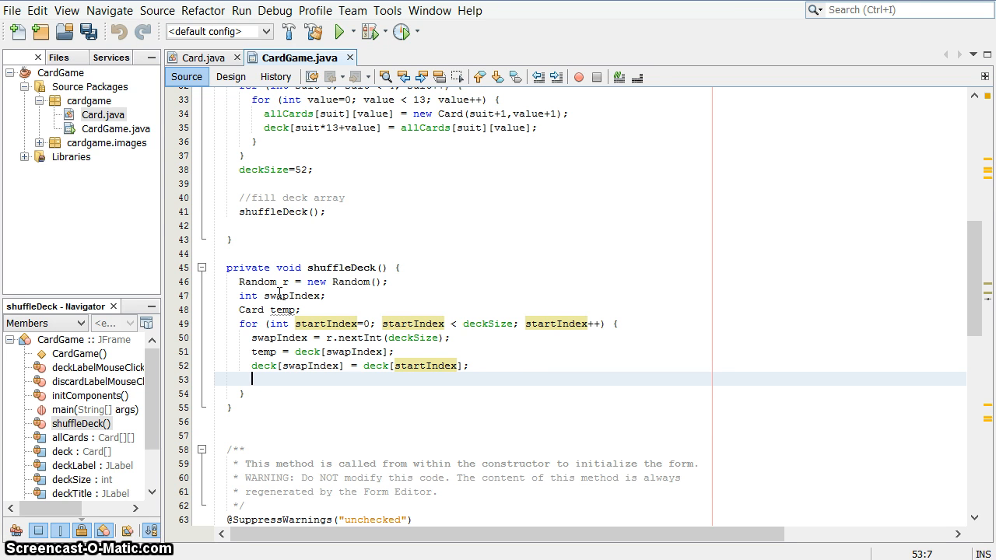
type("deck")
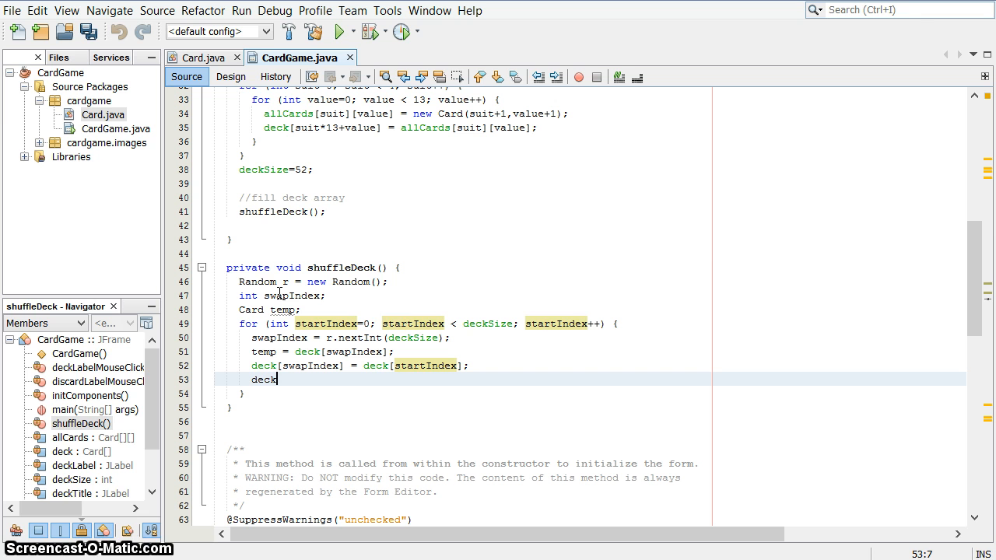
type("[startIndex")
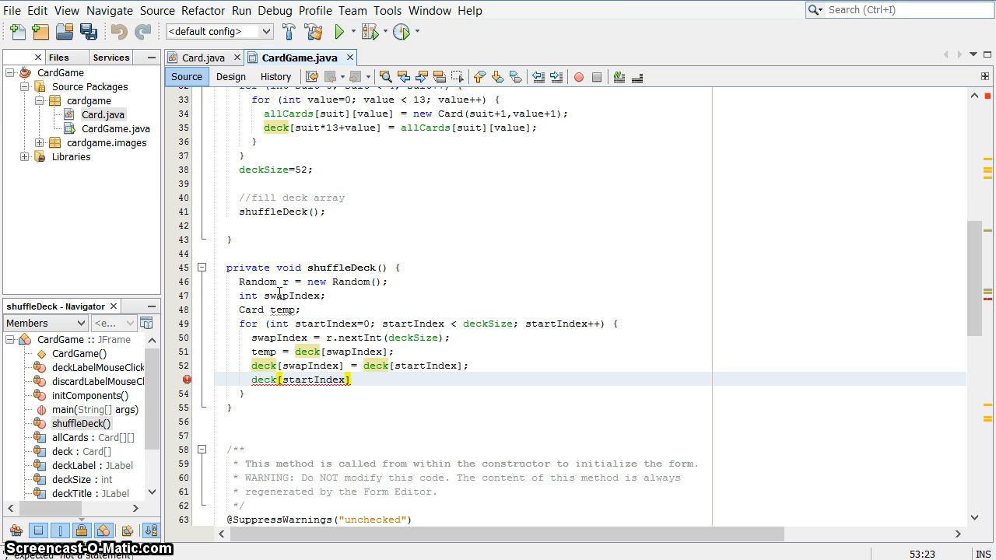
type("= temp;")
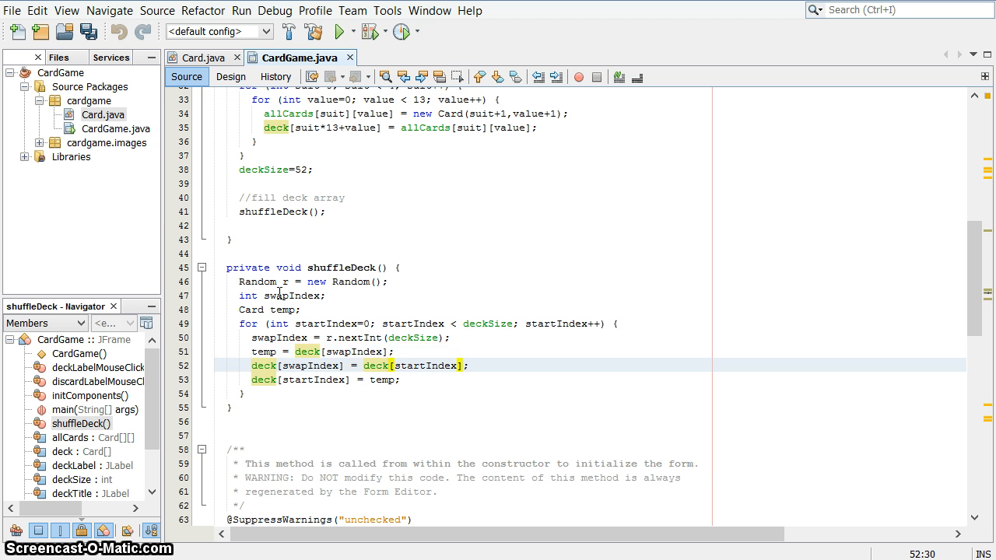
left_click(381, 379)
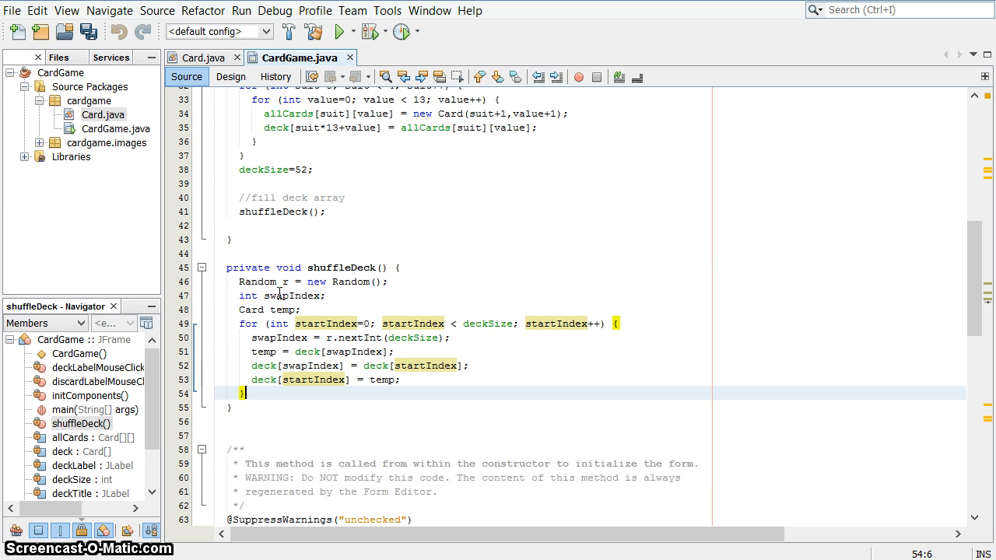
Step: From the Design view, open deckLabelMouseClicked and put the caret on a new line there
scroll("up", 3)
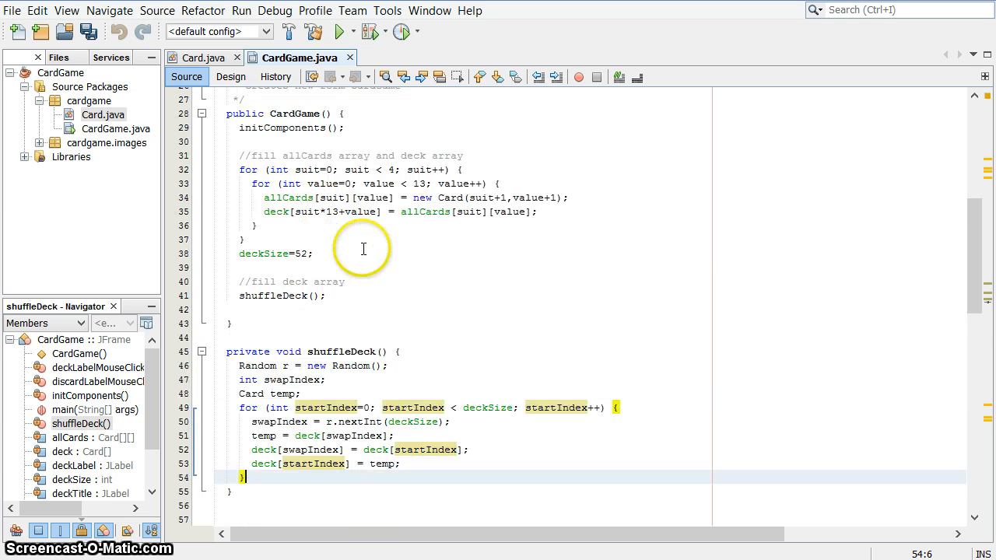
scroll("up", 3)
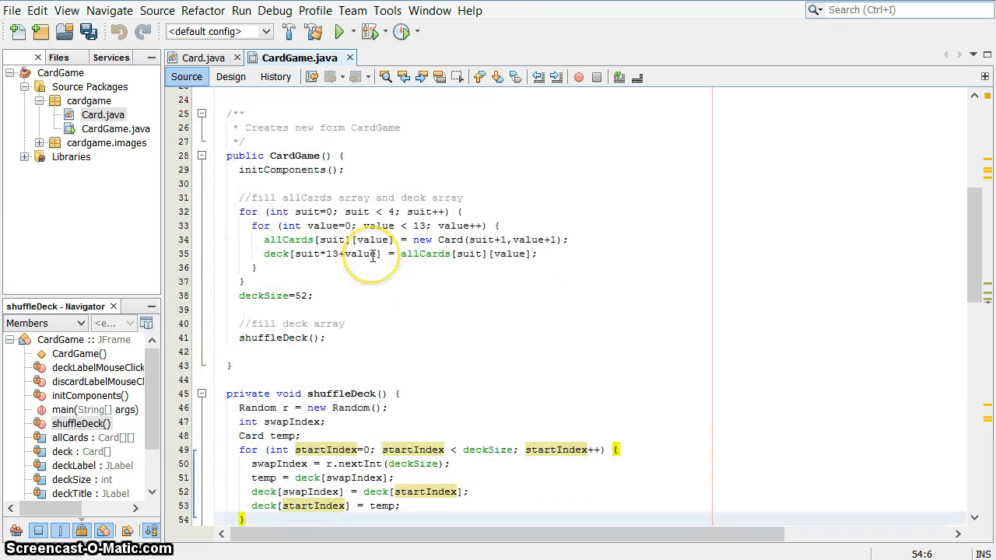
scroll("down", 3)
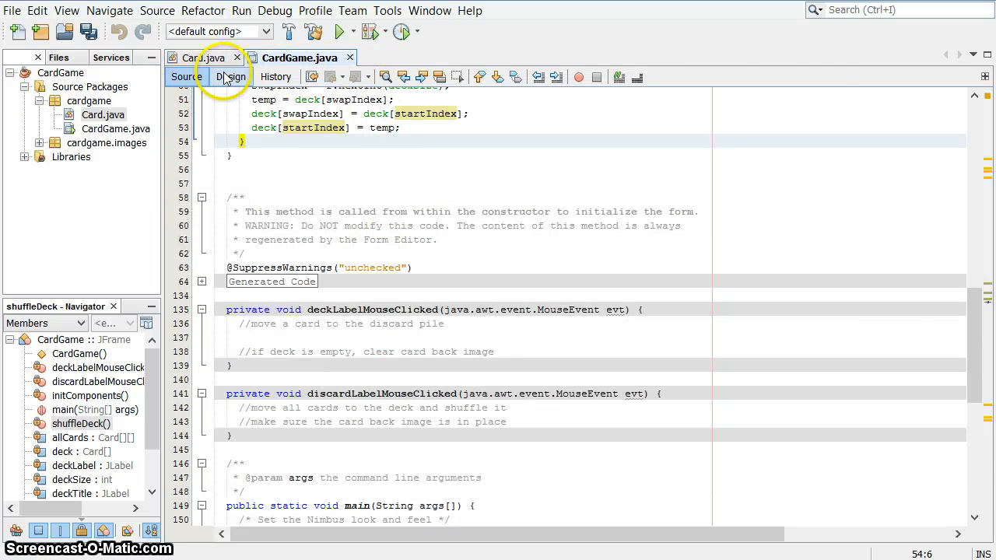
left_click(230, 77)
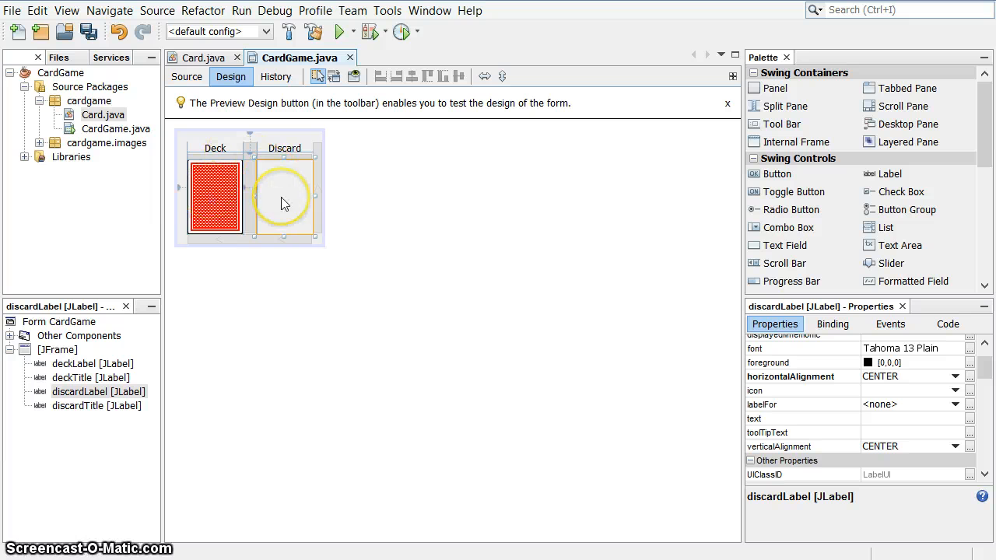
left_click(186, 76)
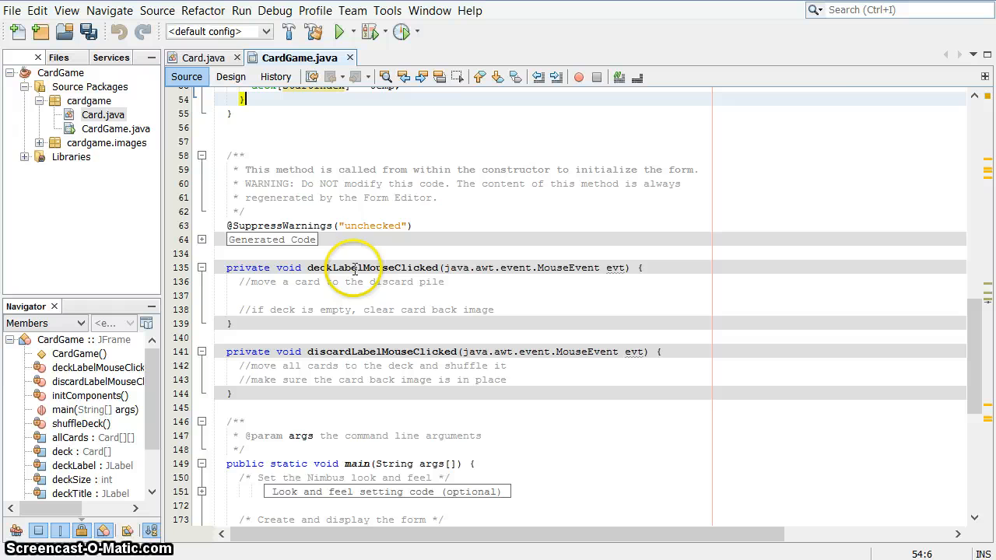
left_click(231, 76)
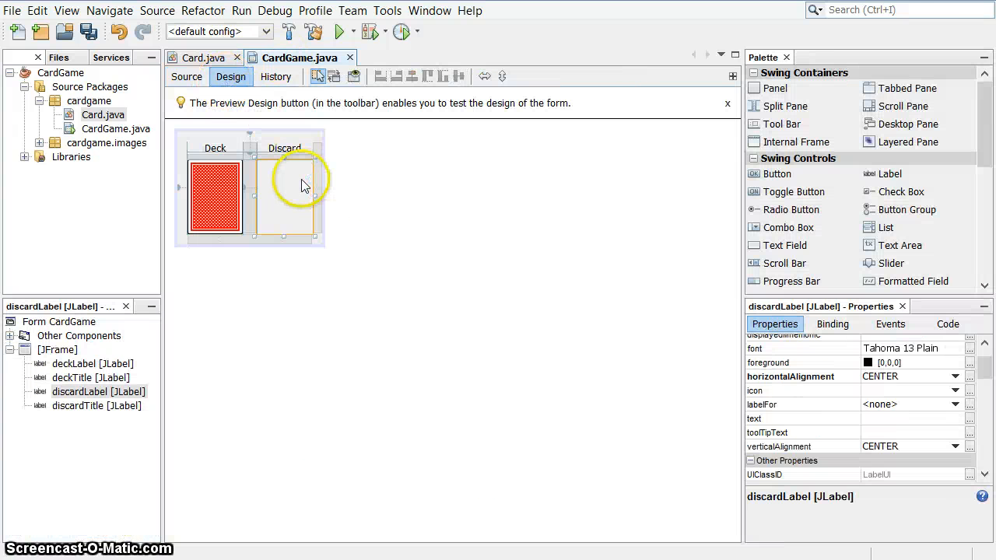
right_click(215, 194)
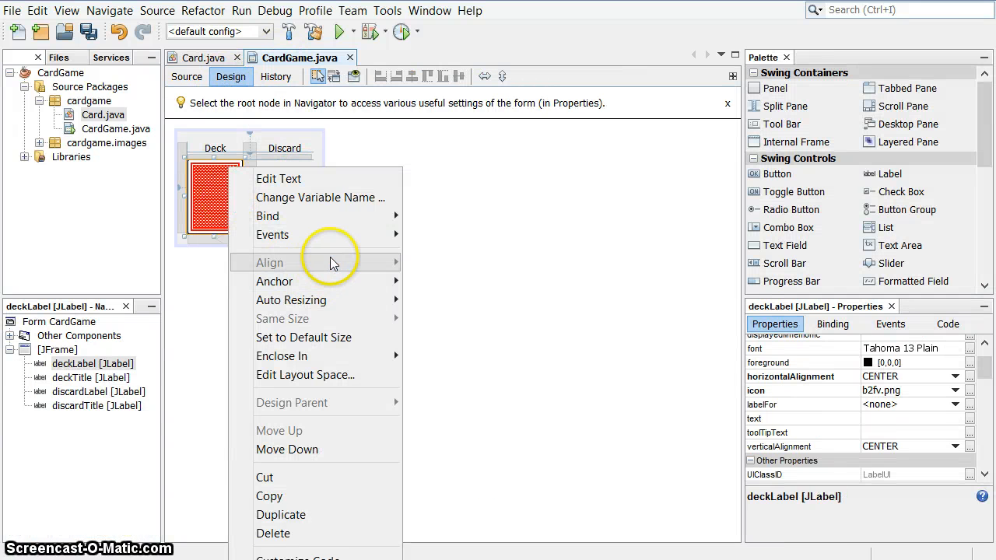
mouse_move(381, 249)
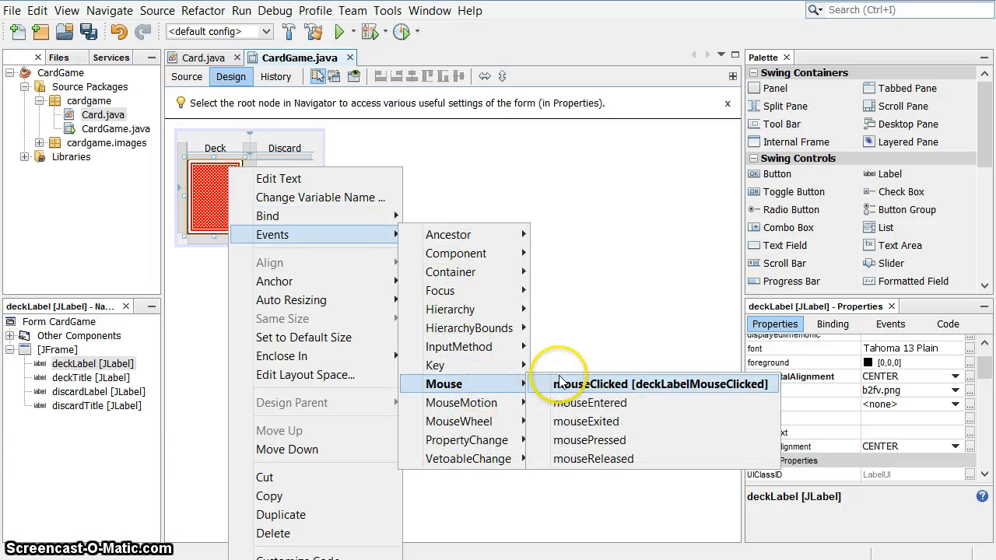
left_click(654, 384)
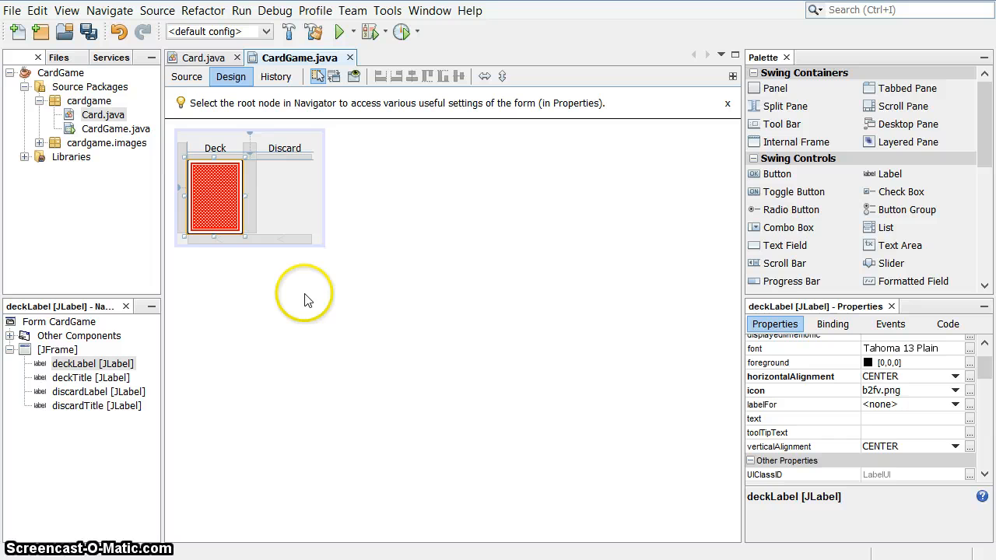
left_click(186, 76)
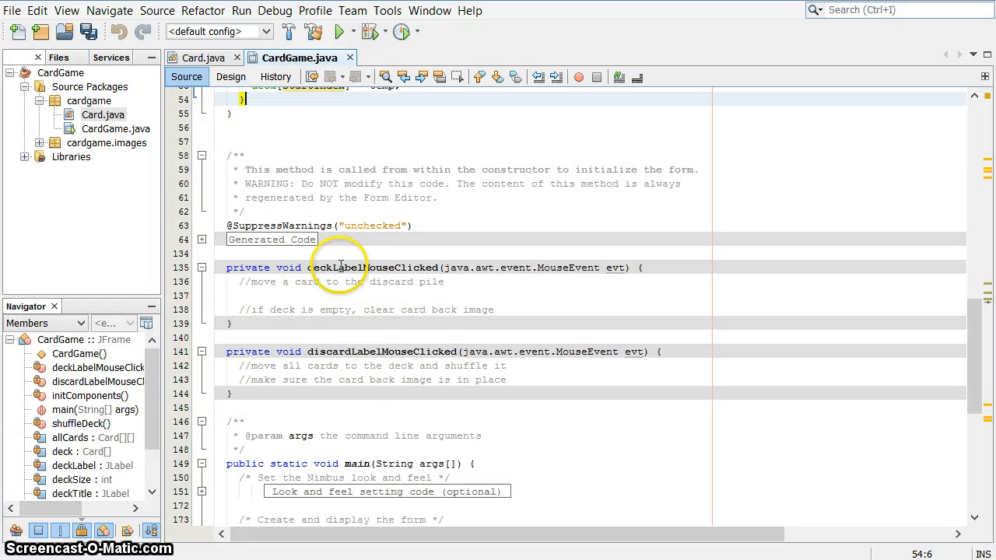
left_click(482, 294)
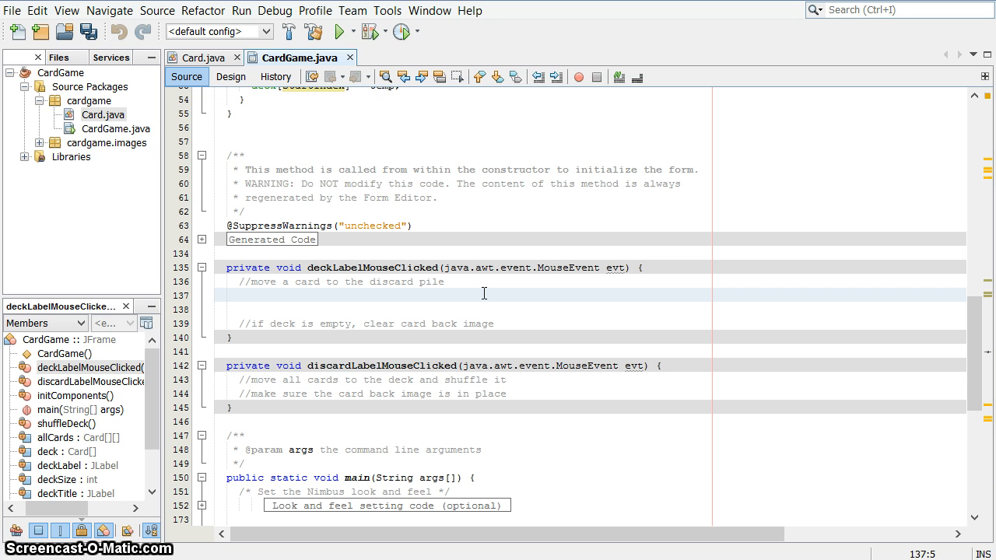
Step: Add discardPile[discardPileSize] = deck[0]; followed by discardPileSize++ in the deck handler
type("disca")
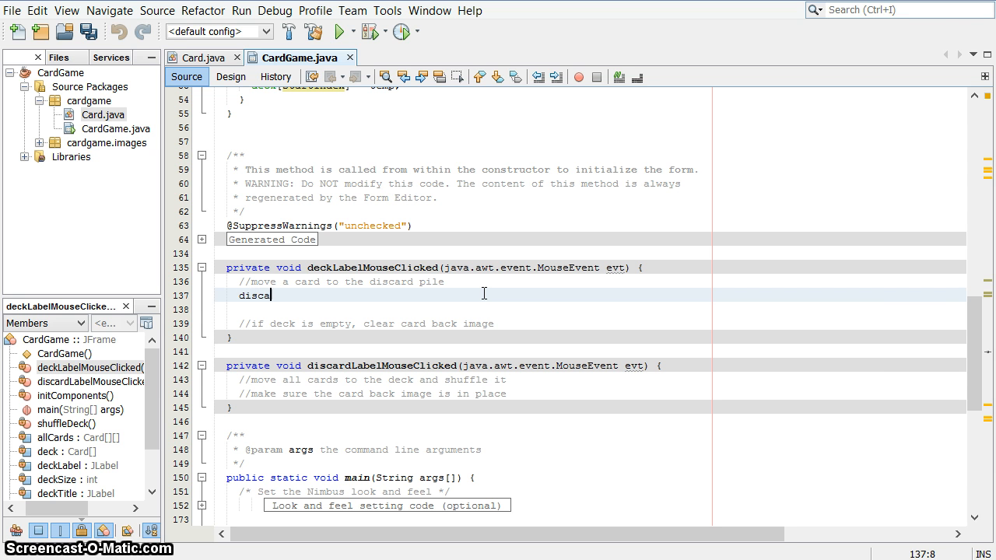
type("rdPile")
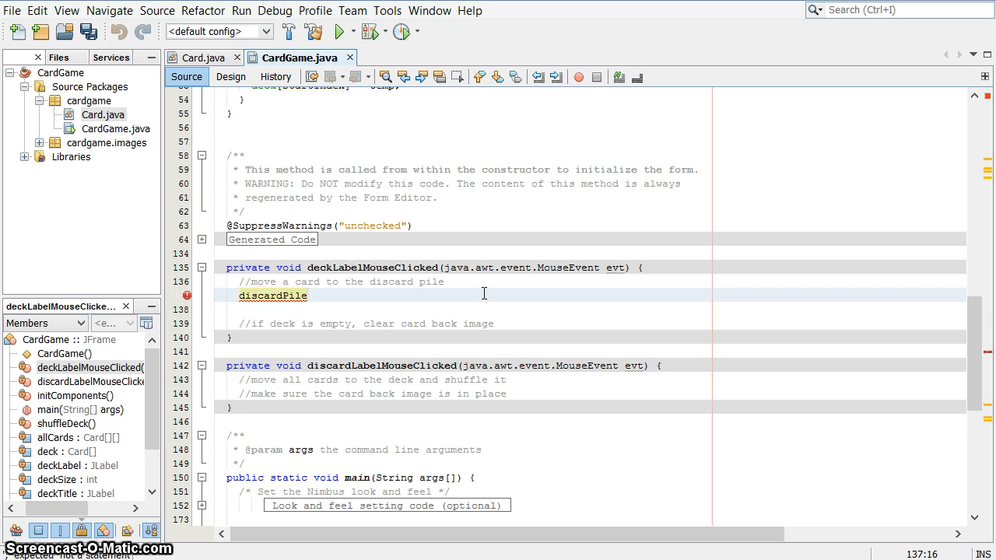
type("[discardPileSize")
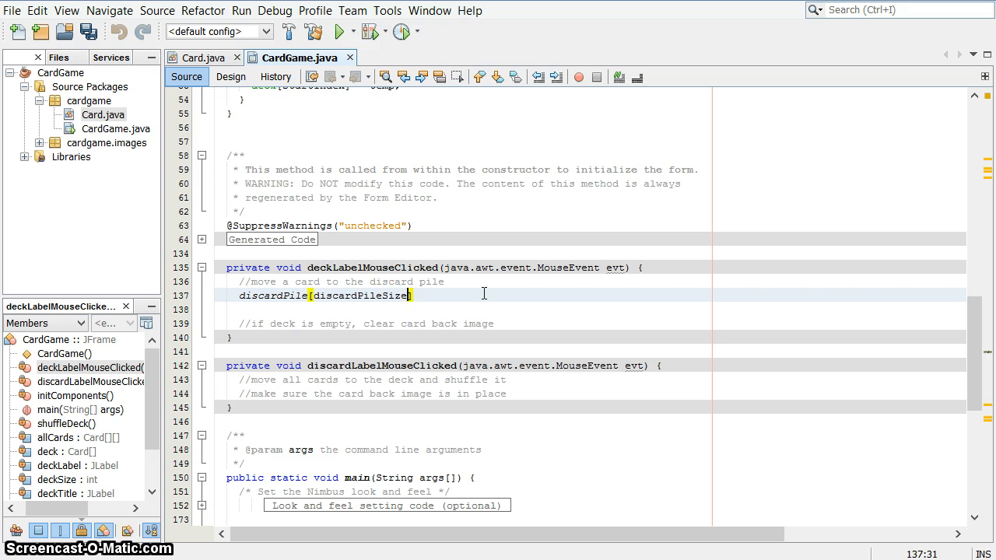
type("]")
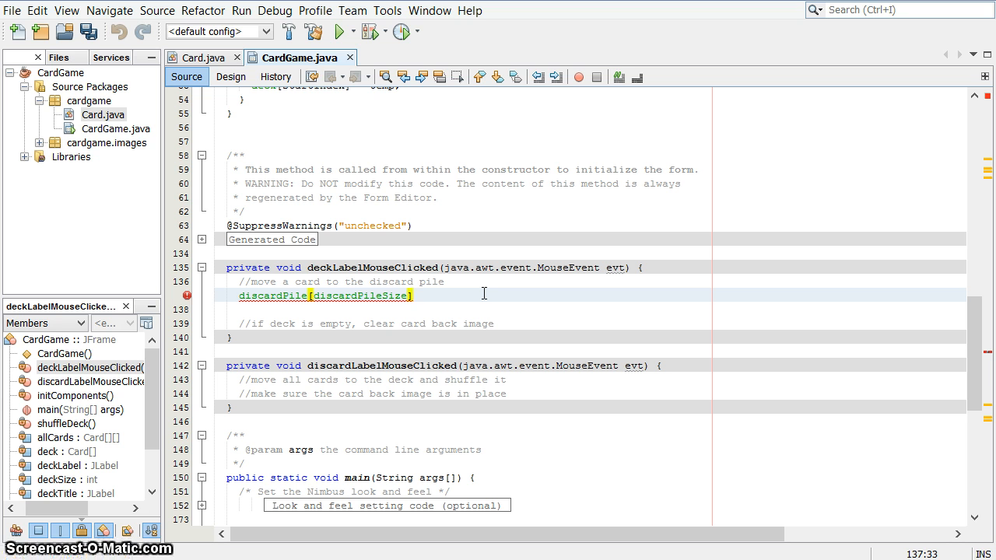
type("=")
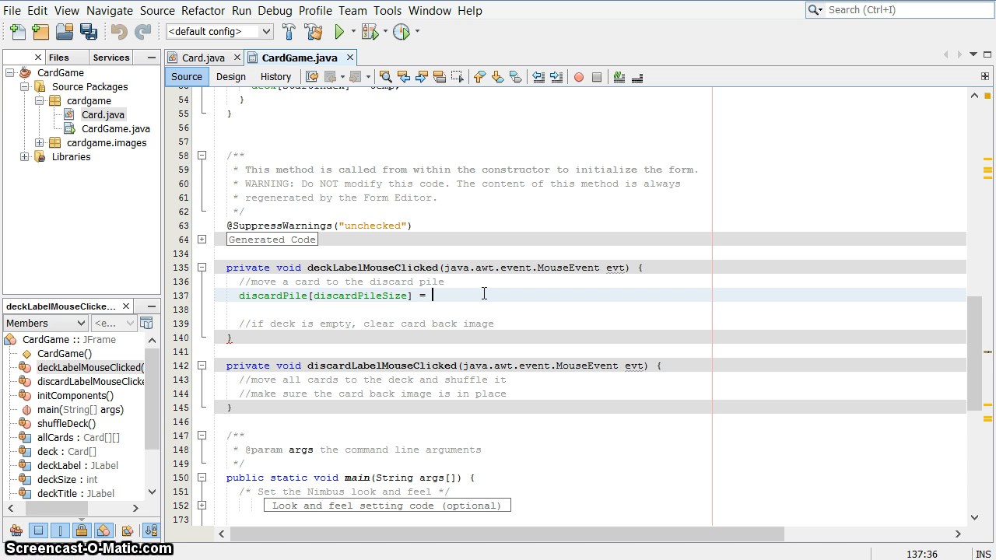
type("deck[0]")
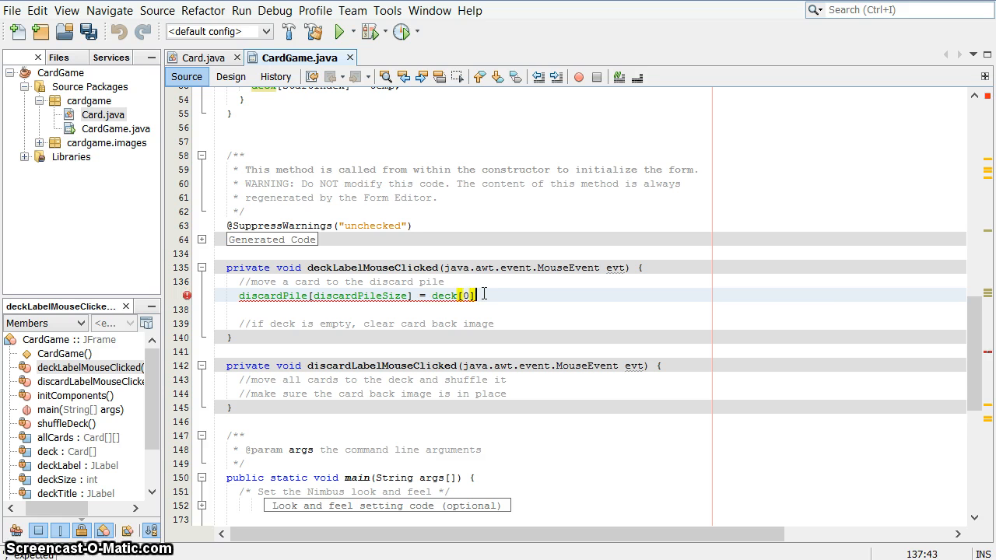
type(";")
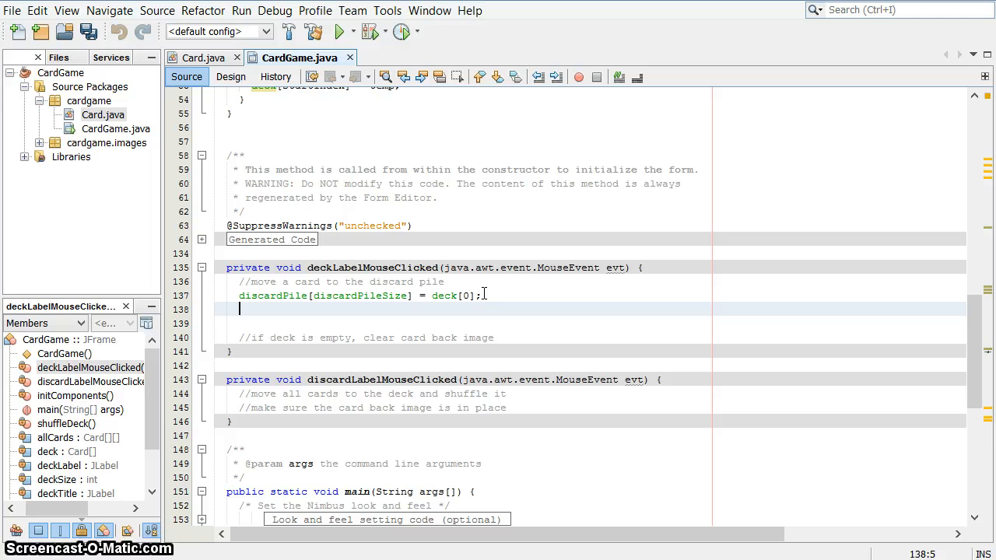
type("discardPi")
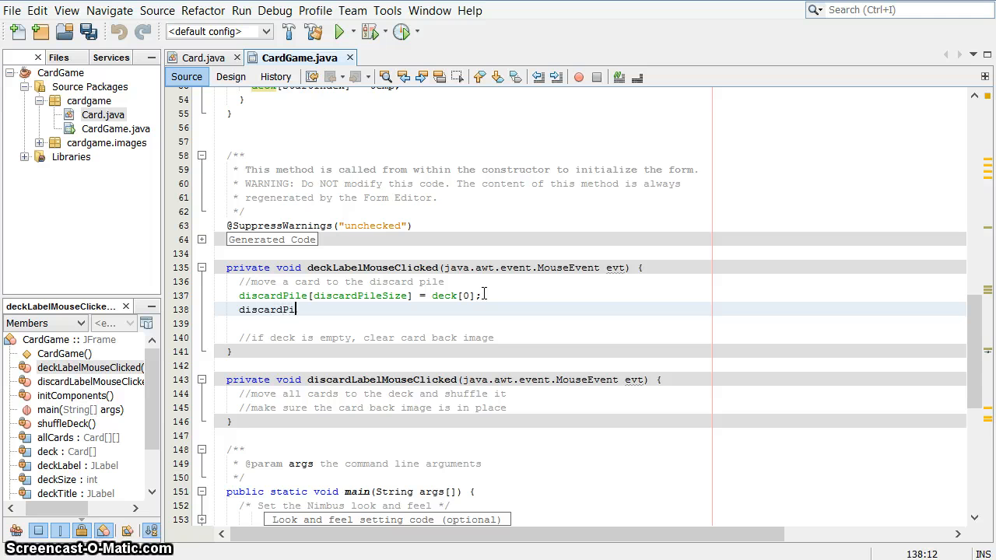
type("leSize++;")
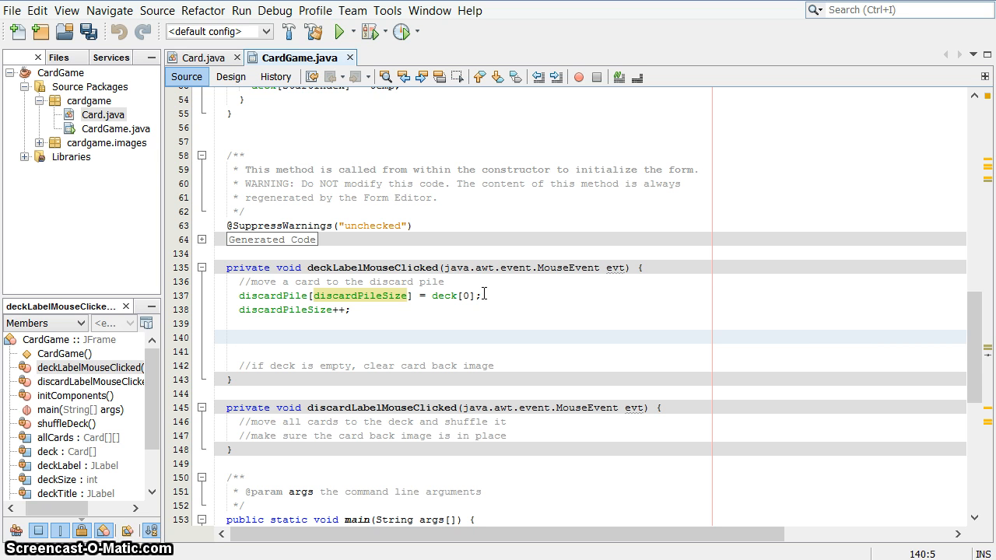
Step: Write a for loop up to deckSize-1 setting deck[index] = deck[index+1]
type("for (int index = 0; index <")
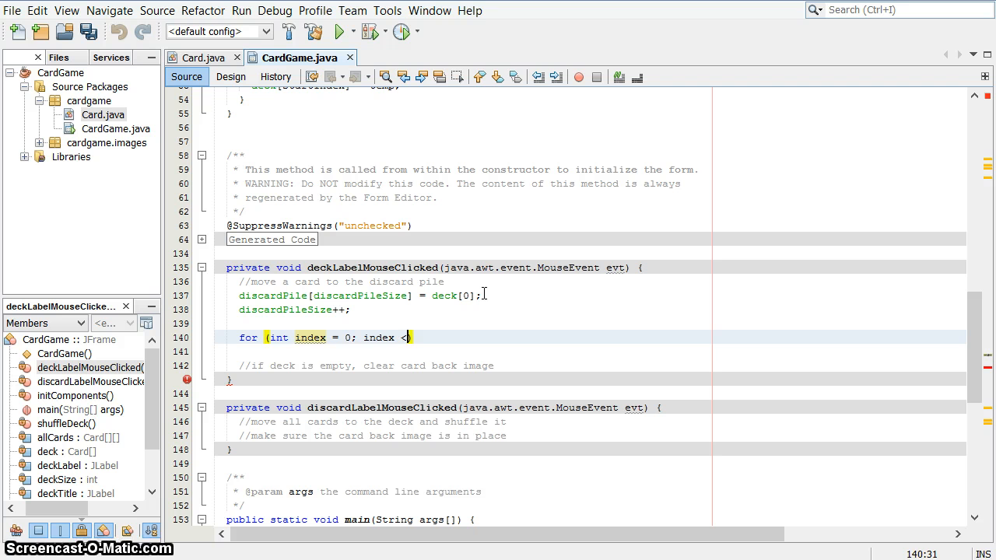
type(")")
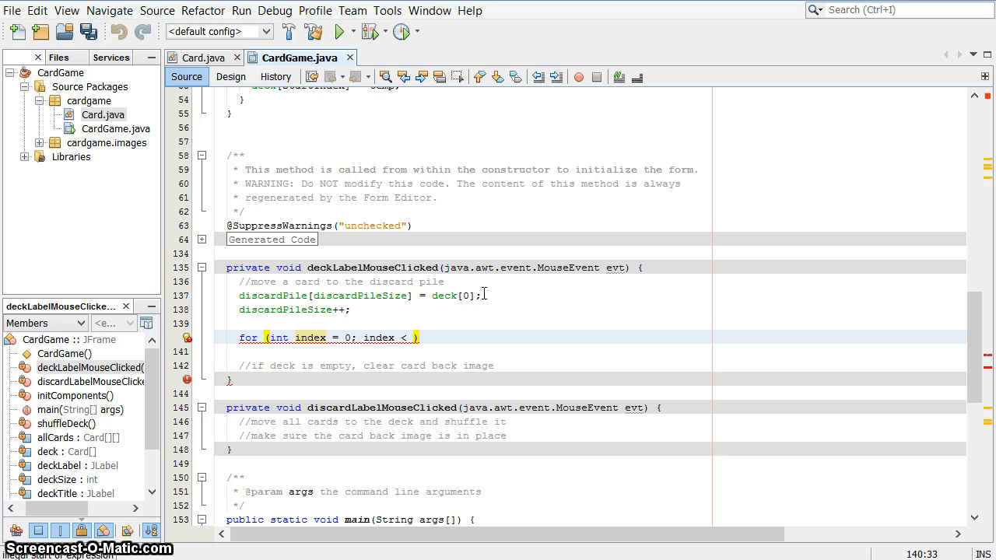
type("d")
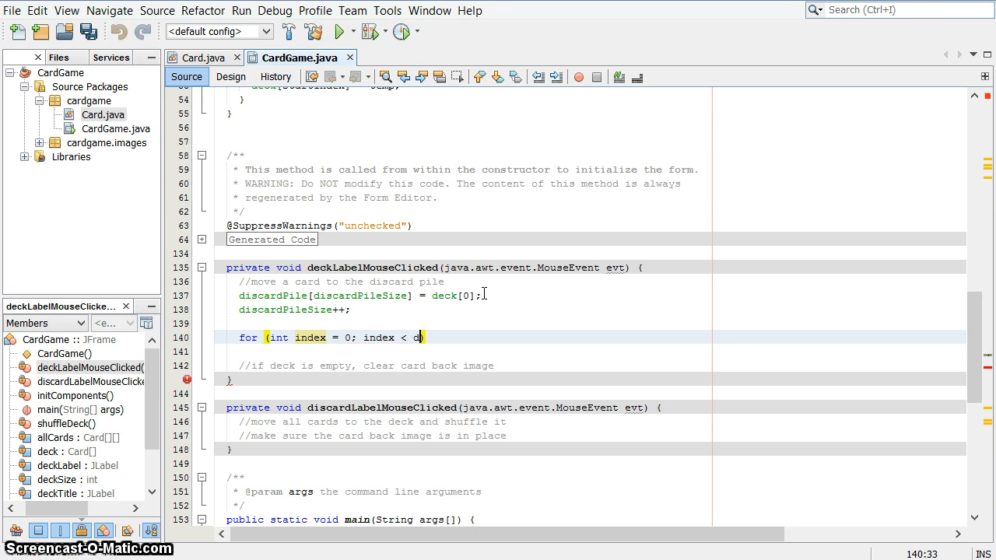
type("eckSize-1")
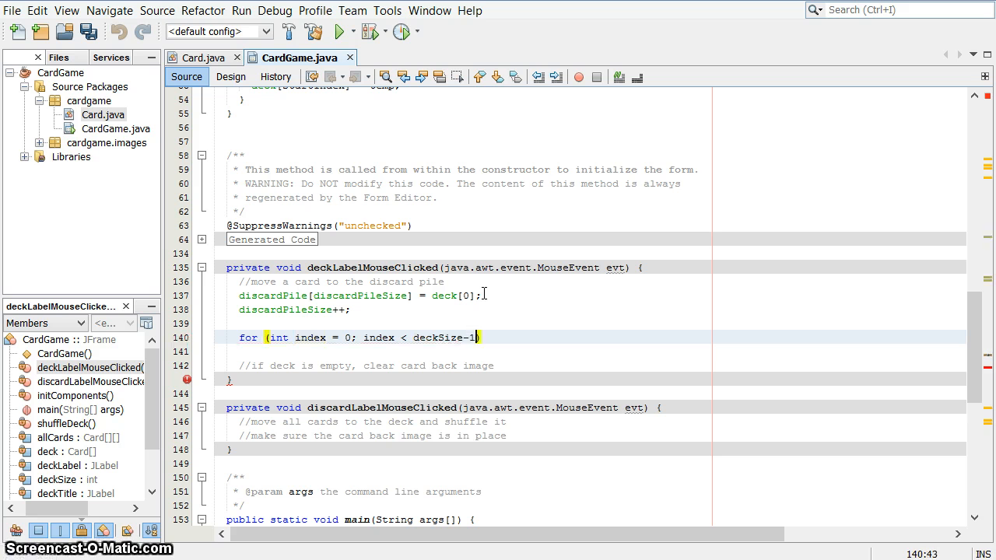
type("{")
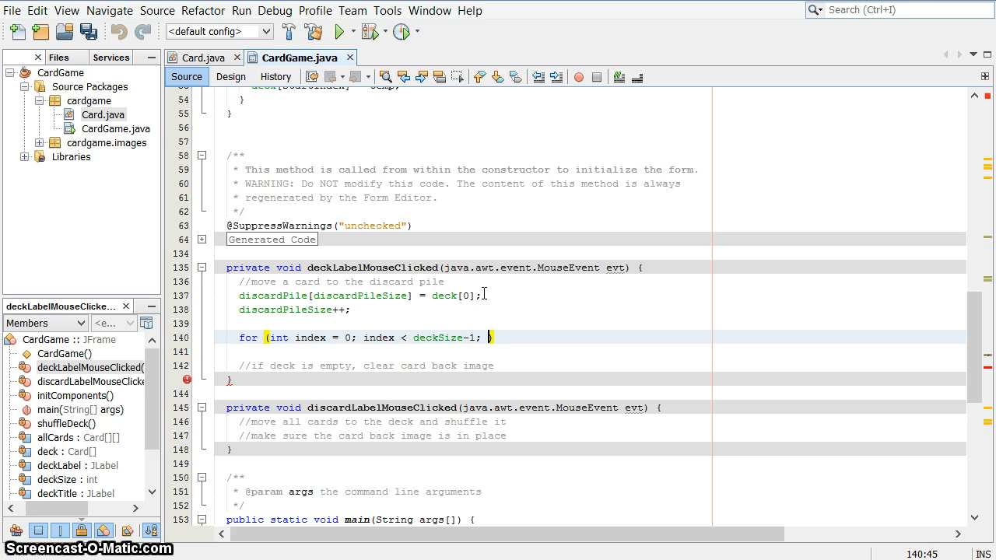
mouse_move(488, 337)
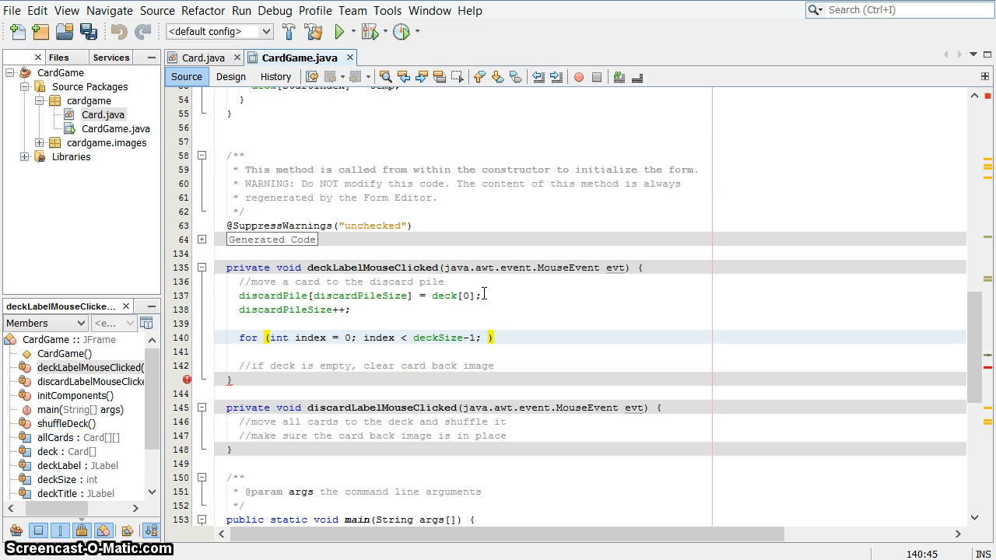
type("index++")
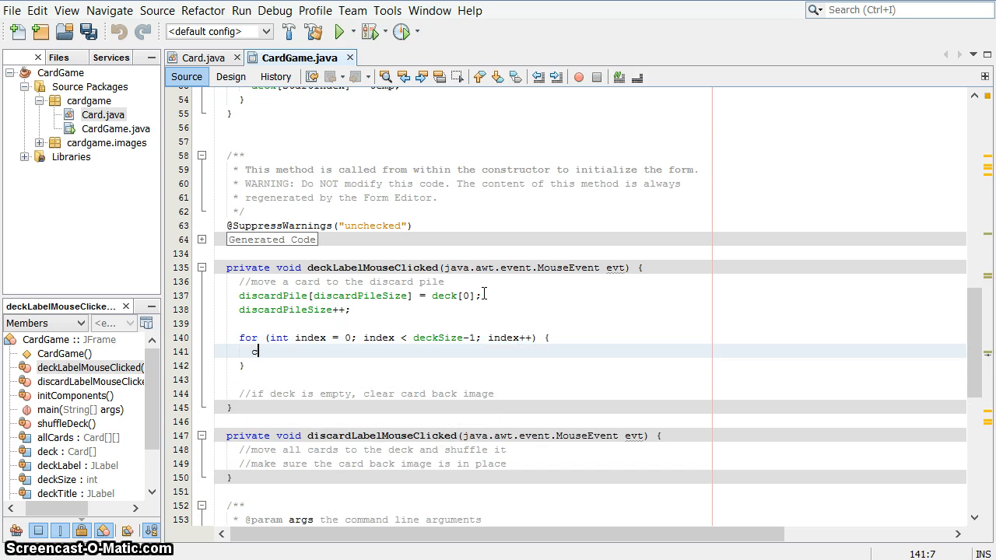
type("eck[index]=de")
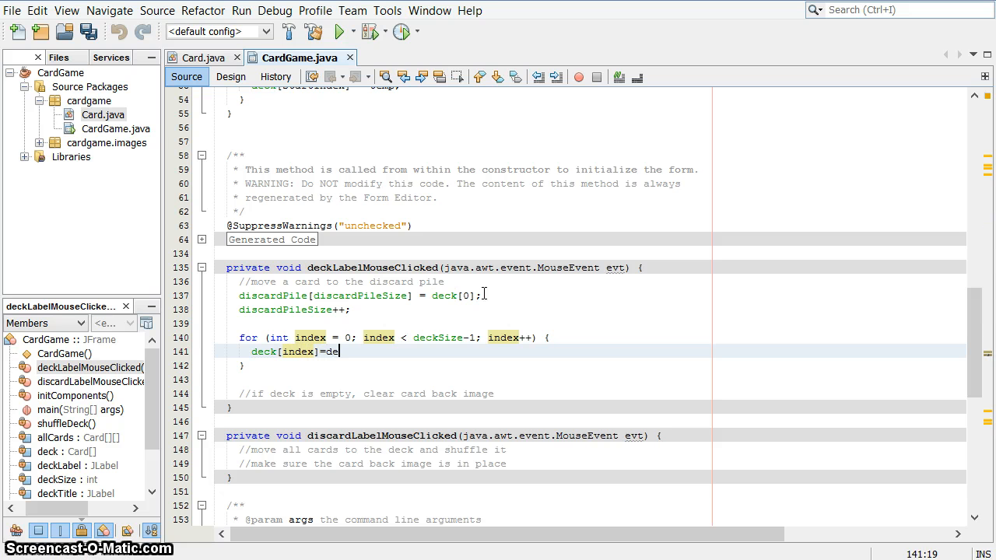
type("ck")
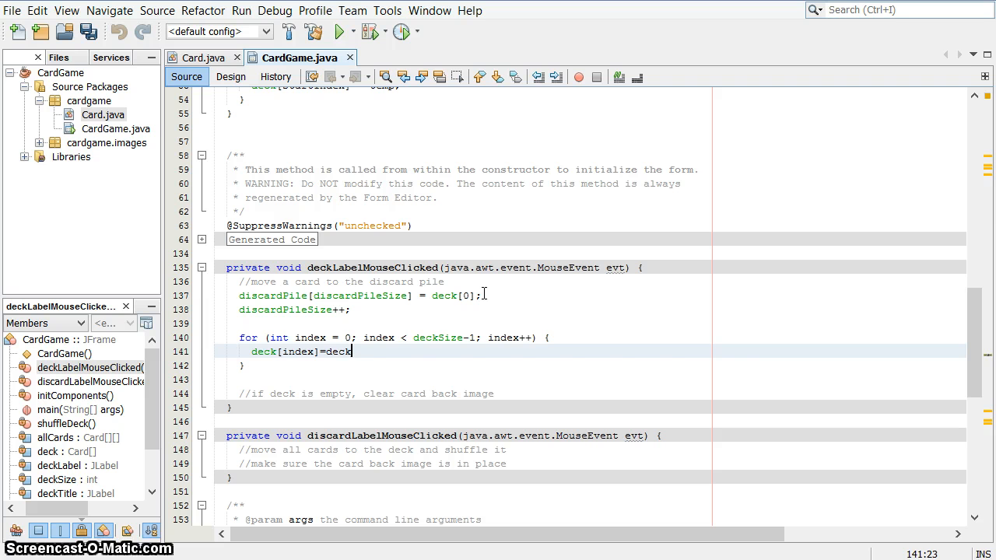
type("[index+1]")
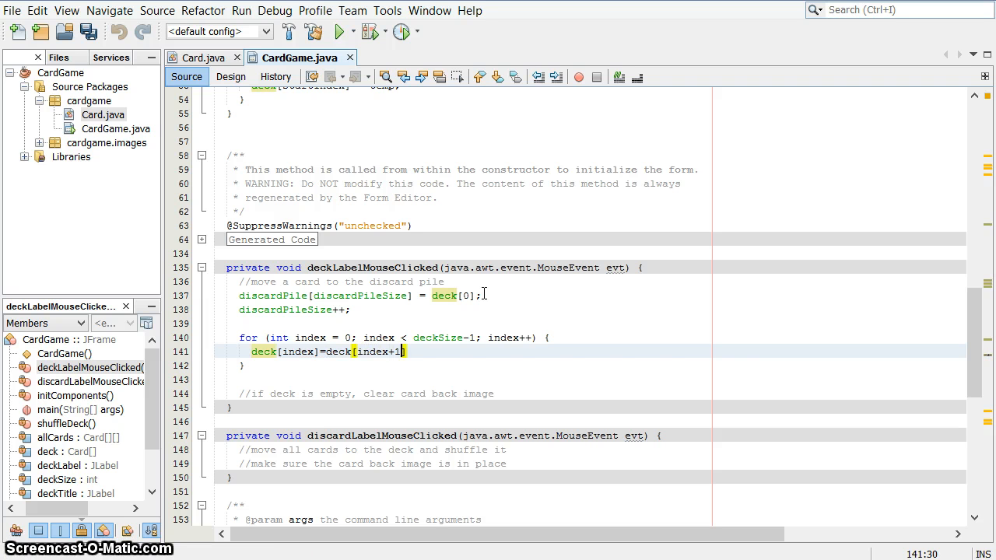
type(";")
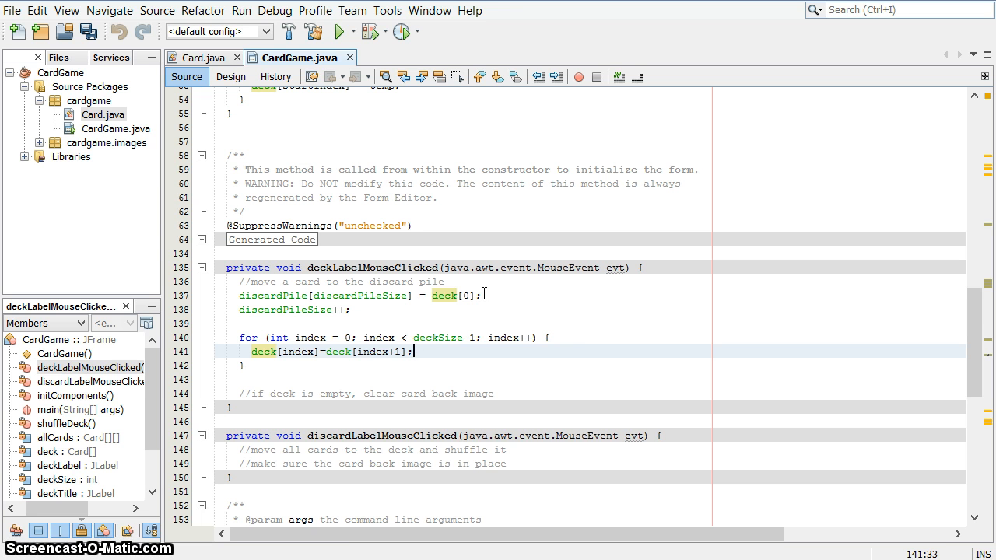
key("enter")
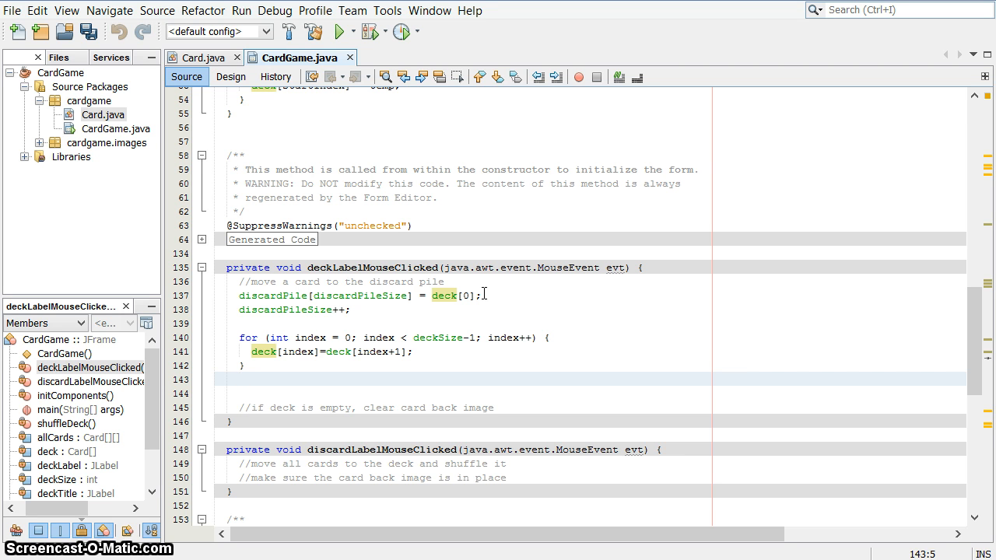
Step: Set deck[deckSize-1] = null; and open a new line below the empty-deck comment
left_click(241, 380)
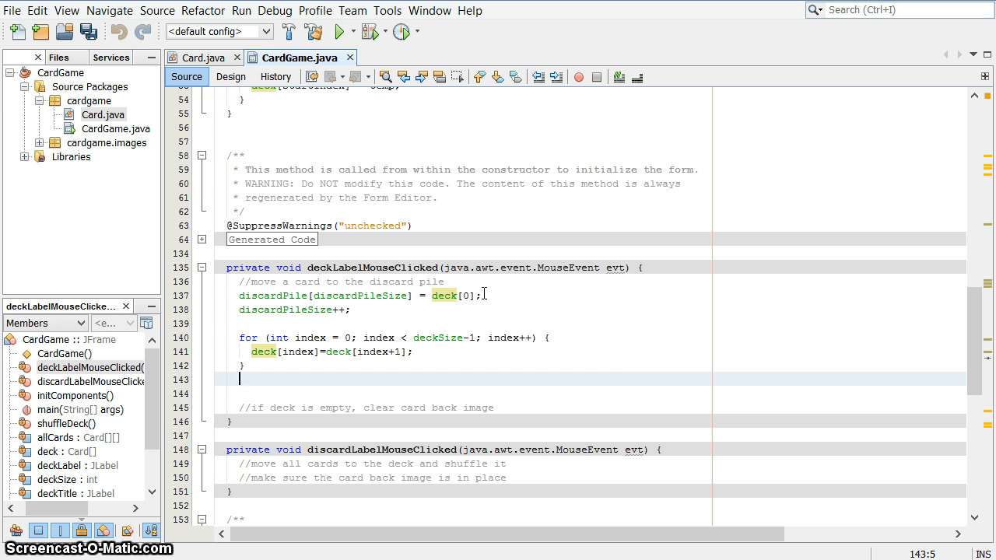
type("deck")
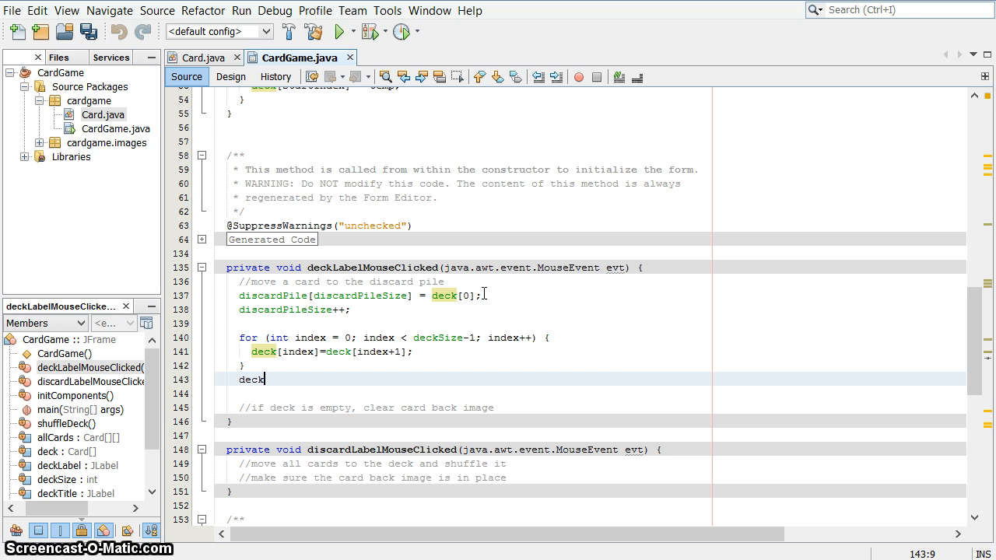
type("[")
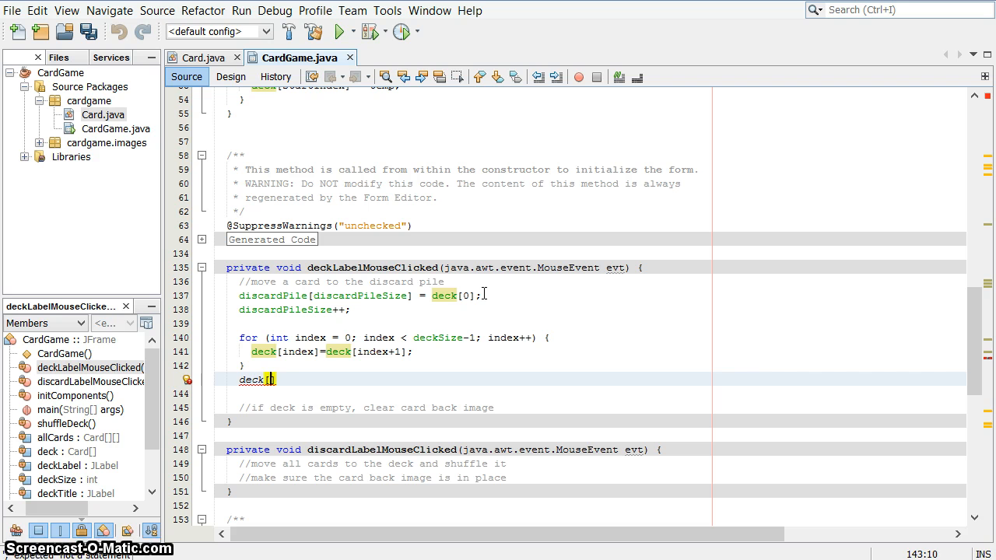
type("deckSize")
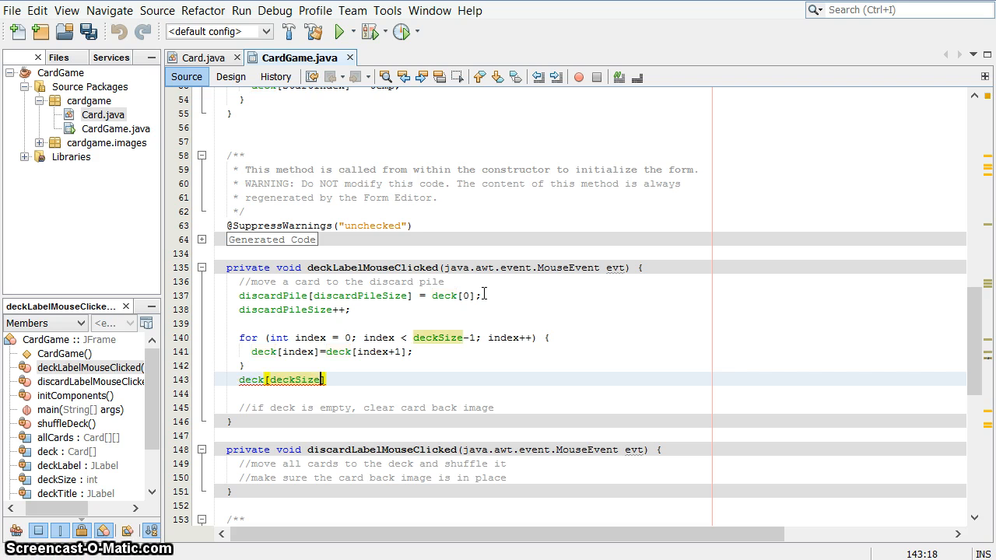
type("-1")
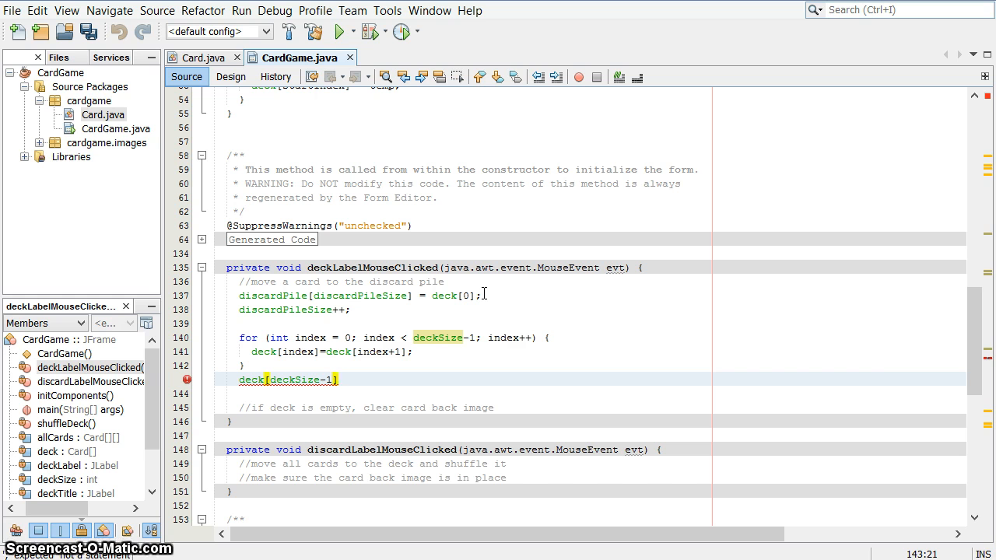
type("= nulu")
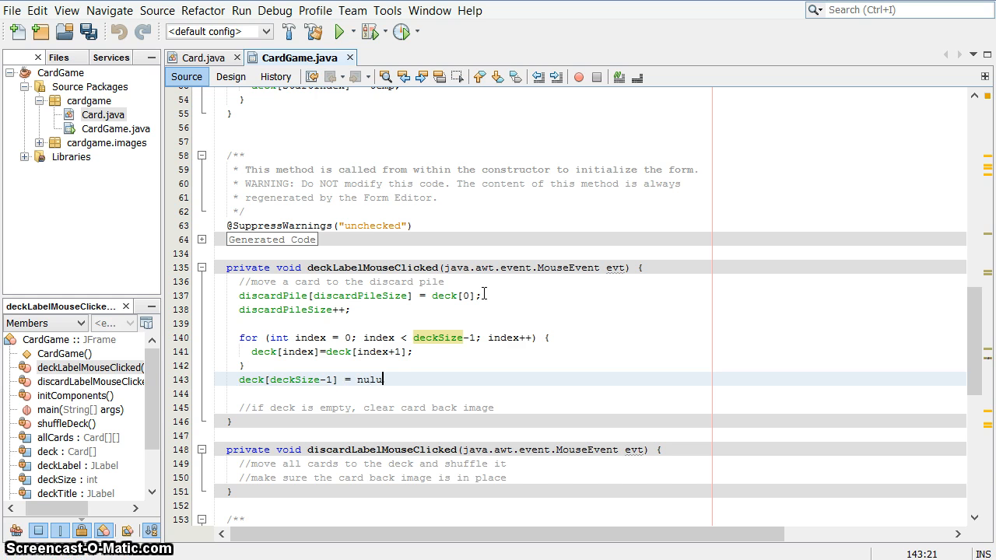
type("l;")
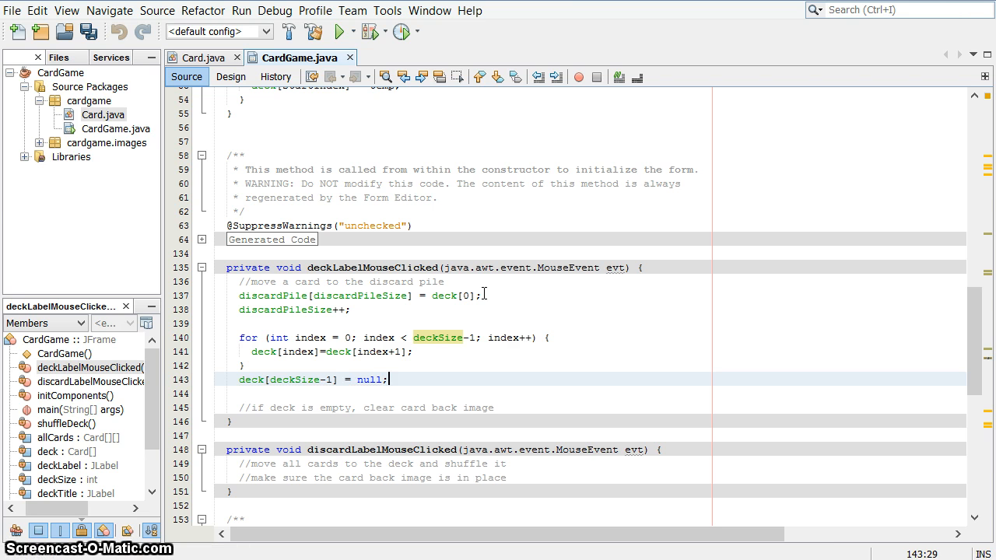
key("enter")
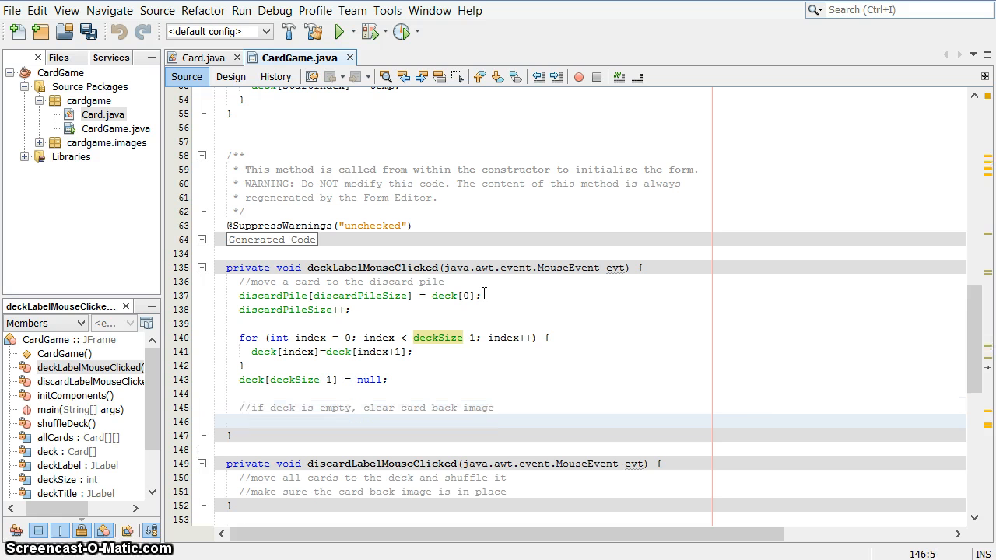
Step: Add if (deckSize==0) { deckLabel.setIcon(null); } and run the CardGame project
left_click(241, 420)
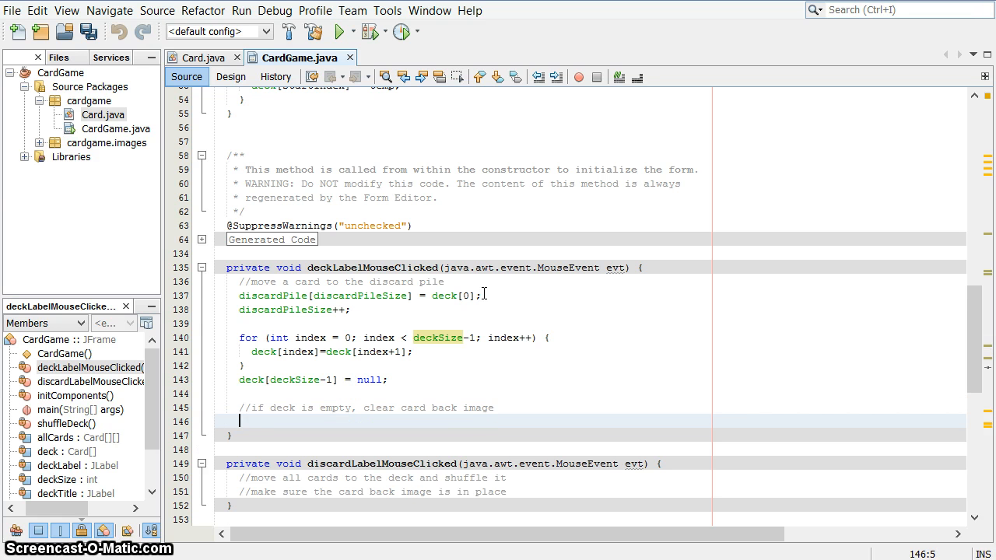
type("if (deckSize")
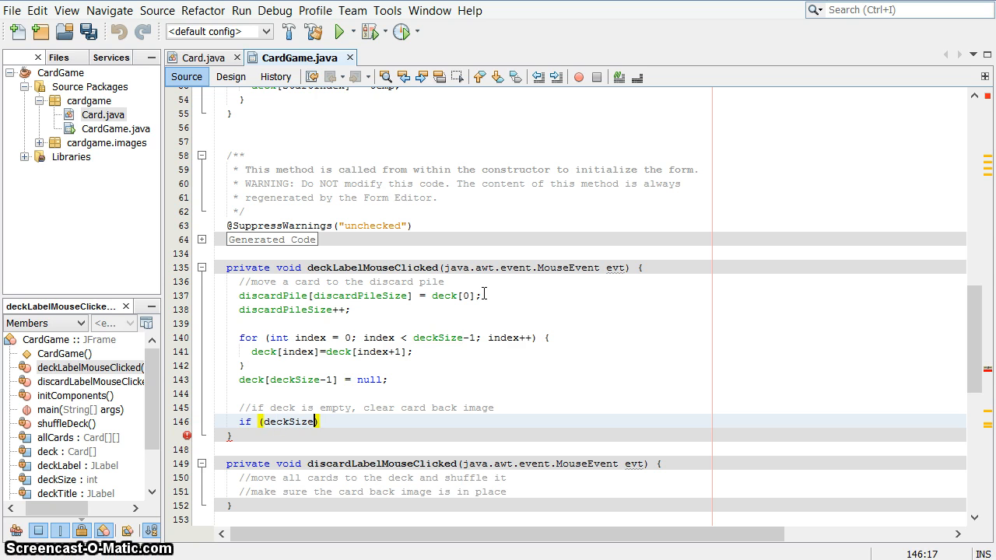
type("==0")
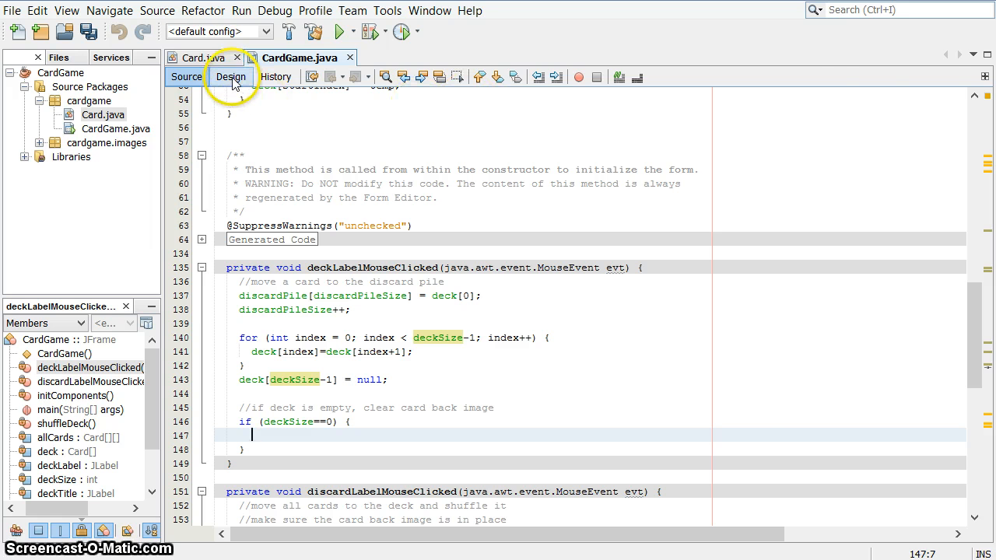
left_click(231, 76)
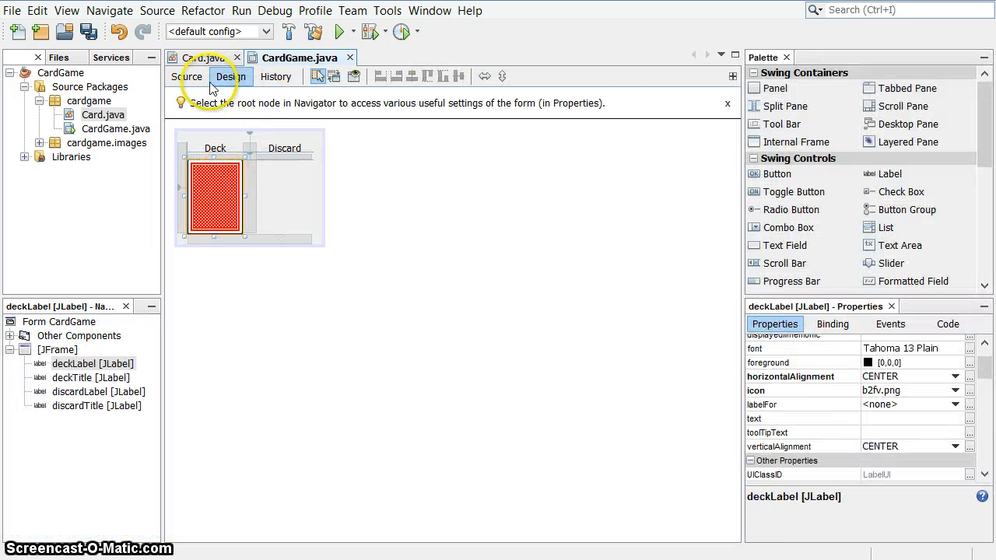
left_click(186, 76)
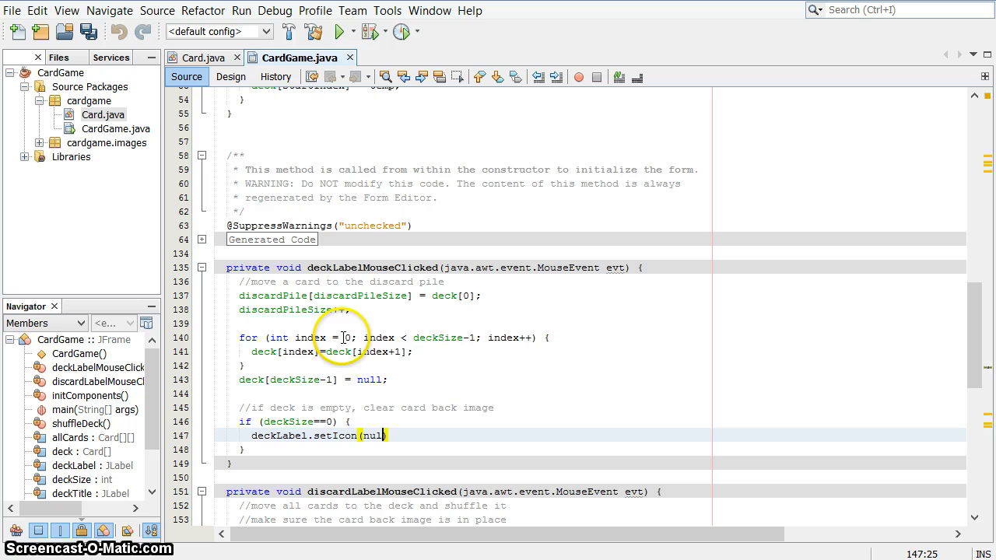
type("l);")
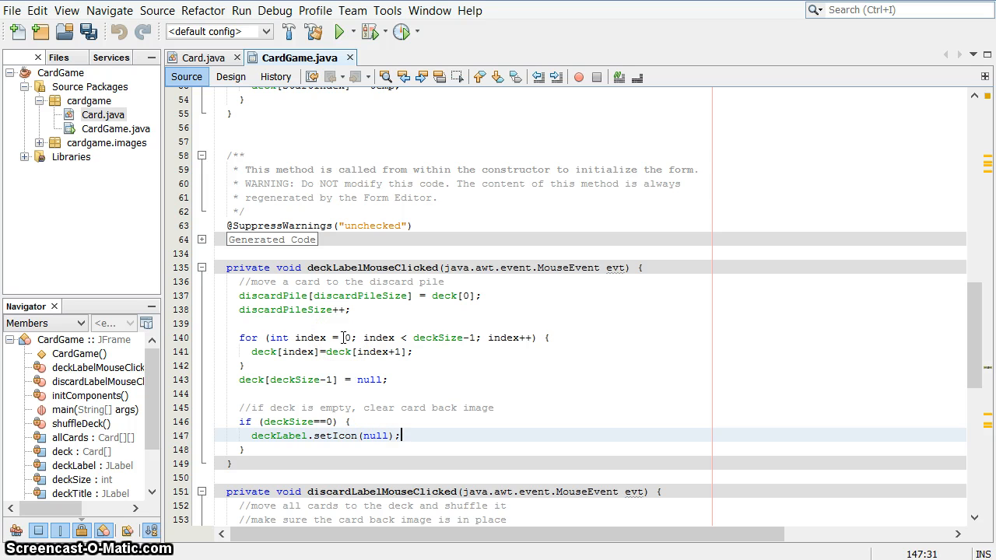
left_click(339, 31)
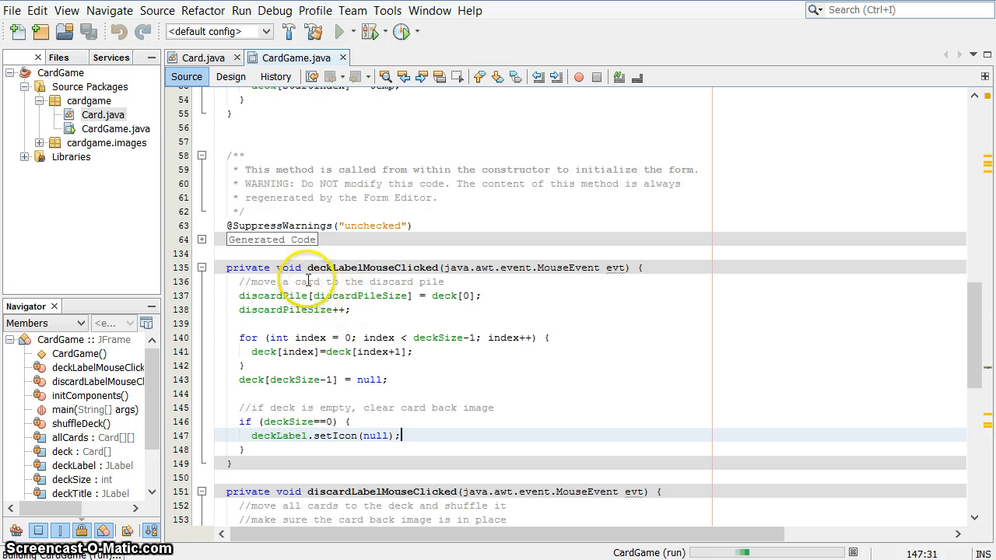
Step: Let the CardGame build finish, then place the caret after the empty-deck check
left_click(340, 31)
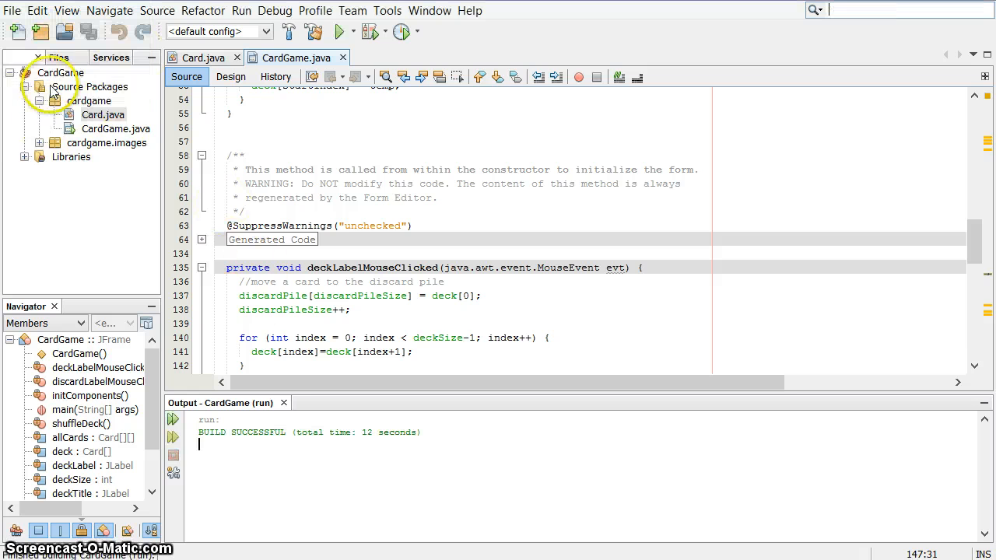
scroll("down", 3)
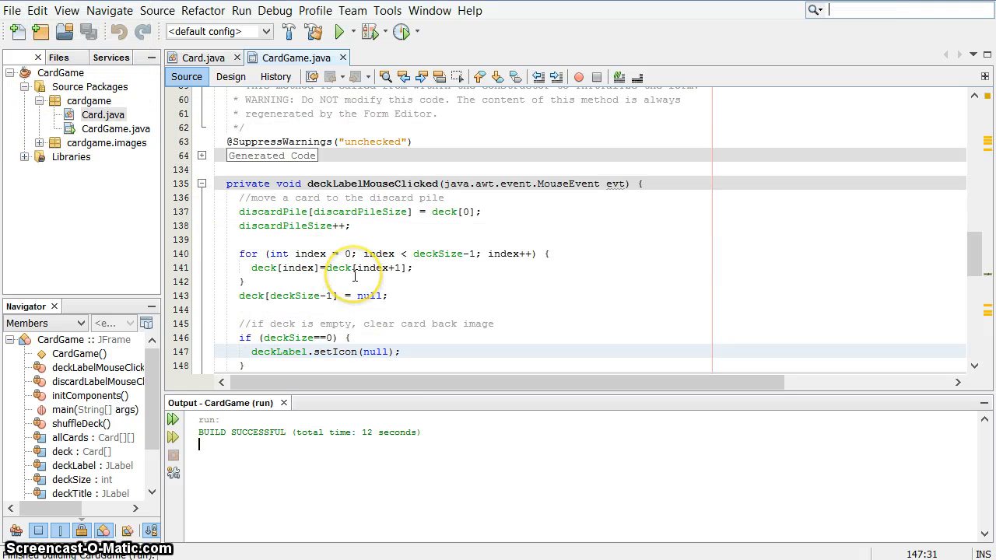
scroll("down", 3)
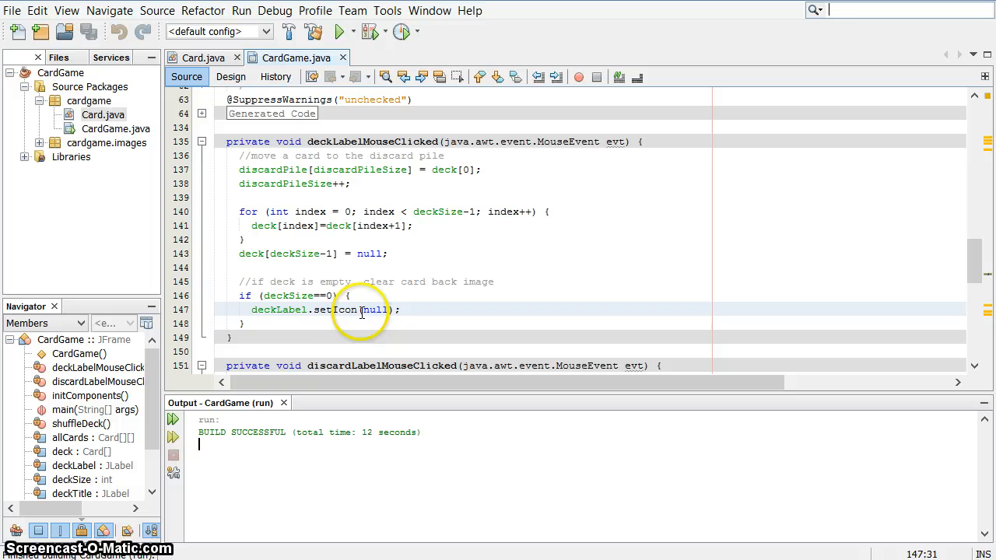
left_click(245, 322)
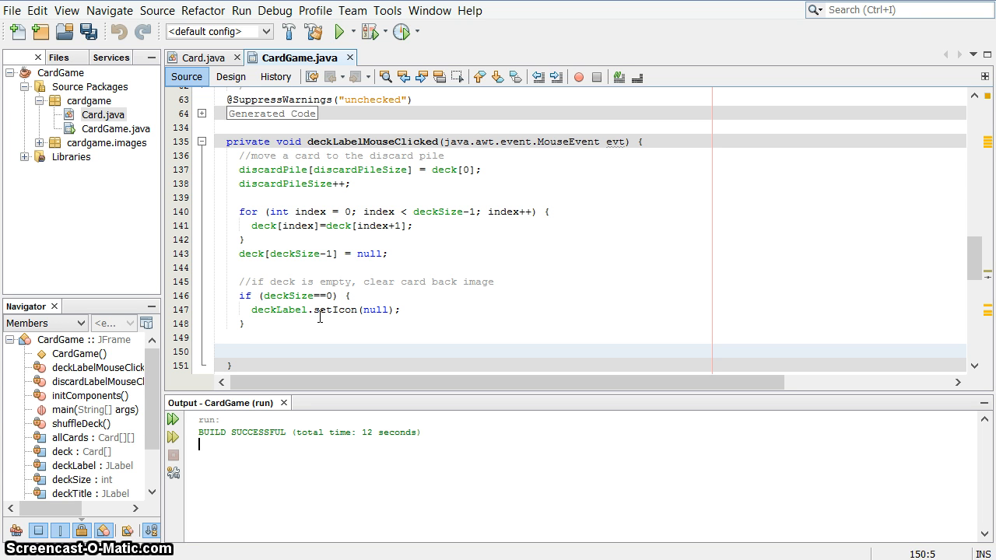
Step: Add discardLabel.setIcon(discardPile[discardPileSize-1]); and run the project again
type("discardL")
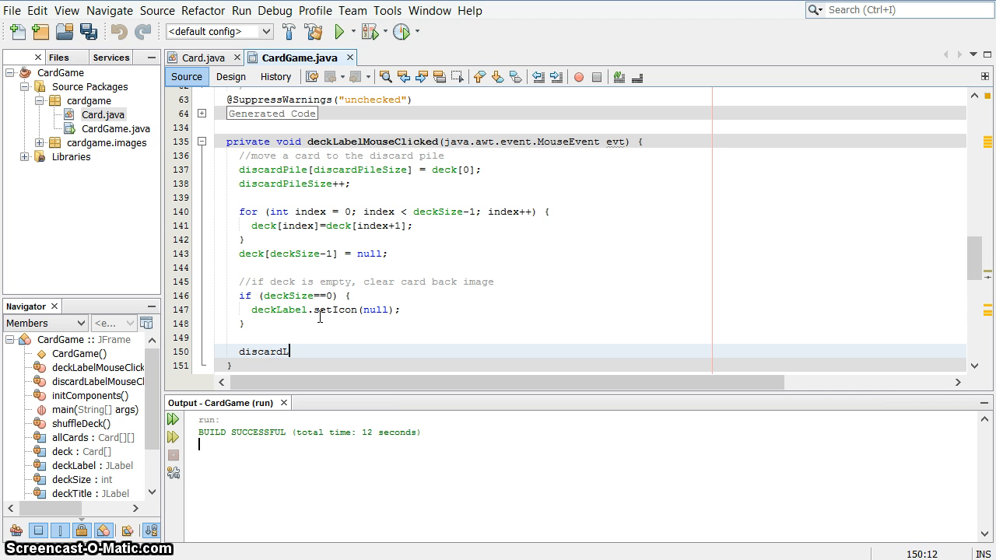
type("abel.set")
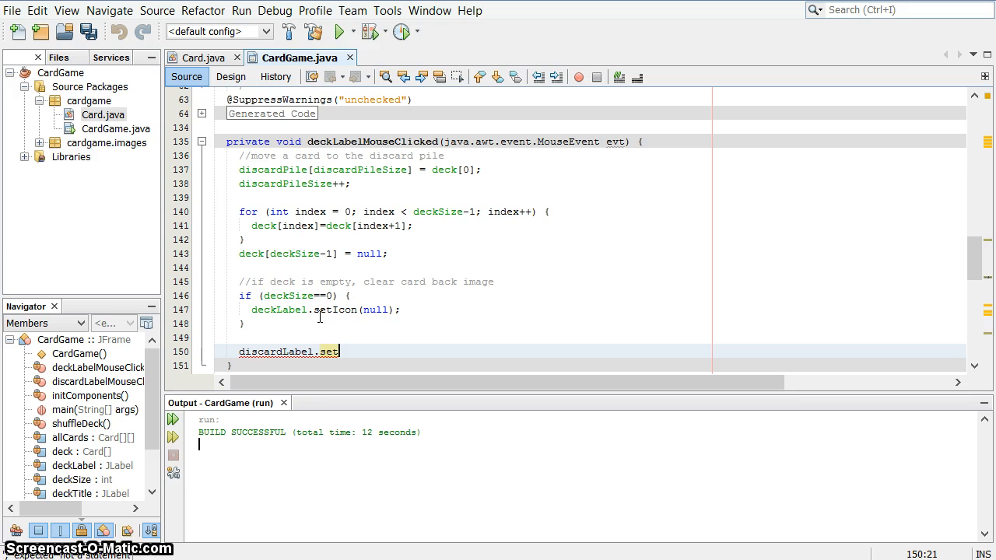
type("Icon()")
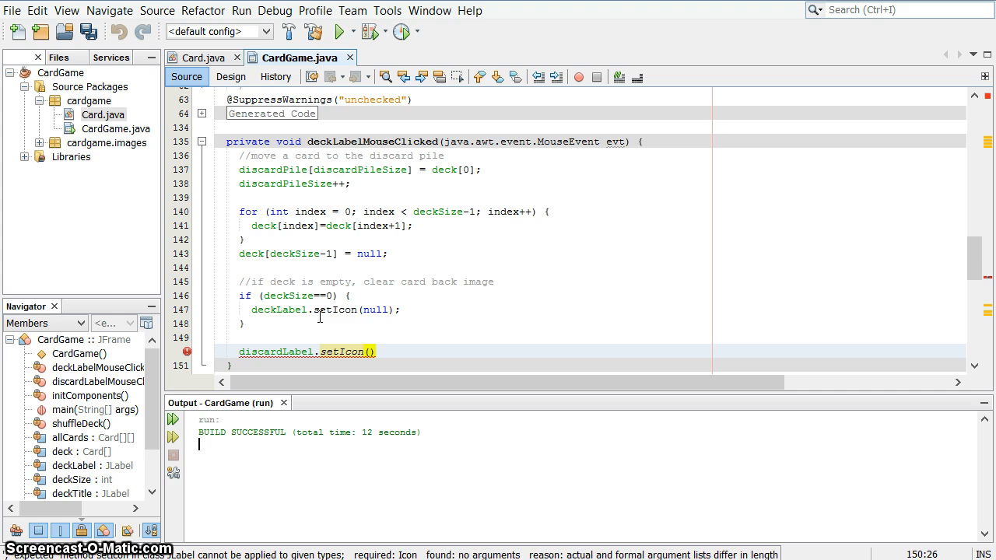
type("discardPile")
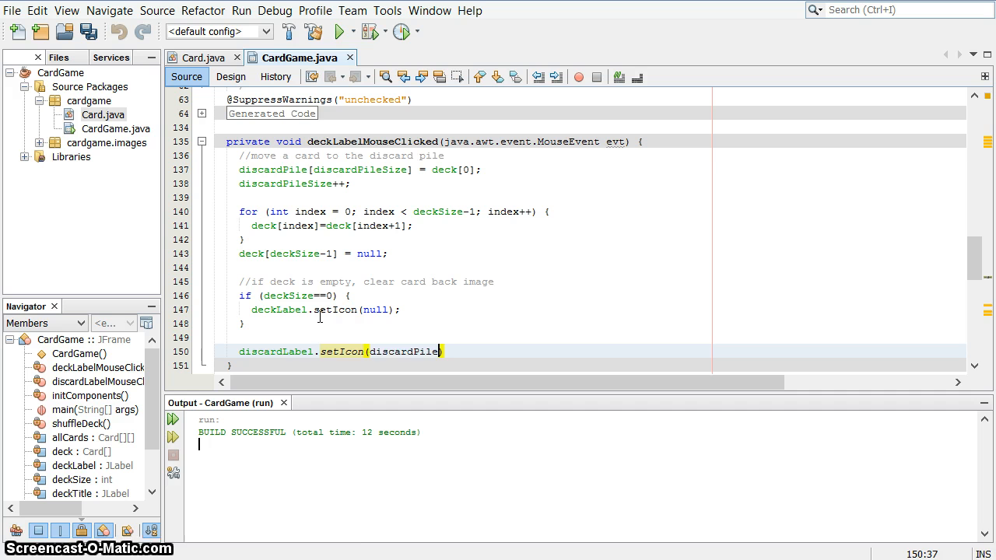
type("[discardPile")
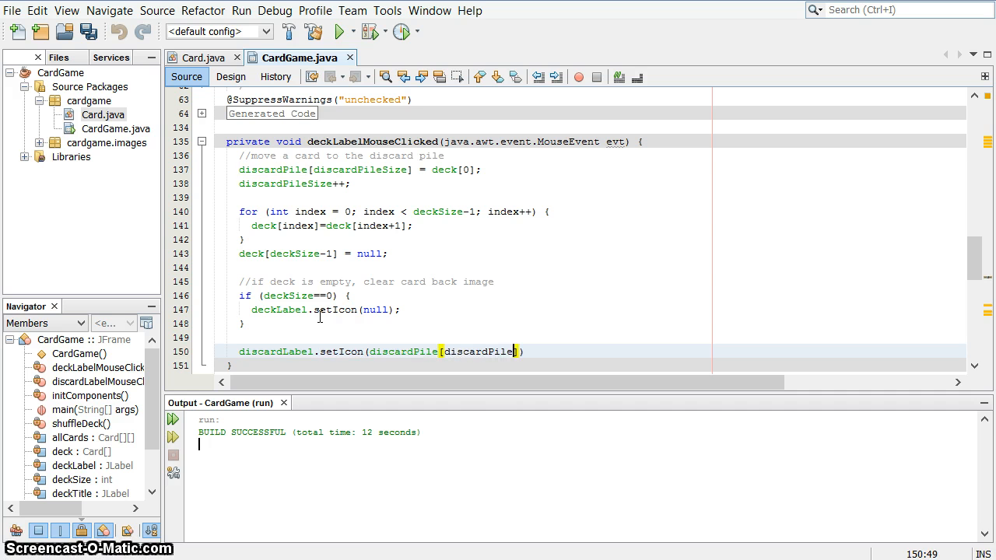
type("Size-1")
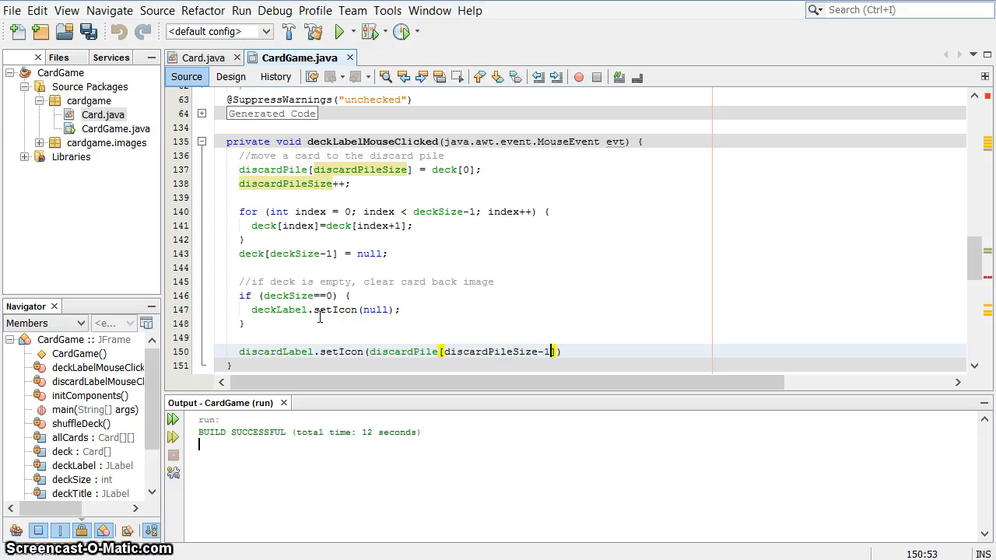
type(")")
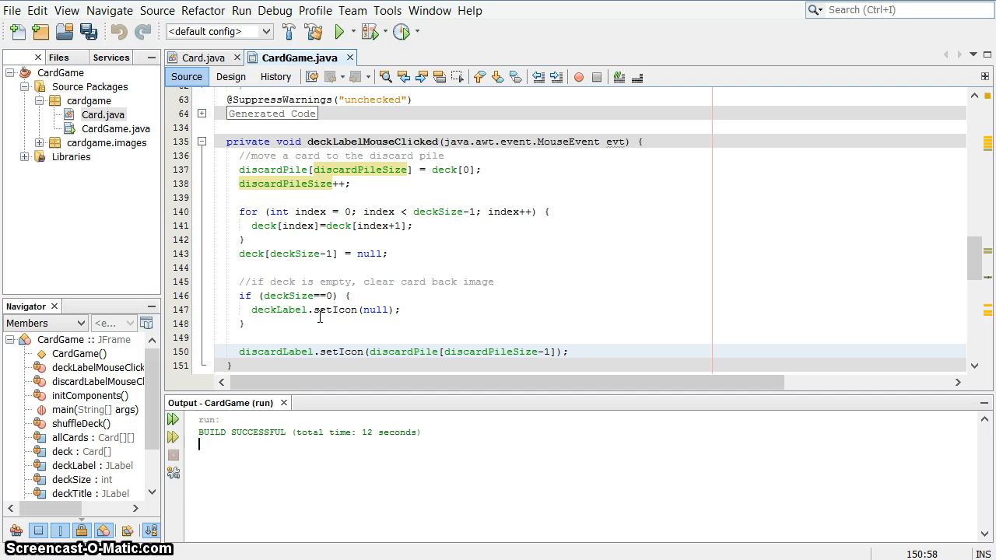
left_click(339, 32)
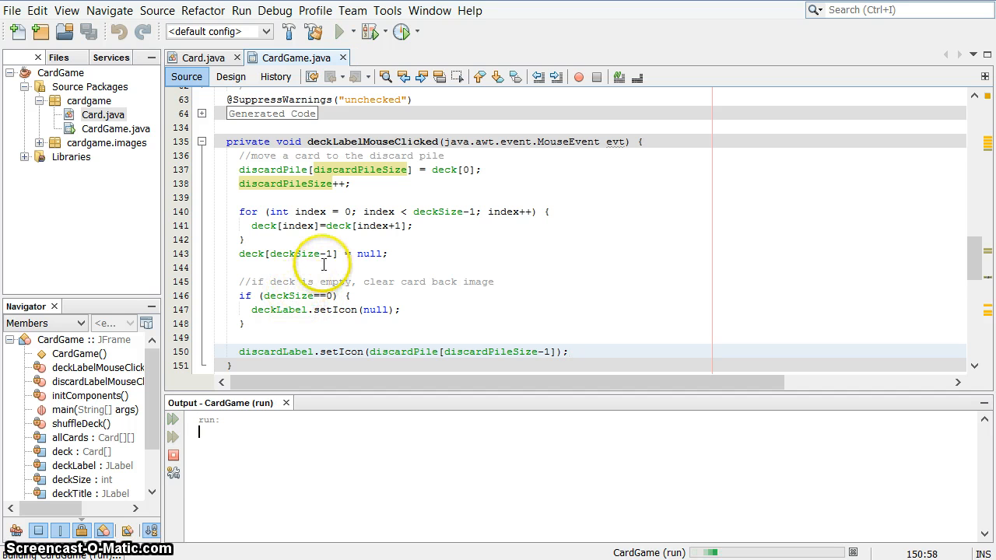
mouse_move(325, 230)
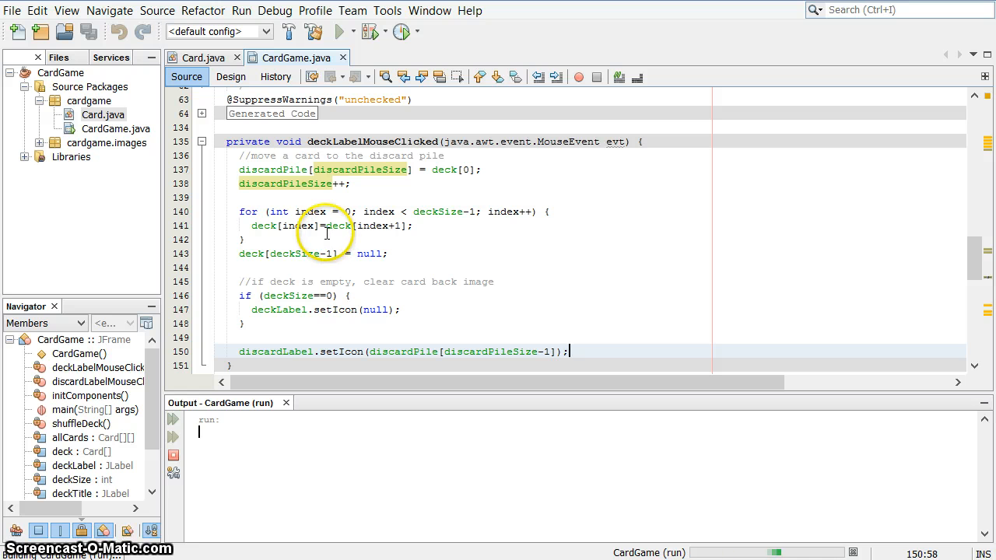
mouse_move(325, 232)
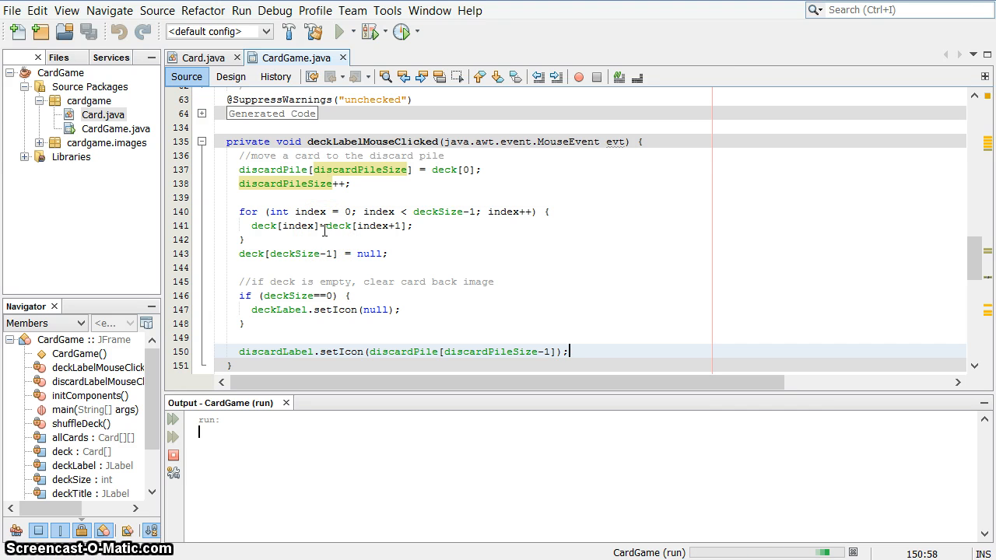
Step: Click the deck repeatedly to confirm each click shows a new discard card, then close the game
left_click(338, 31)
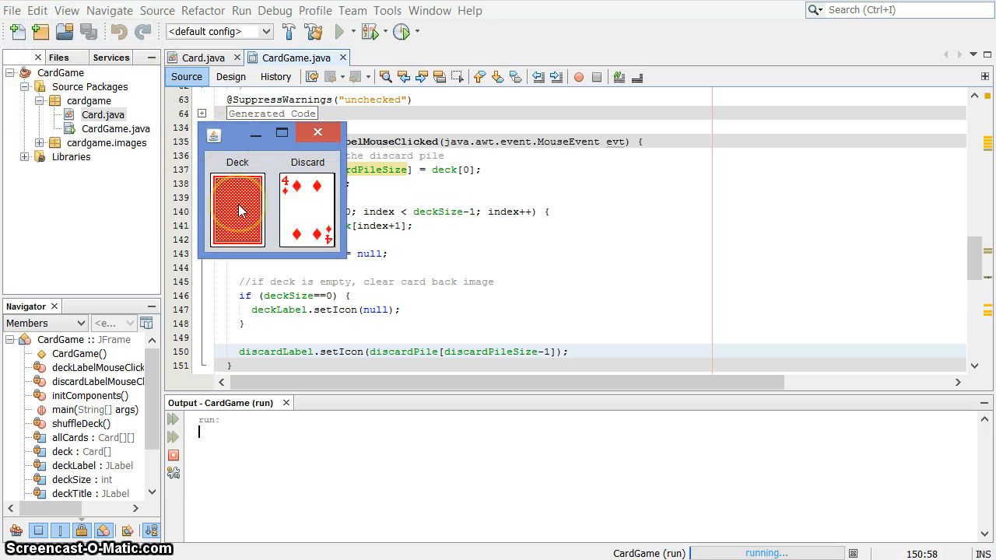
left_click(237, 211)
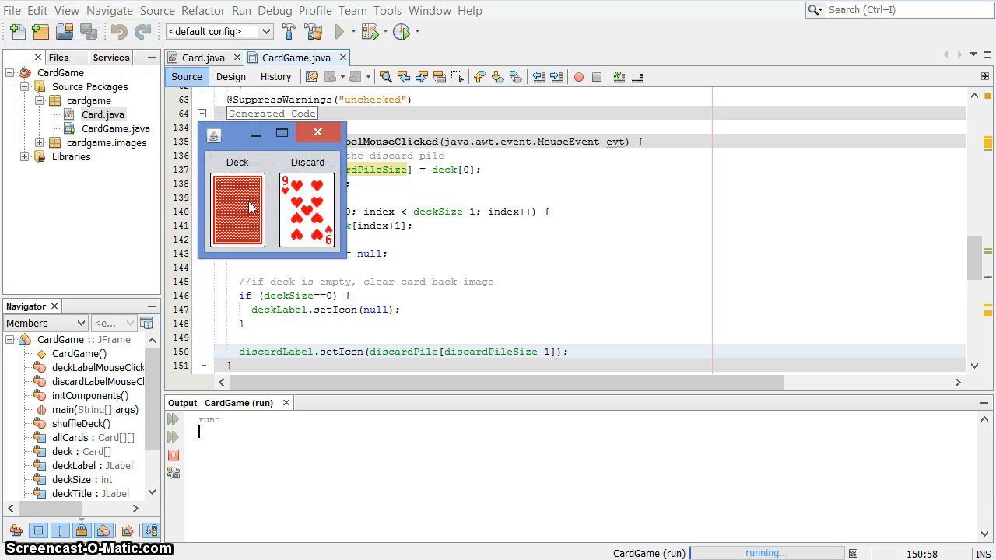
left_click(237, 210)
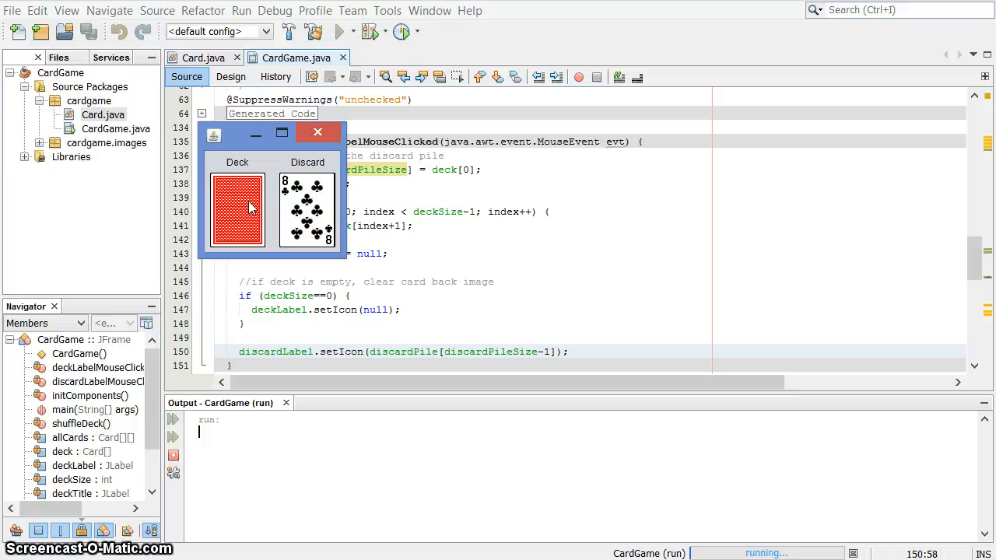
left_click(237, 210)
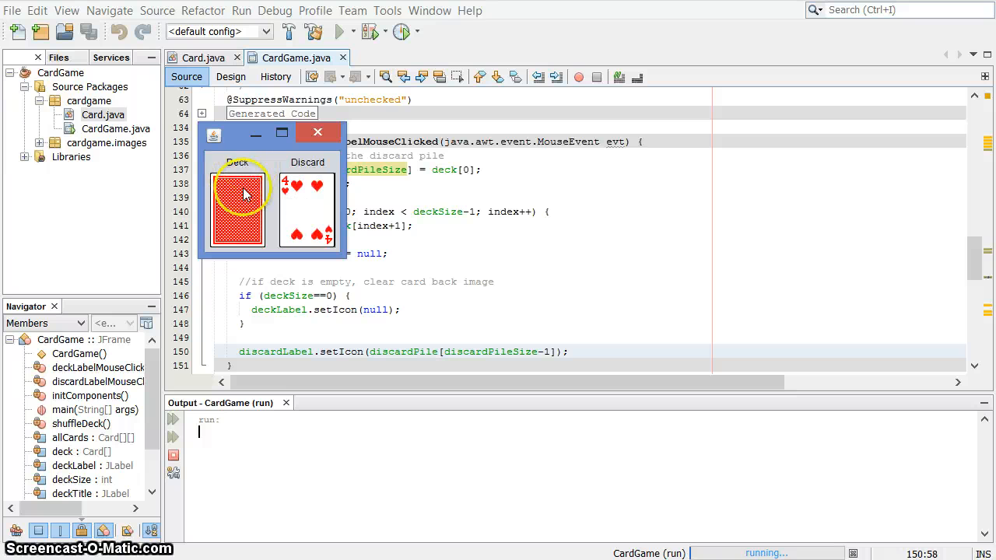
left_click(237, 210)
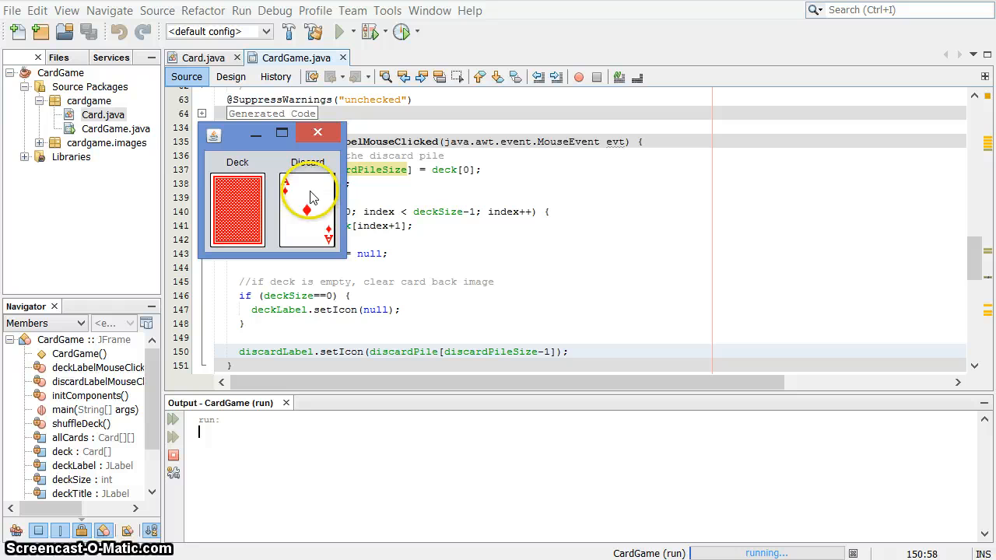
left_click(238, 210)
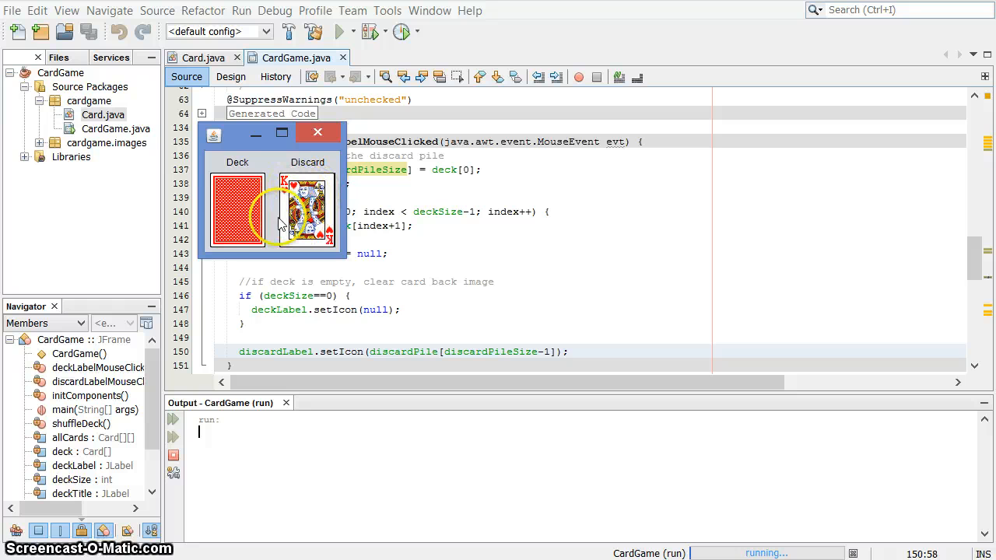
left_click(237, 210)
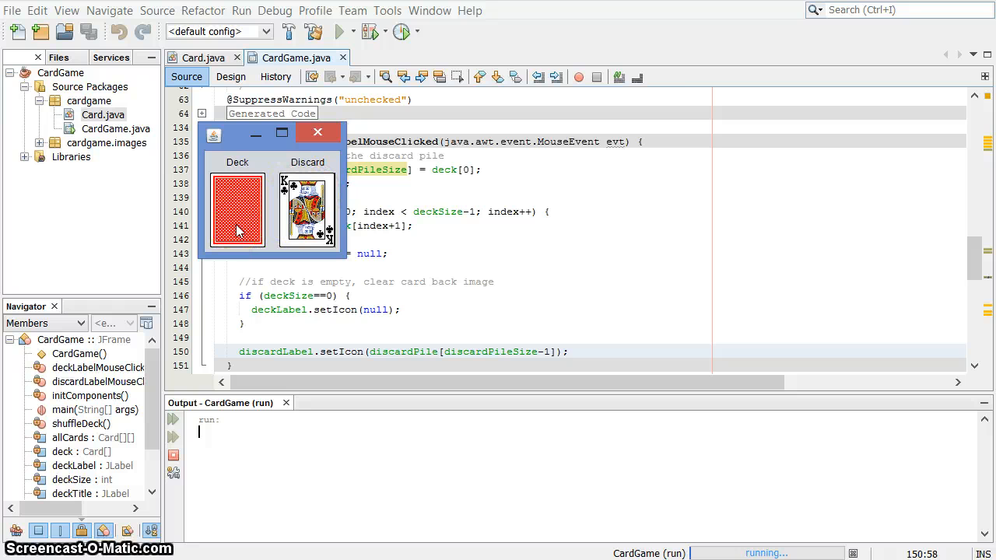
left_click(249, 218)
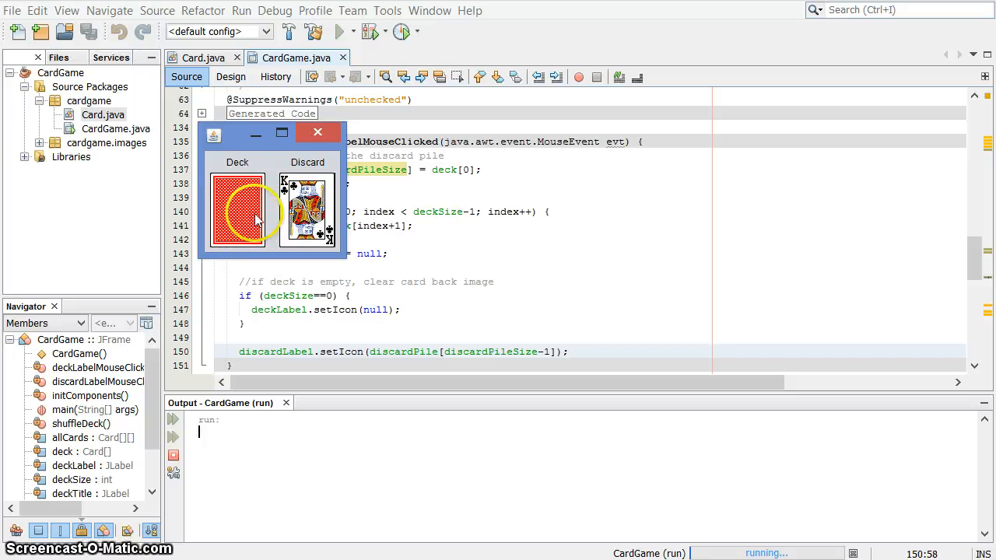
left_click(238, 210)
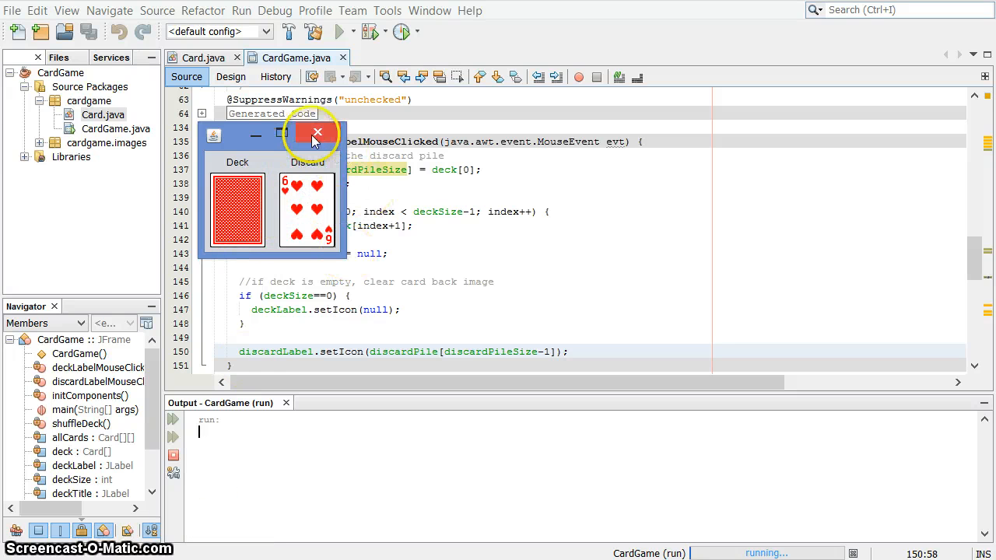
left_click(317, 132)
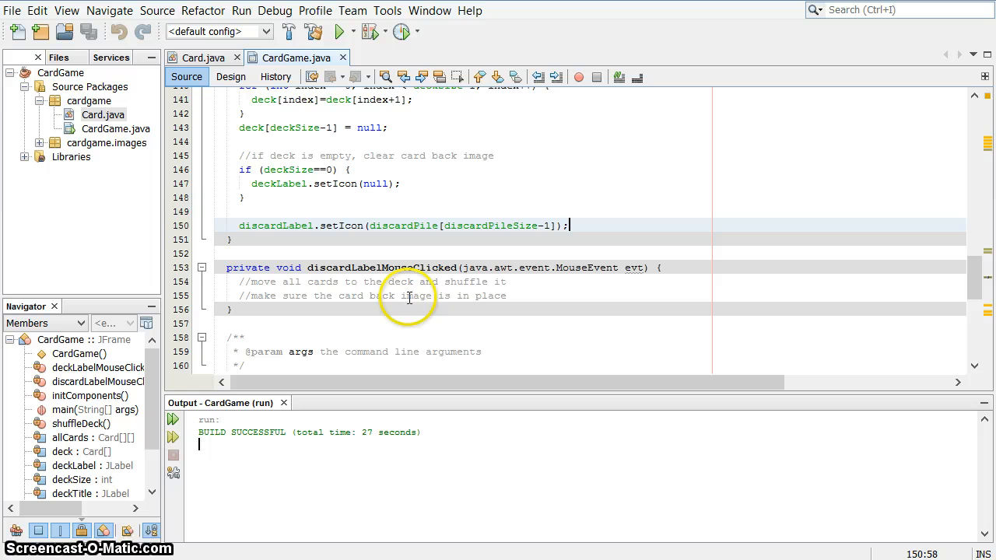
mouse_move(348, 306)
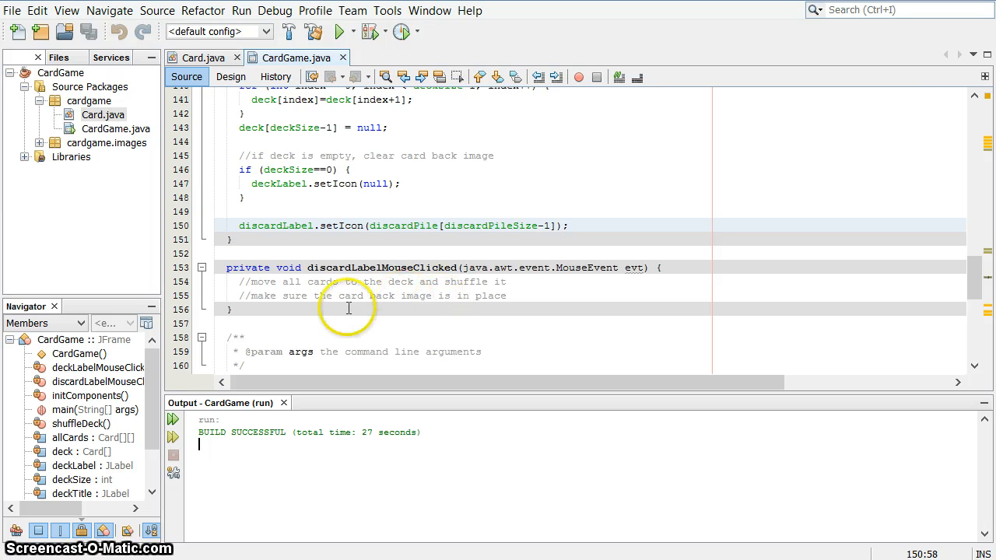
scroll("down", 3)
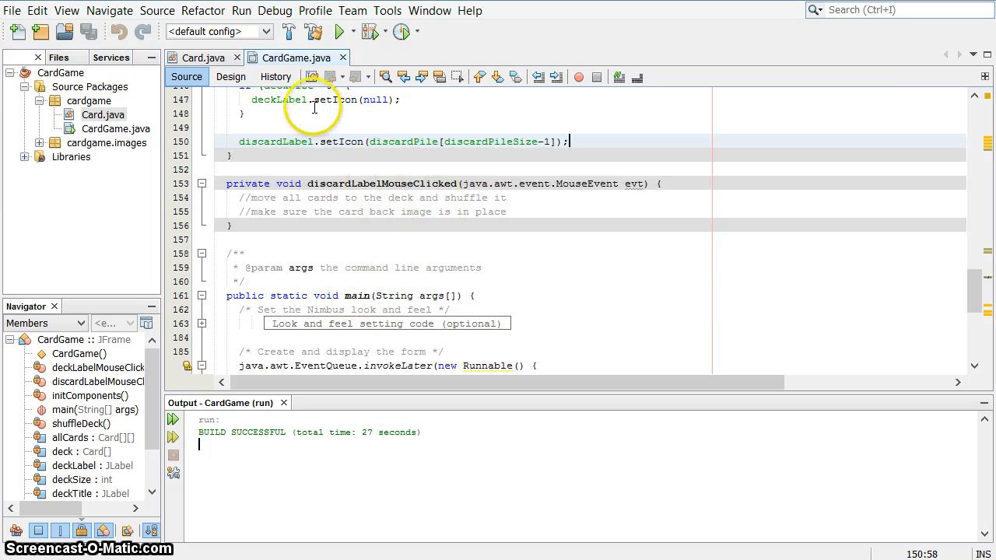
scroll("down", 3)
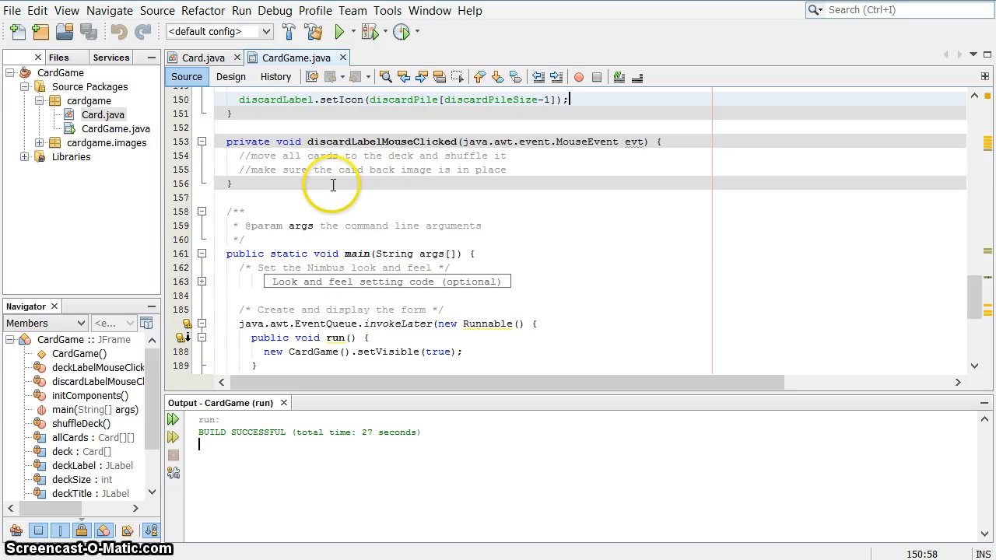
scroll("down", 3)
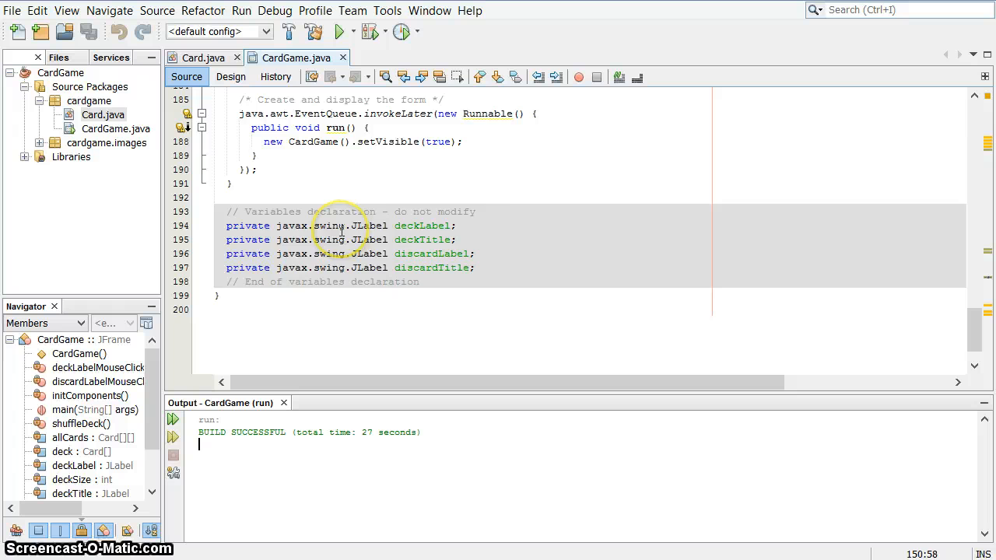
scroll("up", 3)
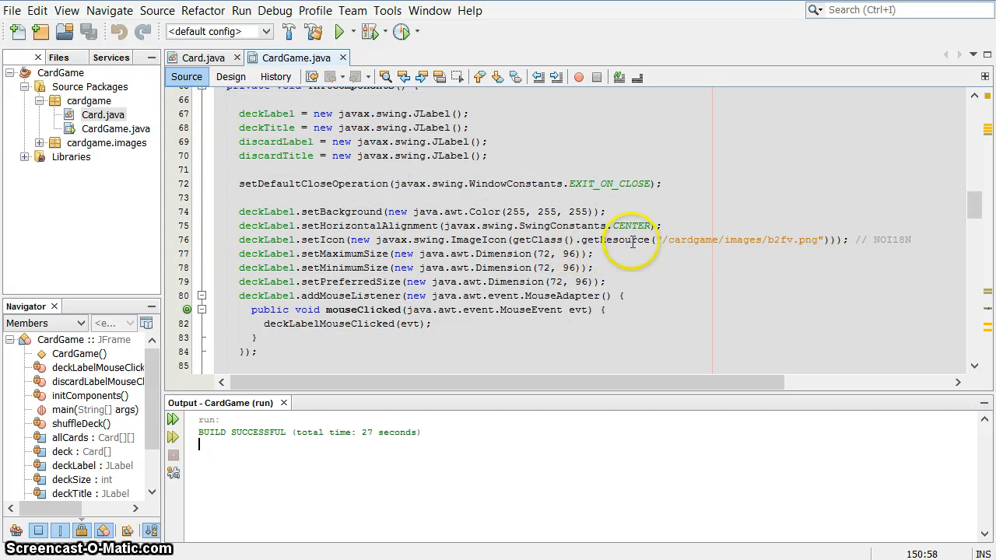
mouse_move(757, 236)
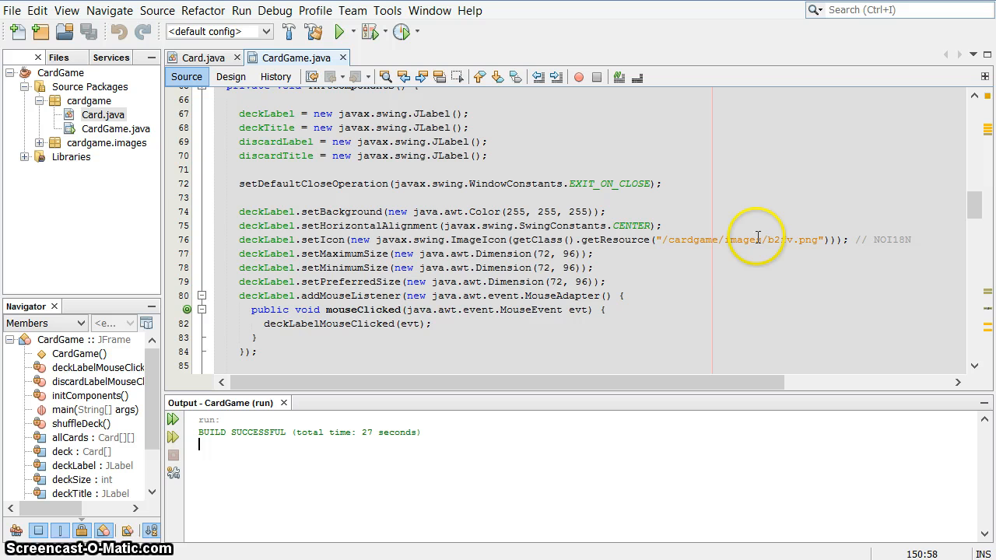
mouse_move(323, 236)
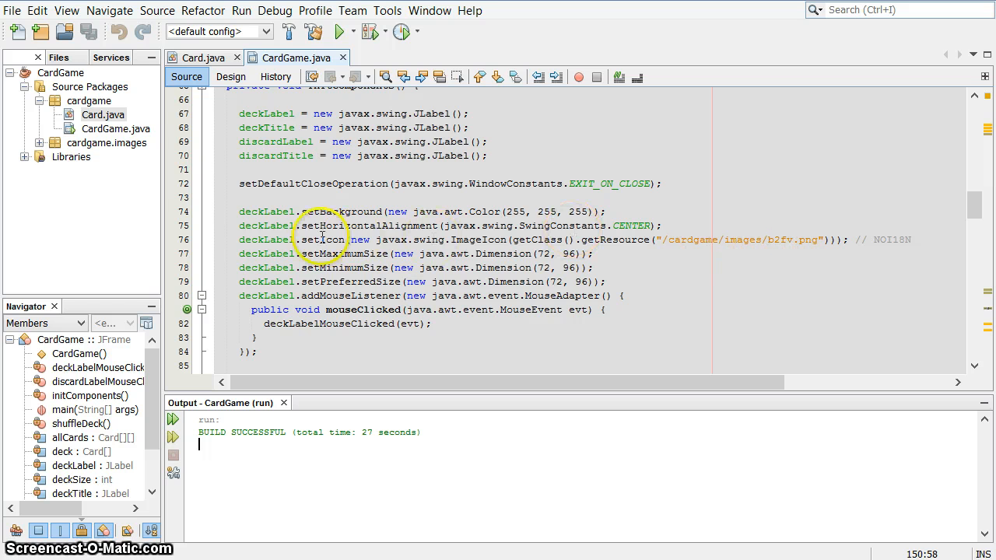
mouse_move(839, 247)
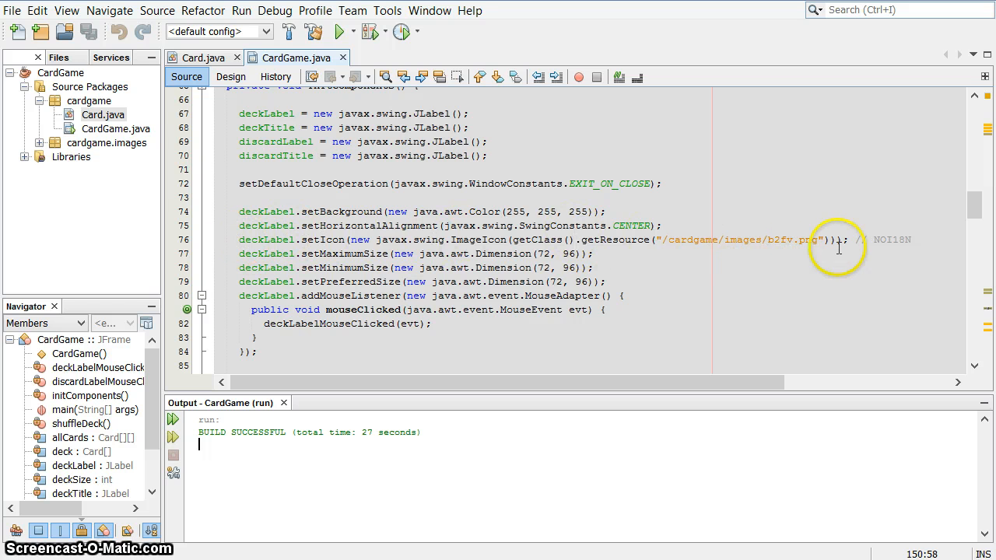
scroll("up", 3)
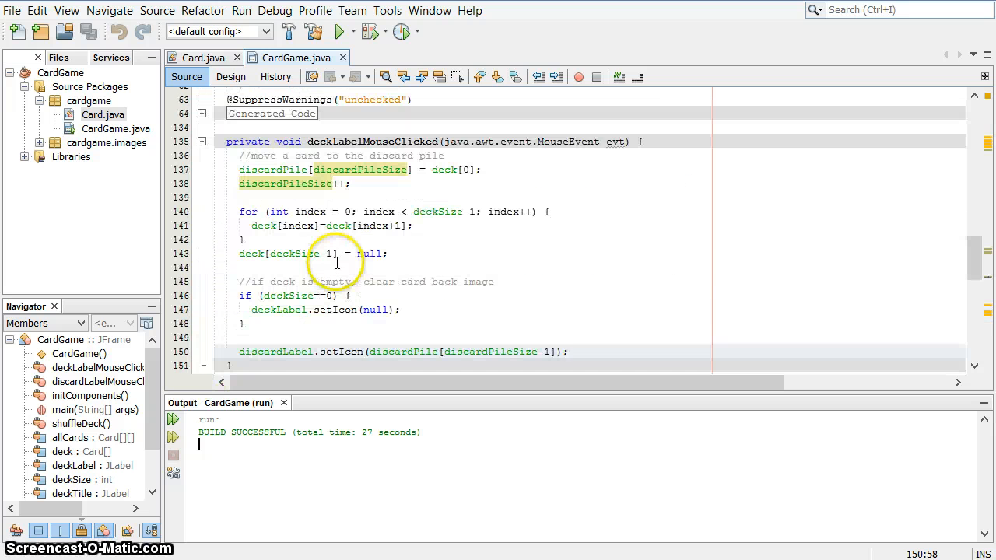
scroll("down", 3)
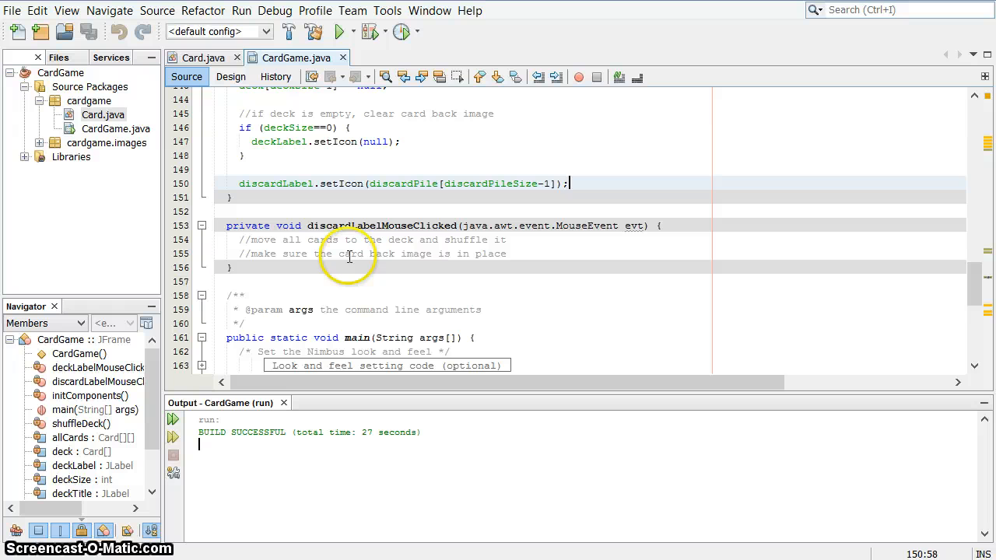
mouse_move(344, 260)
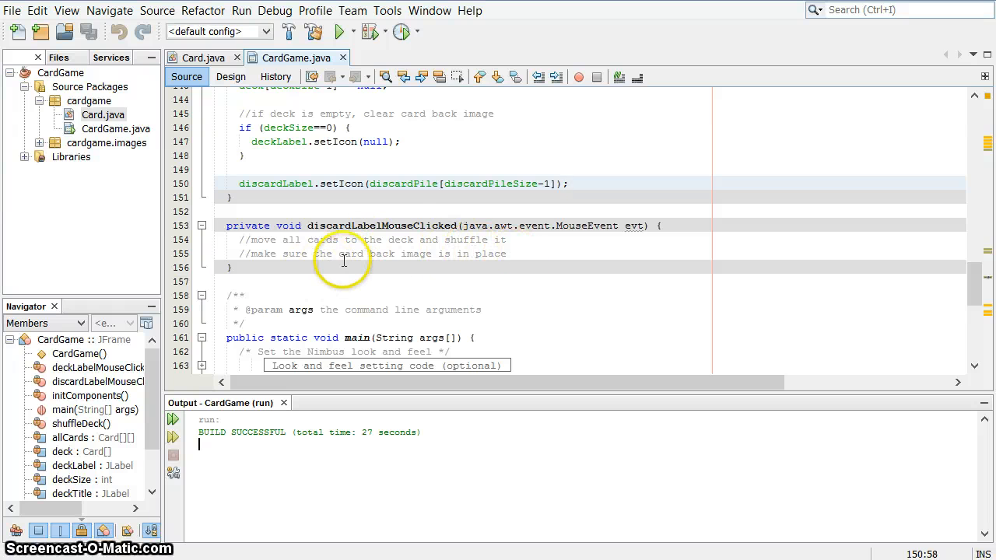
mouse_move(520, 260)
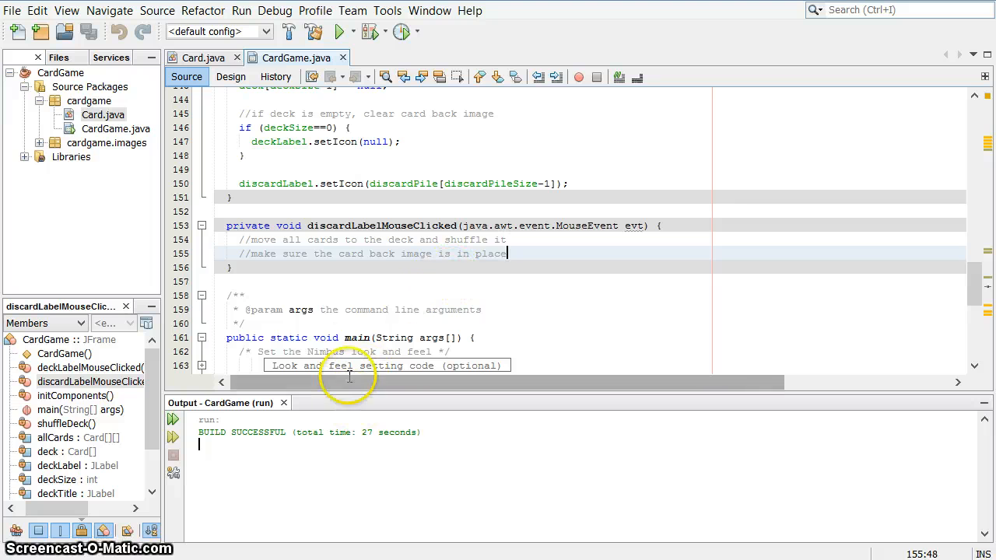
mouse_move(362, 274)
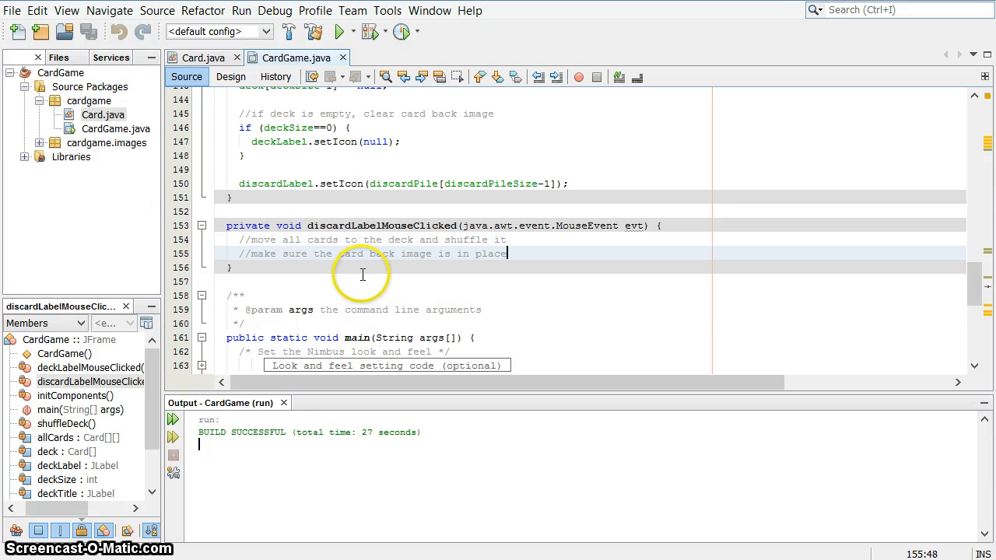
mouse_move(239, 240)
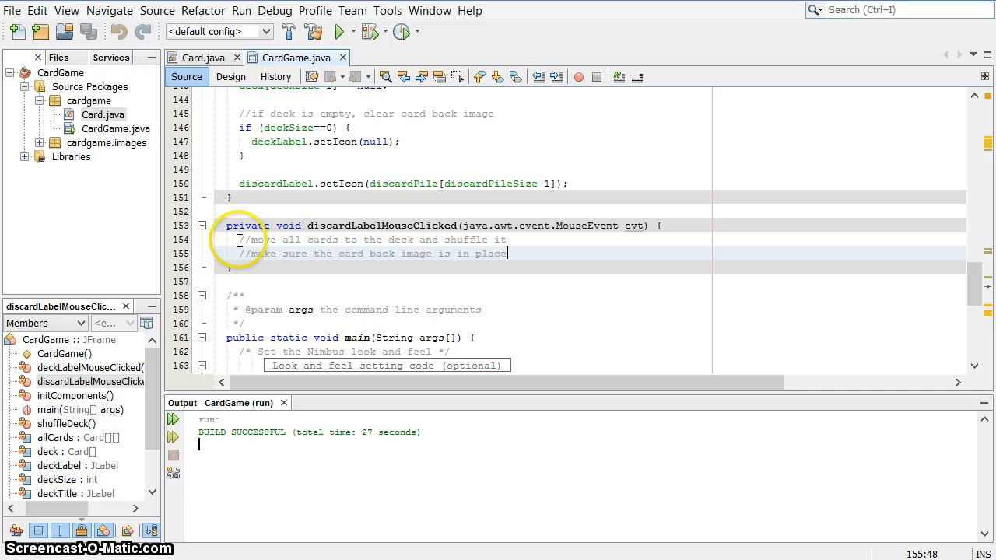